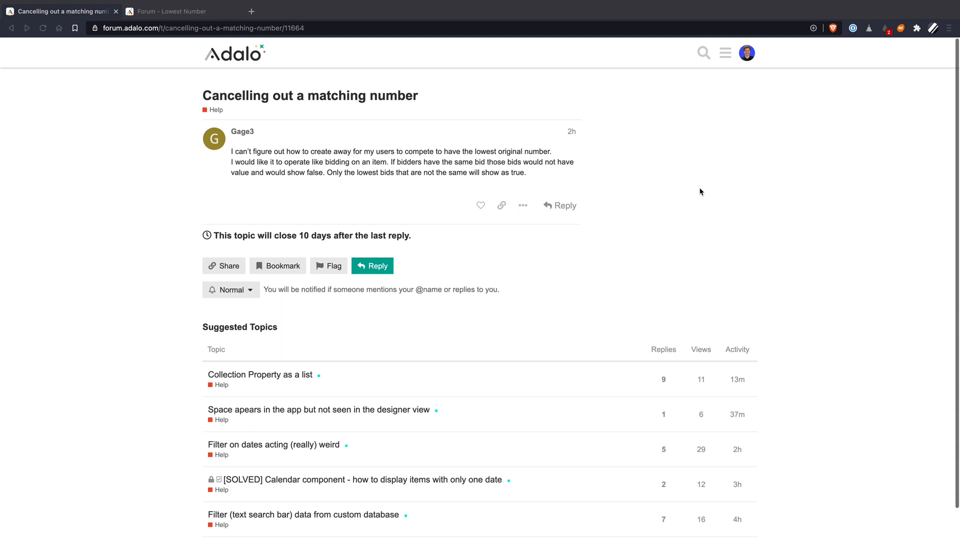
{"action": "mouse_move", "coordinate": [512, 160]}
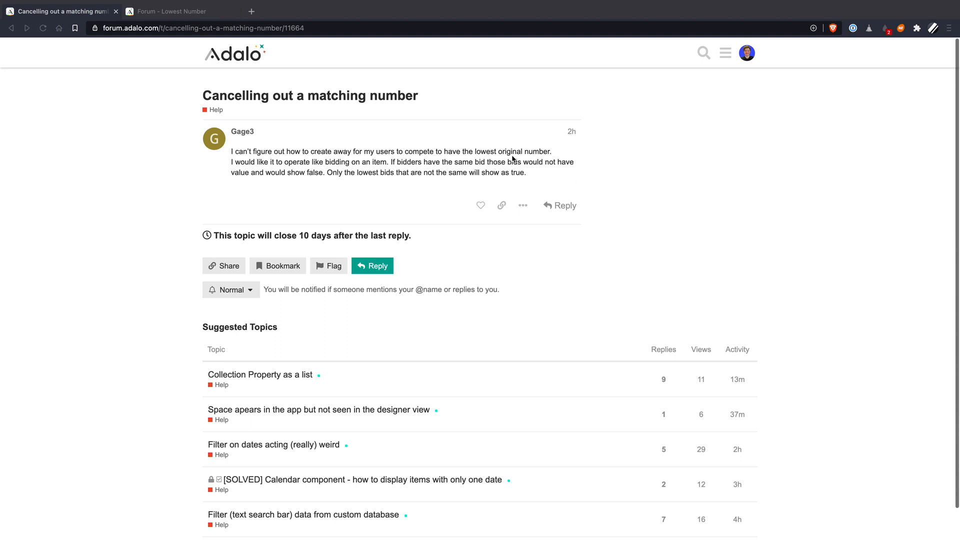
{"action": "mouse_move", "coordinate": [420, 153]}
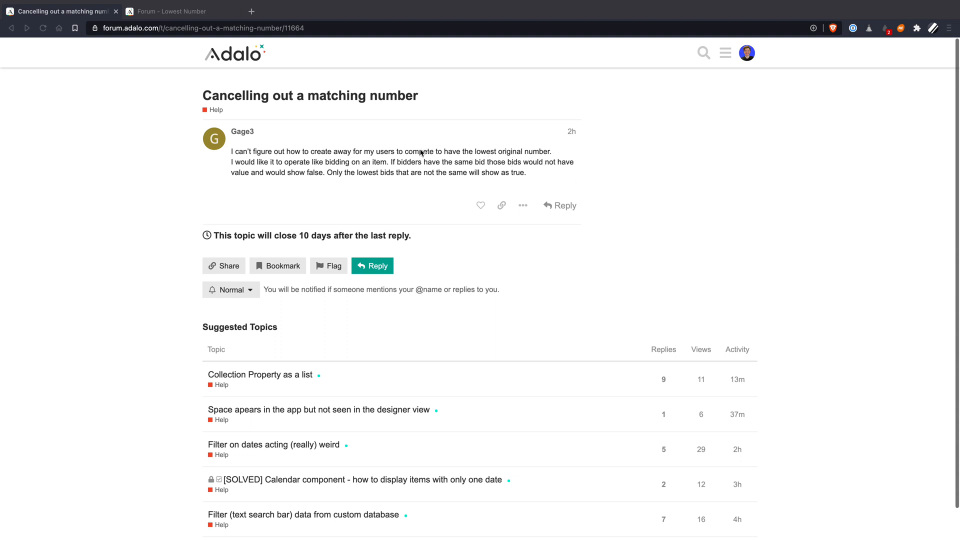
{"action": "mouse_move", "coordinate": [347, 150]}
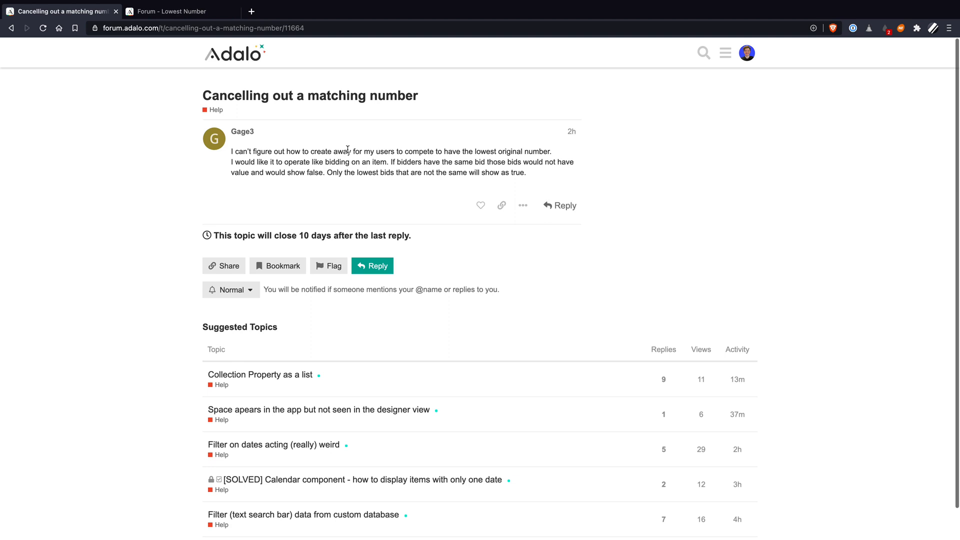
{"action": "mouse_move", "coordinate": [356, 150]}
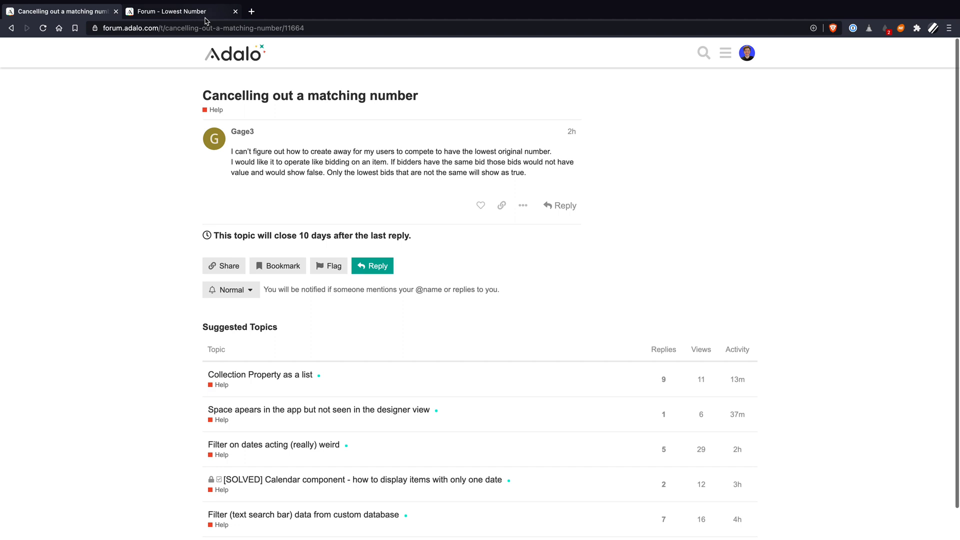
{"action": "mouse_move", "coordinate": [181, 11]}
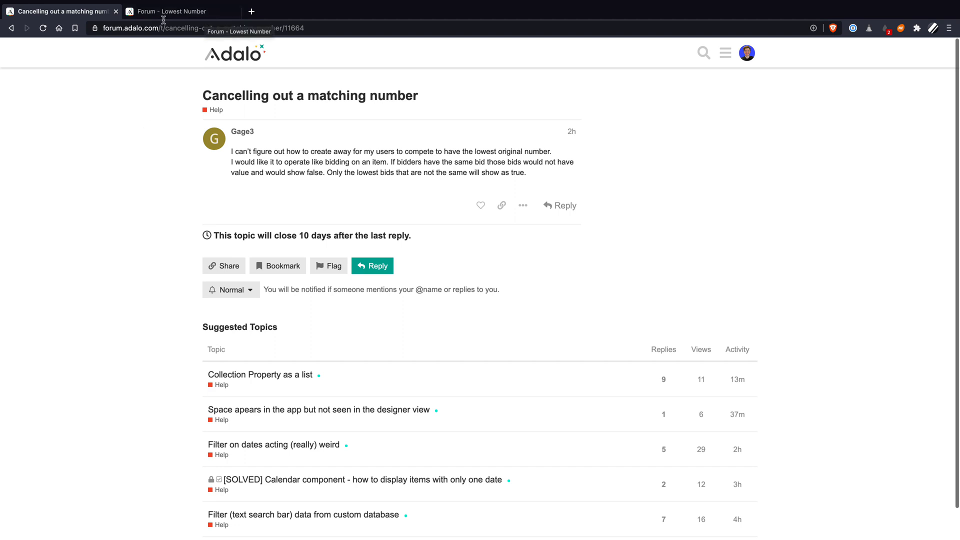
Open the app's database and create an 'Items' collection.
{"action": "left_click", "coordinate": [178, 11]}
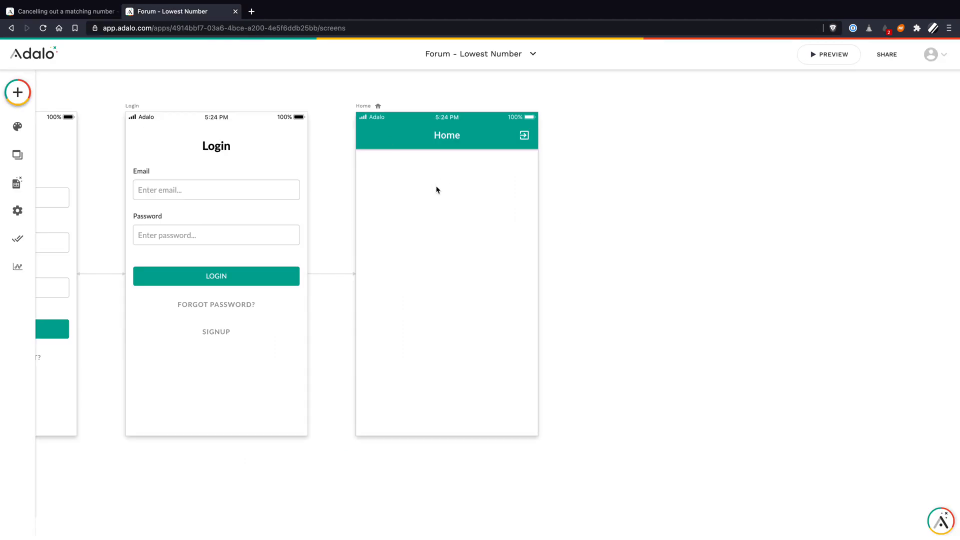
{"action": "mouse_move", "coordinate": [17, 182]}
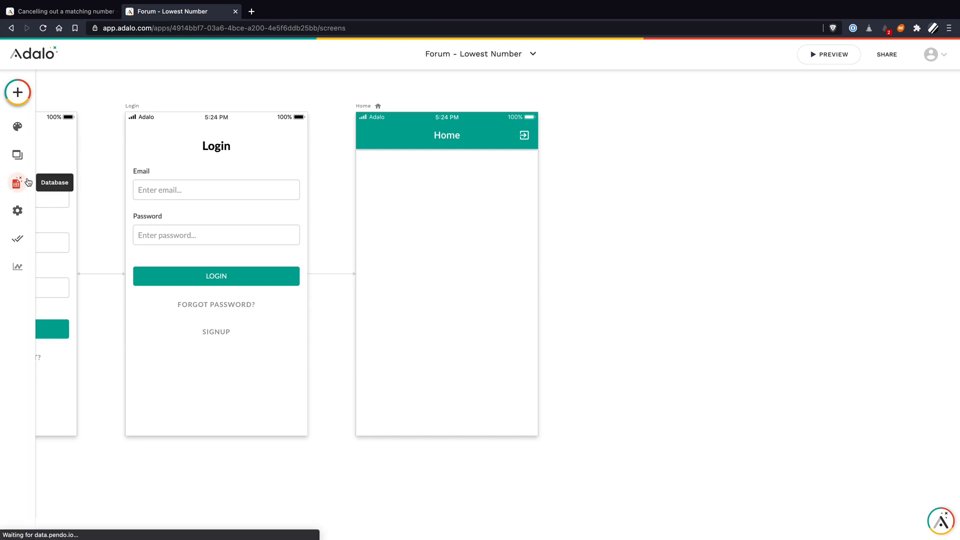
{"action": "left_click", "coordinate": [17, 183]}
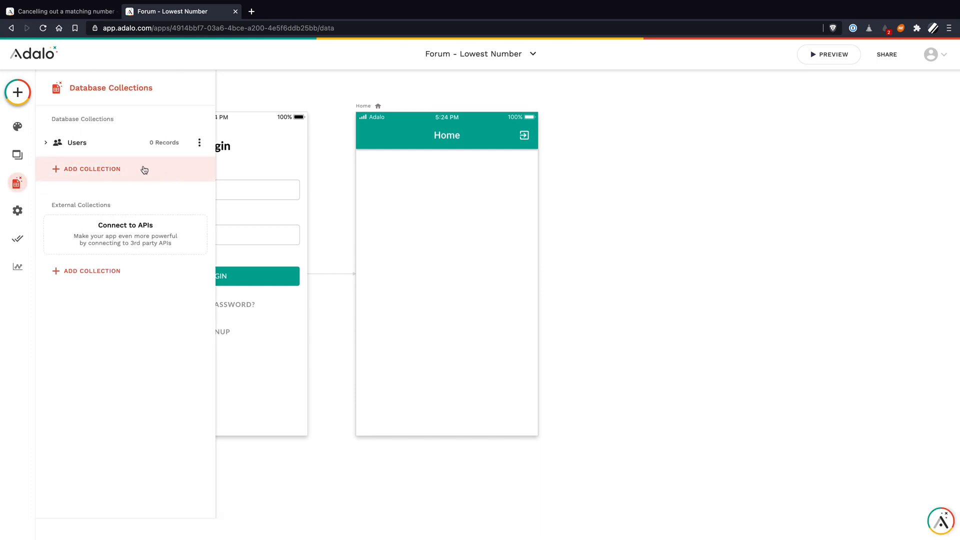
{"action": "mouse_move", "coordinate": [97, 175]}
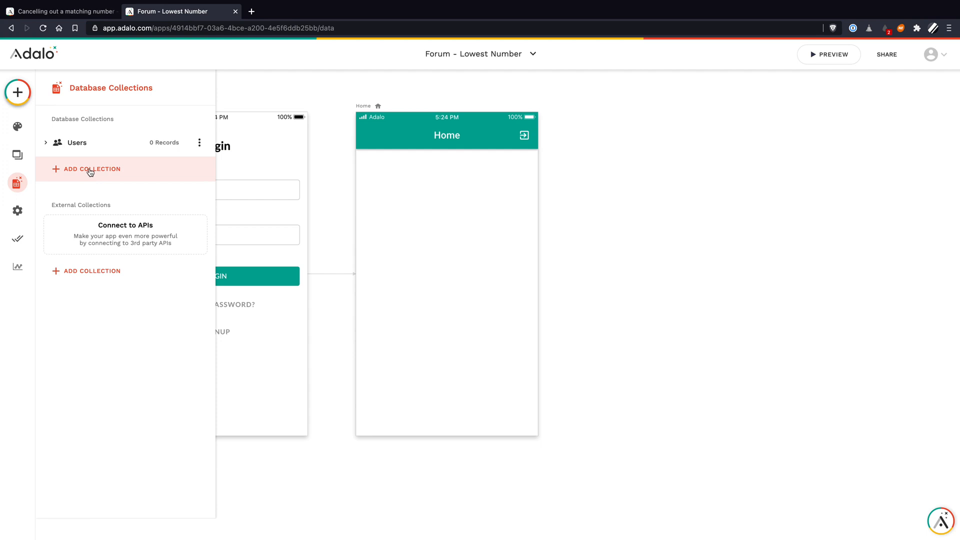
{"action": "left_click", "coordinate": [91, 169]}
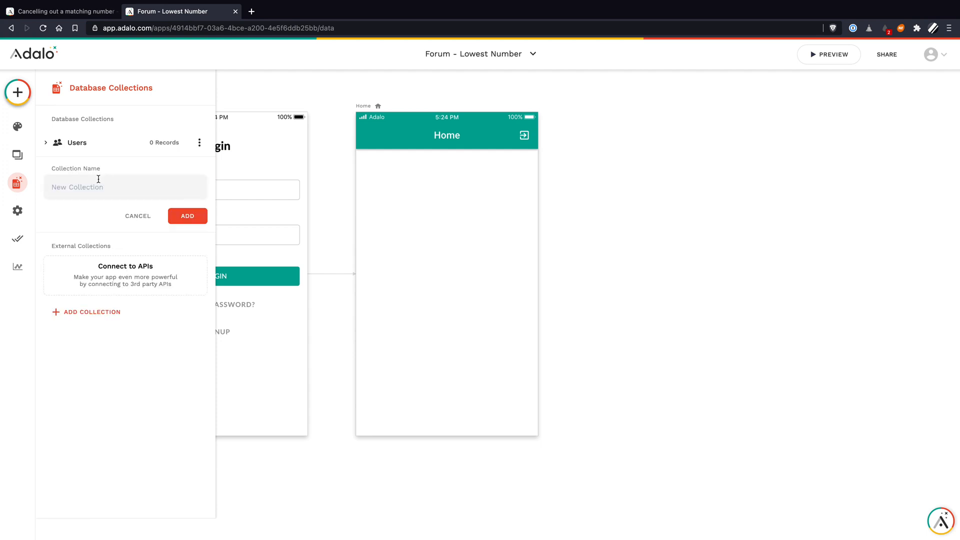
{"action": "type", "text": "Items"}
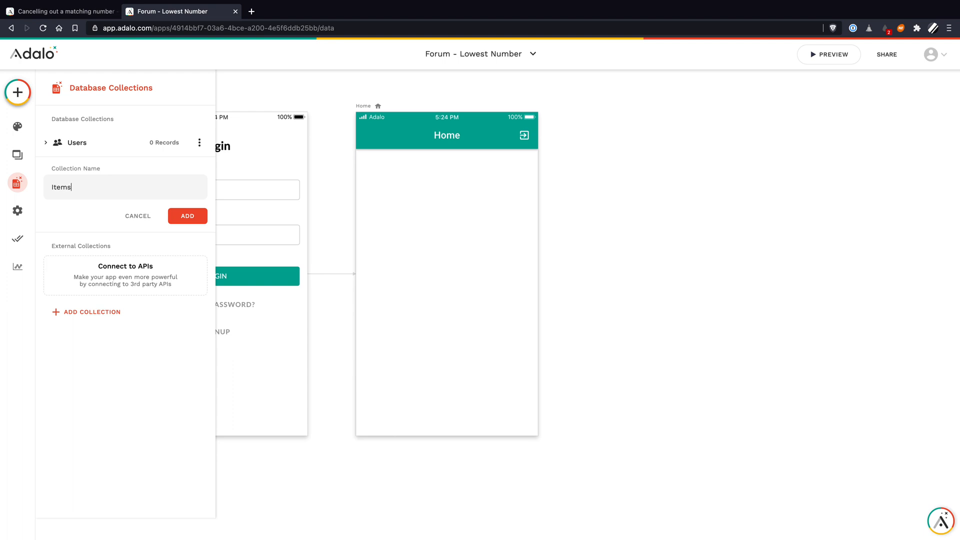
{"action": "left_click", "coordinate": [187, 215]}
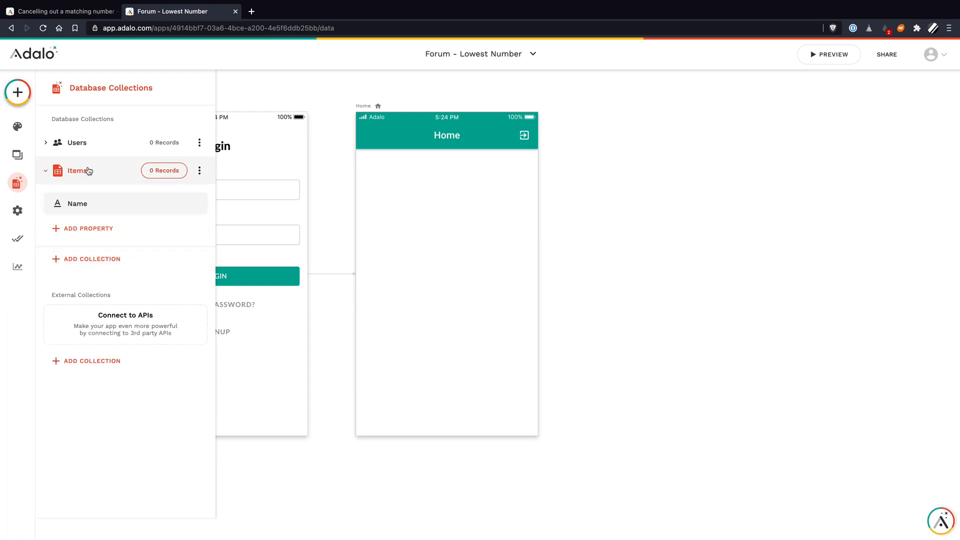
Create a second collection named 'Bids'.
{"action": "left_click", "coordinate": [91, 259]}
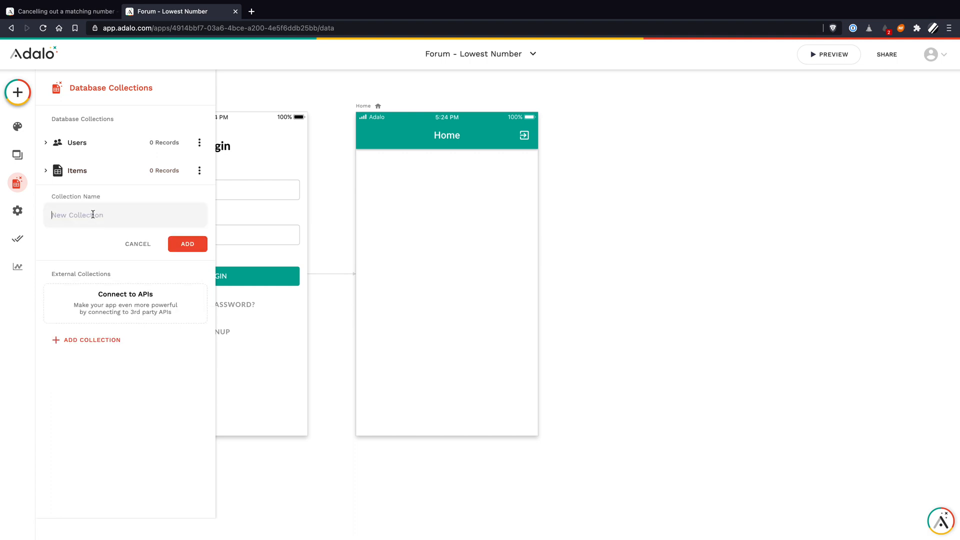
{"action": "type", "text": "Bids"}
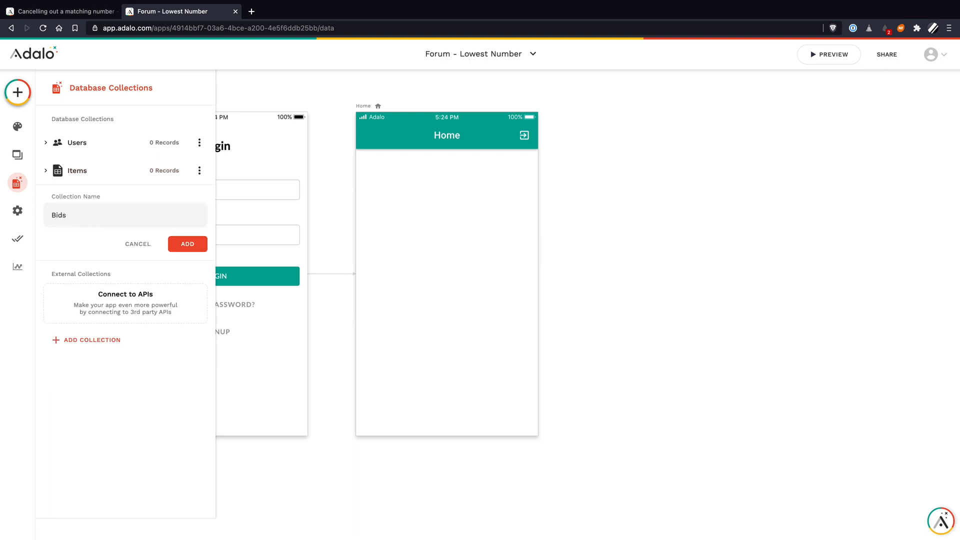
{"action": "left_click", "coordinate": [187, 243]}
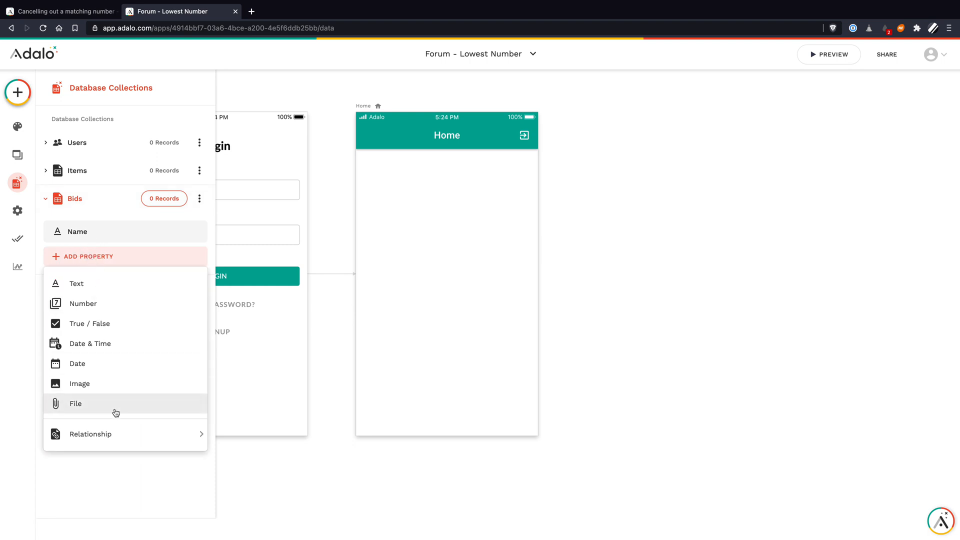
Give Bids one-to-many relationships with Users and Items, then check Users' new Bids property.
{"action": "left_click", "coordinate": [90, 433]}
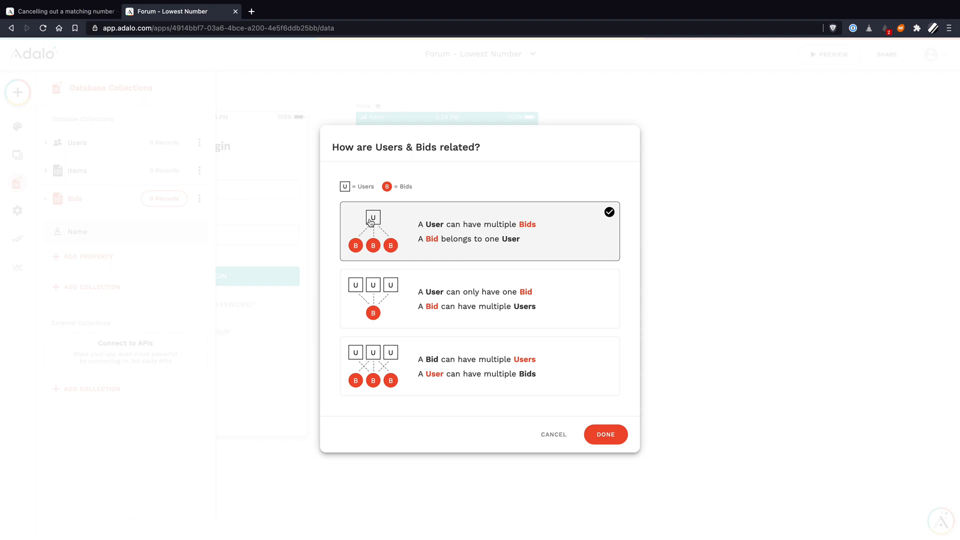
{"action": "mouse_move", "coordinate": [366, 243]}
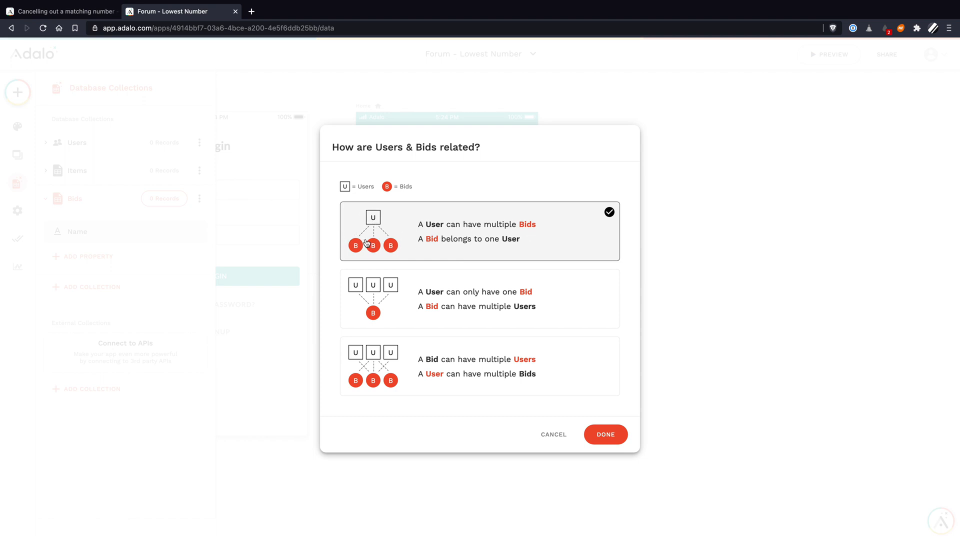
{"action": "mouse_move", "coordinate": [382, 215]}
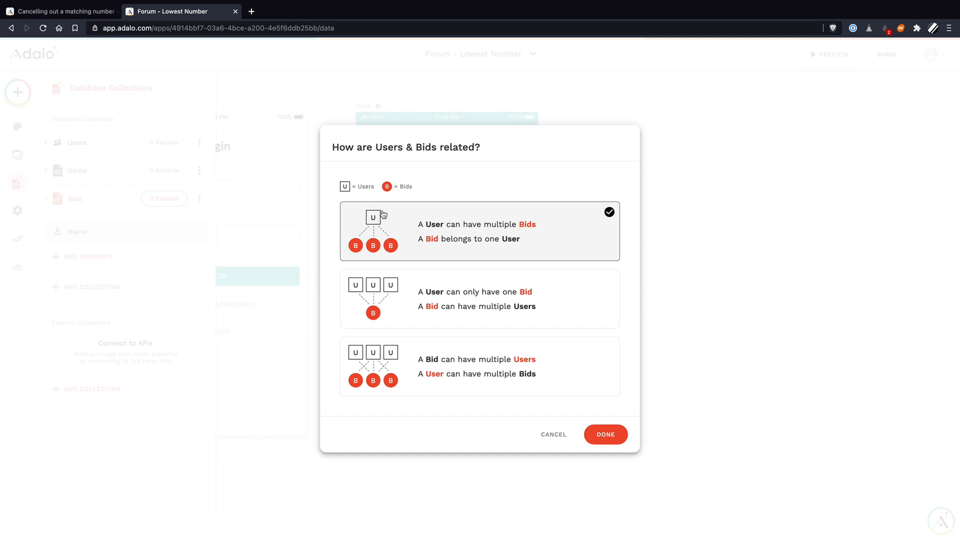
{"action": "left_click", "coordinate": [605, 434]}
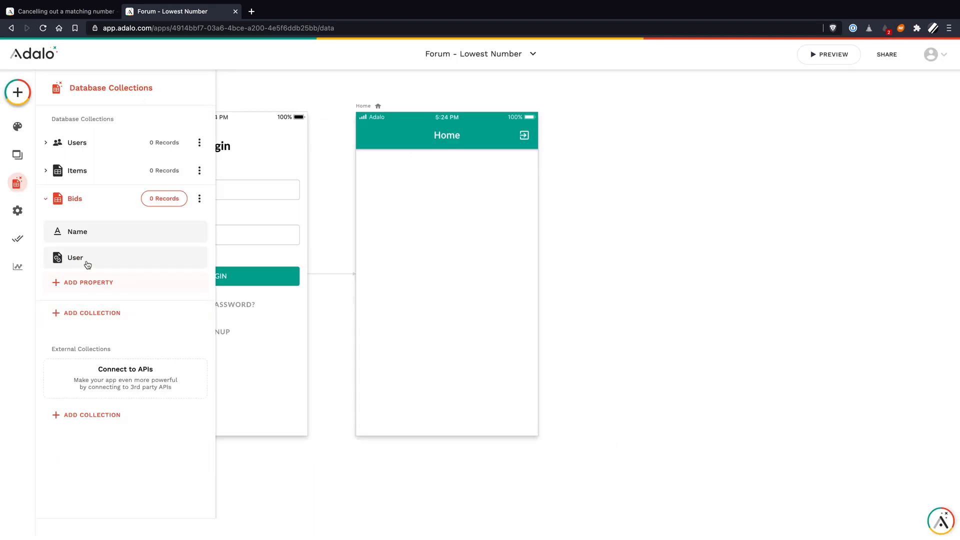
{"action": "left_click", "coordinate": [88, 282]}
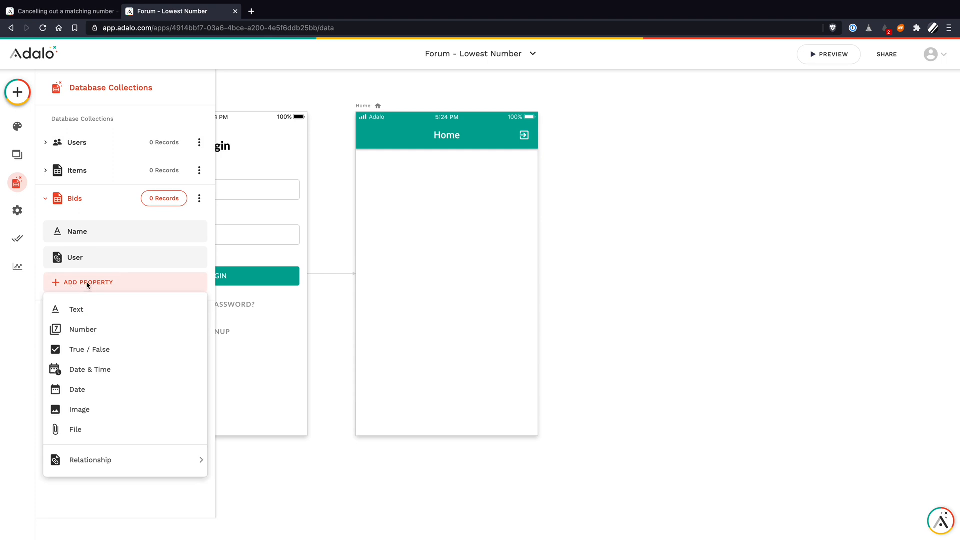
{"action": "left_click", "coordinate": [90, 460]}
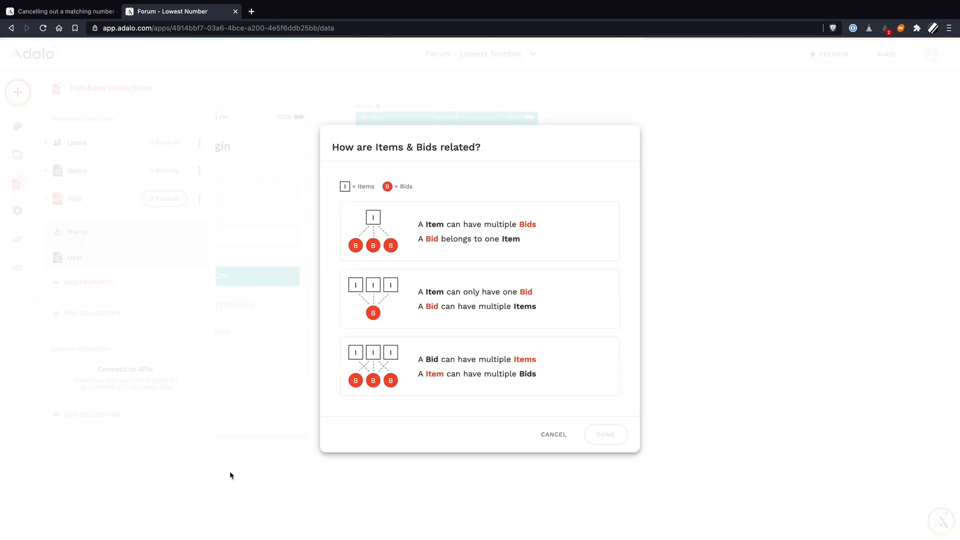
{"action": "left_click", "coordinate": [480, 231]}
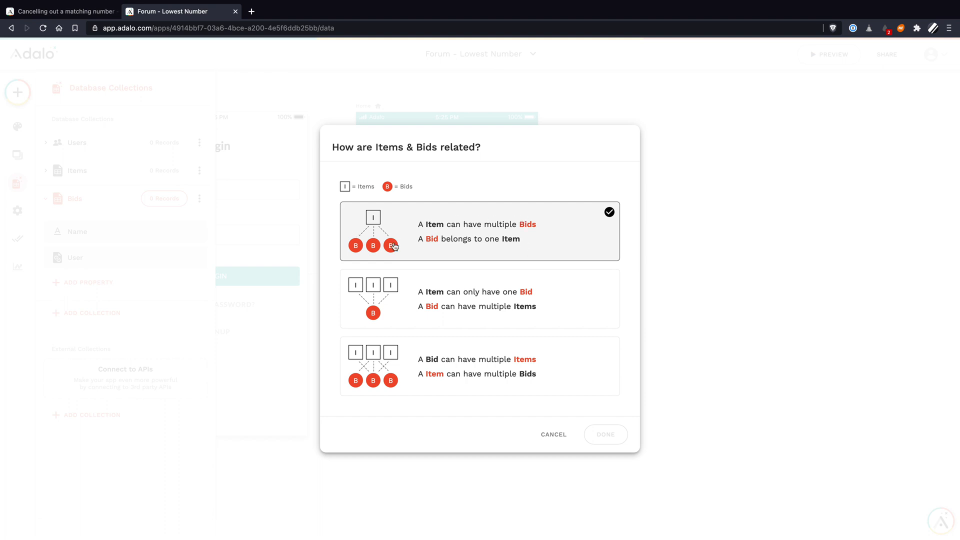
{"action": "mouse_move", "coordinate": [373, 217]}
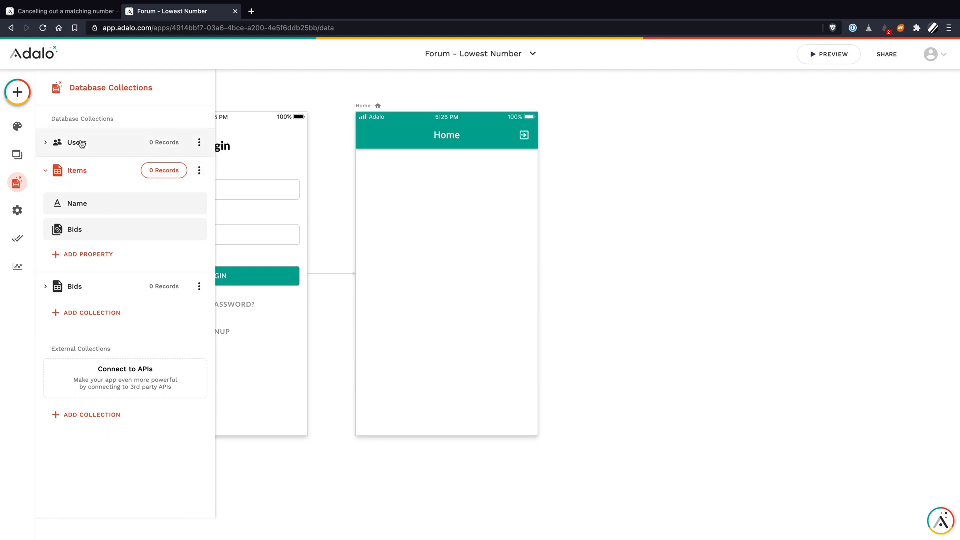
{"action": "mouse_move", "coordinate": [84, 229]}
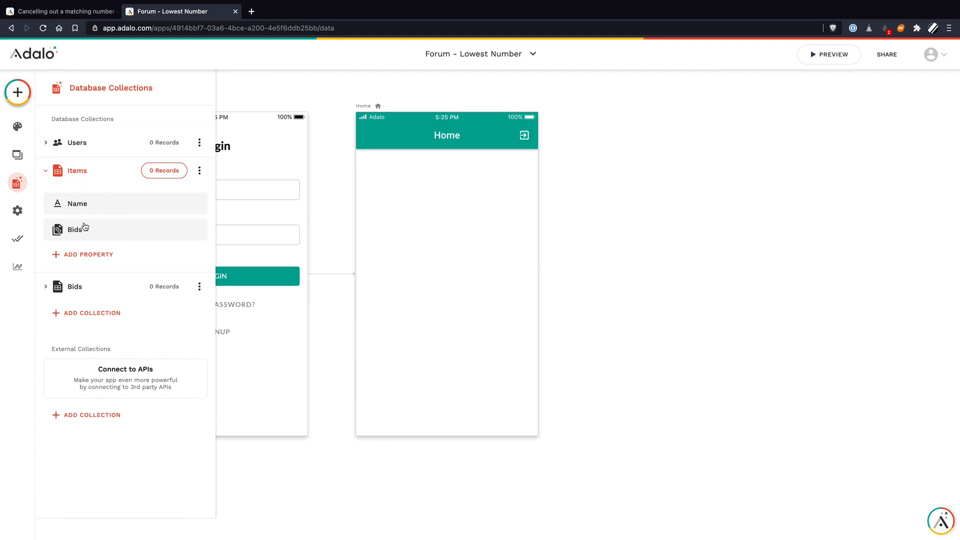
{"action": "left_click", "coordinate": [76, 142]}
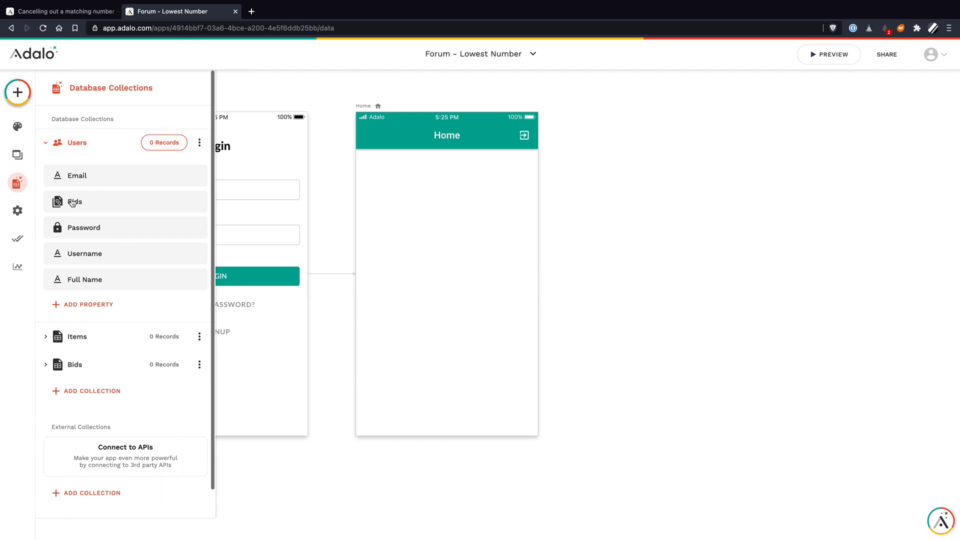
{"action": "mouse_move", "coordinate": [133, 204]}
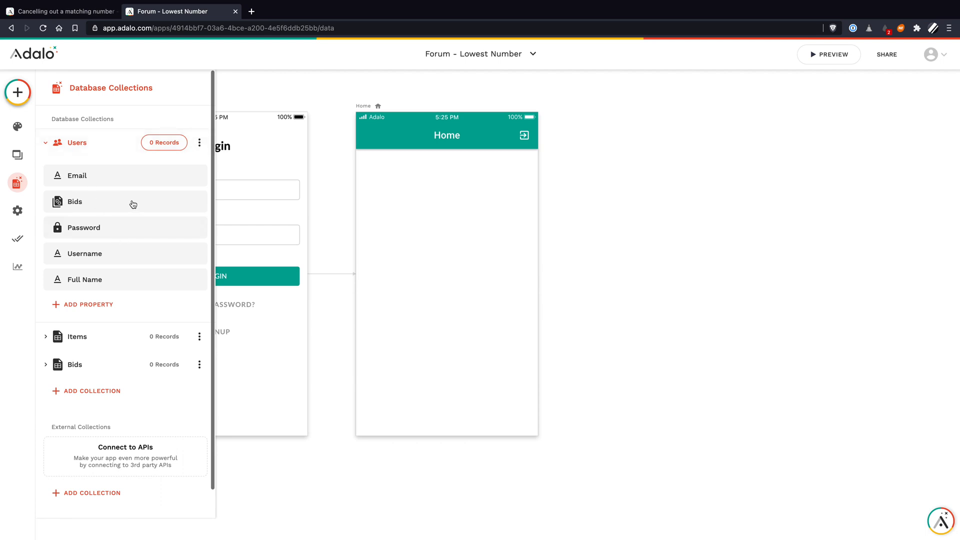
{"action": "left_click", "coordinate": [17, 183]}
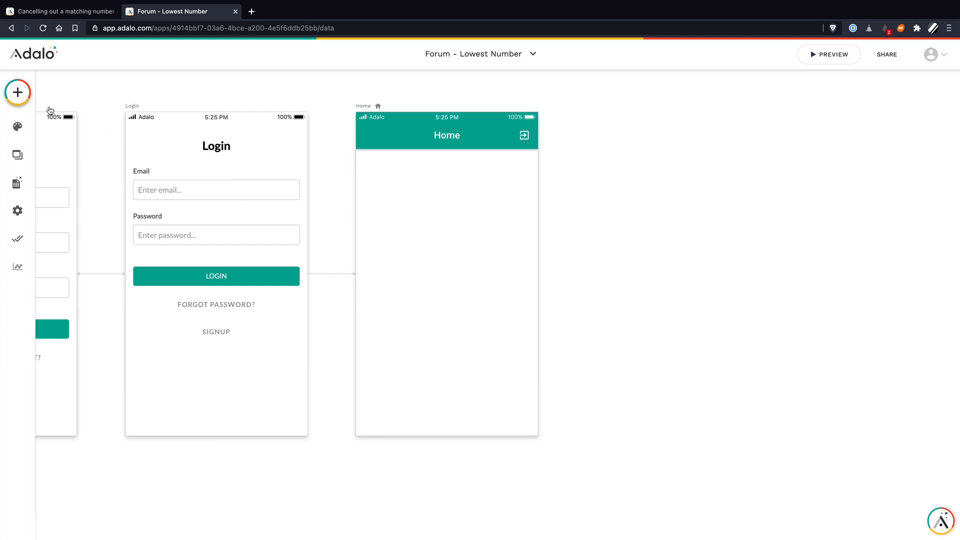
{"action": "mouse_move", "coordinate": [18, 93]}
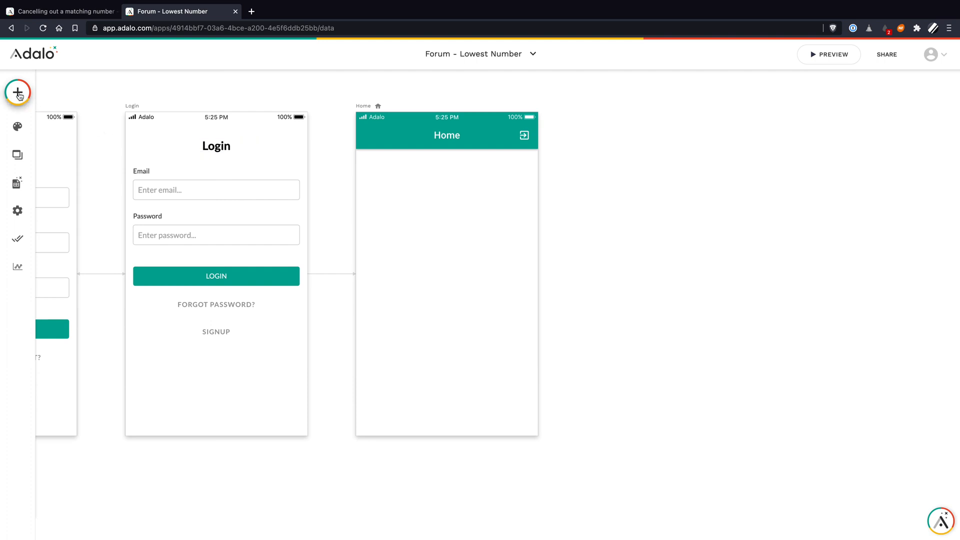
{"action": "mouse_move", "coordinate": [18, 105]}
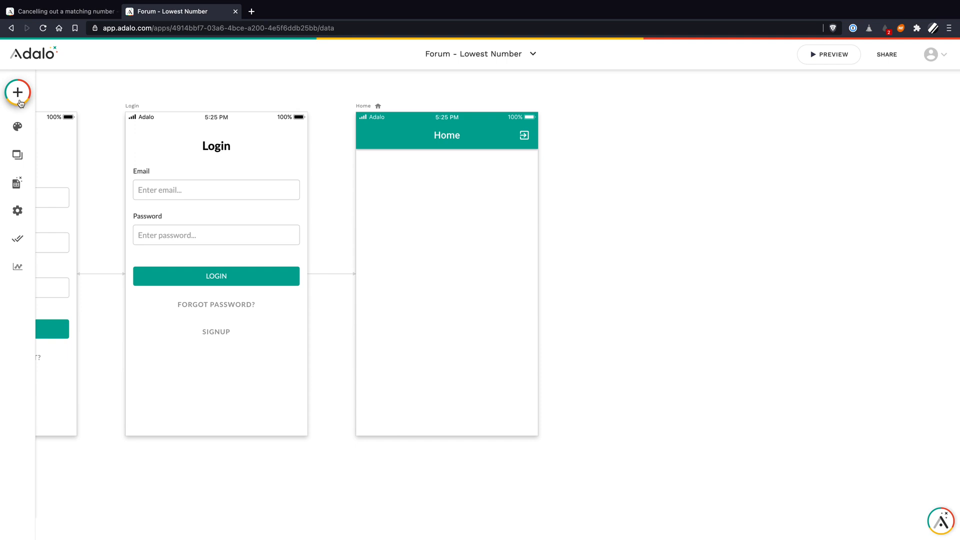
Add a Home screen button labelled 'Bid on' with its plus icon removed.
{"action": "left_click", "coordinate": [18, 93]}
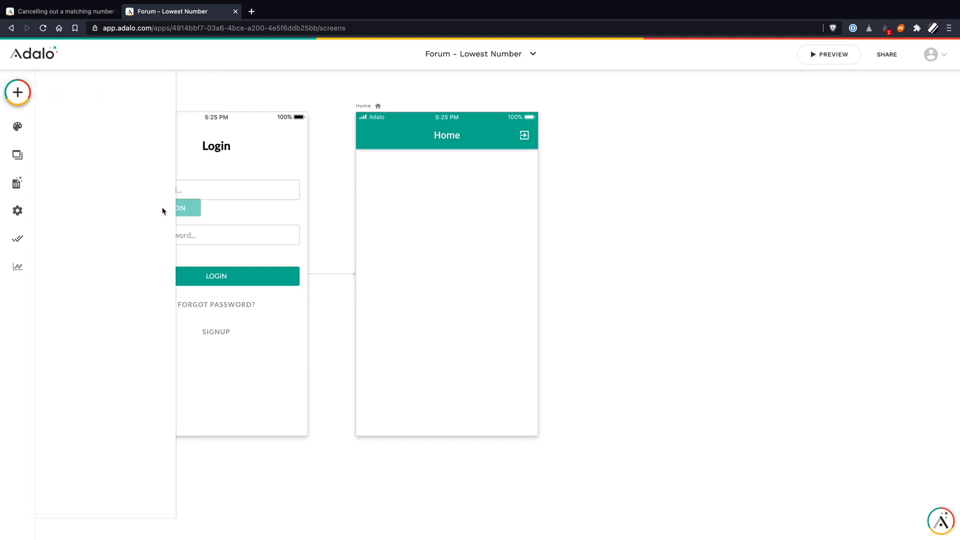
{"action": "left_click", "coordinate": [447, 202]}
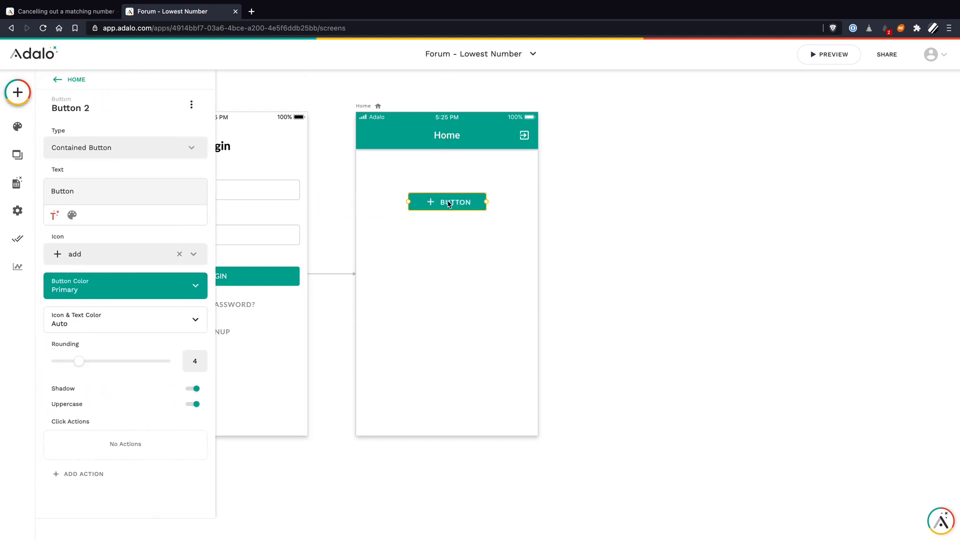
{"action": "mouse_move", "coordinate": [102, 215]}
{"action": "type", "text": "Bid"}
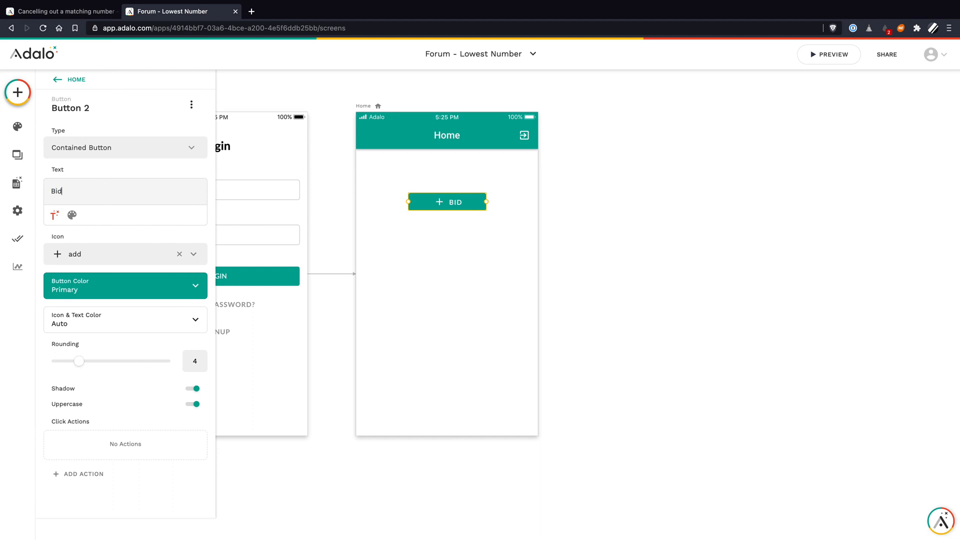
{"action": "left_click", "coordinate": [180, 253]}
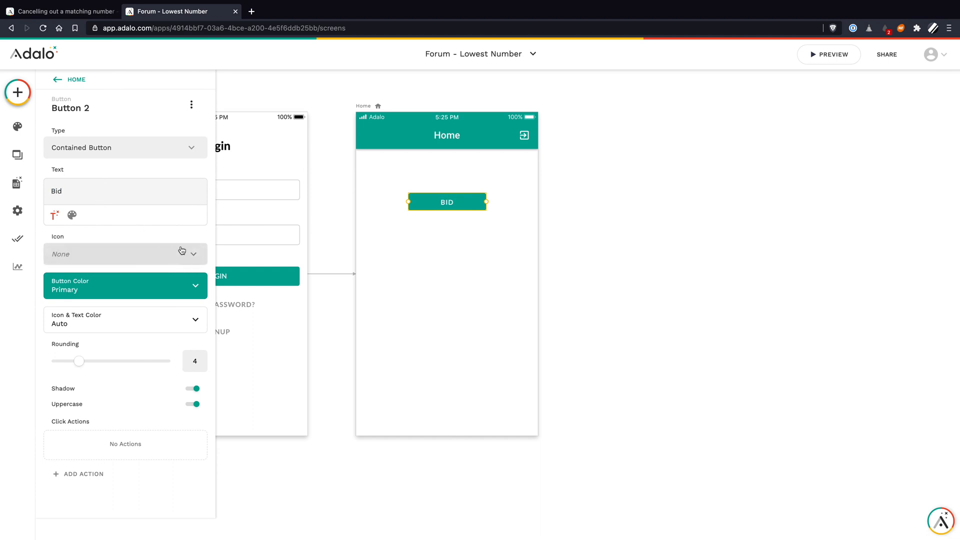
{"action": "mouse_move", "coordinate": [98, 237]}
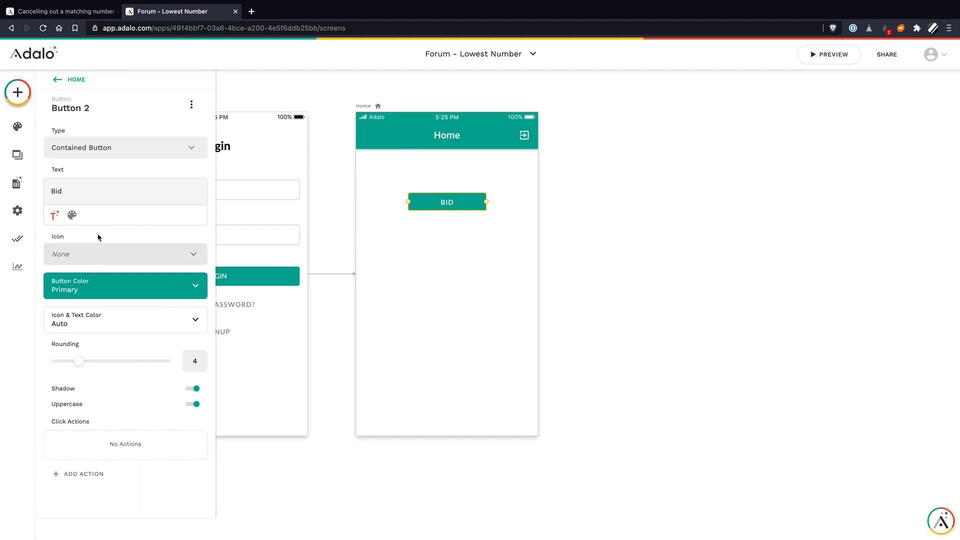
{"action": "type", "text": "on"}
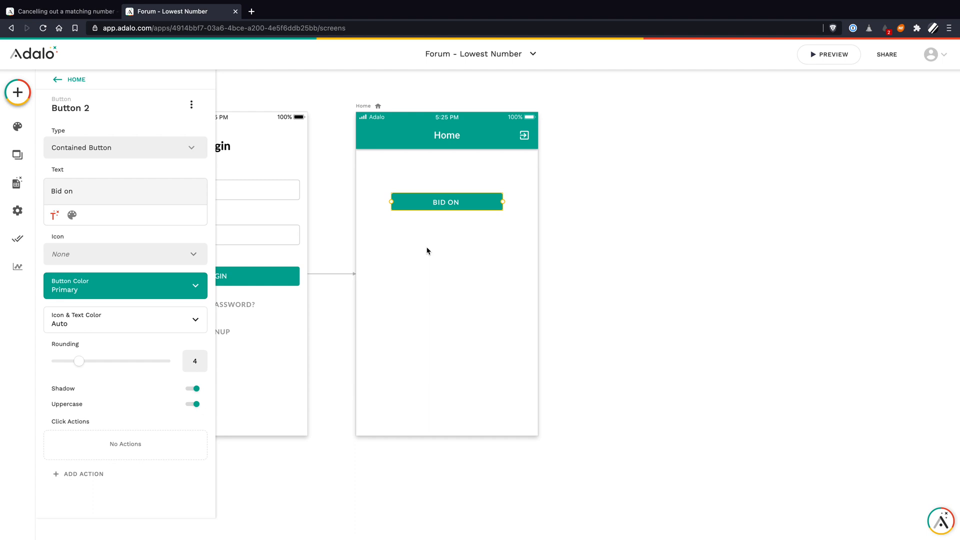
{"action": "mouse_move", "coordinate": [378, 192]}
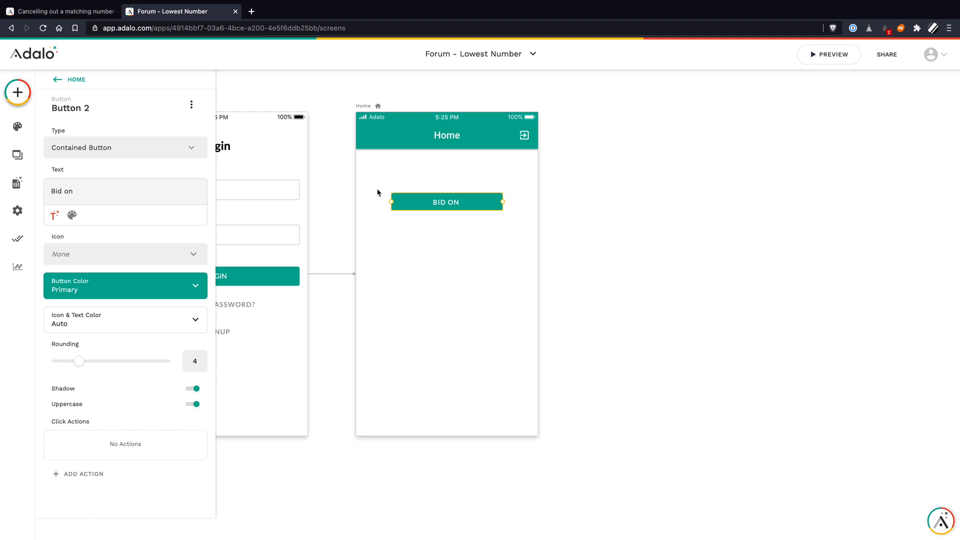
{"action": "mouse_move", "coordinate": [420, 210]}
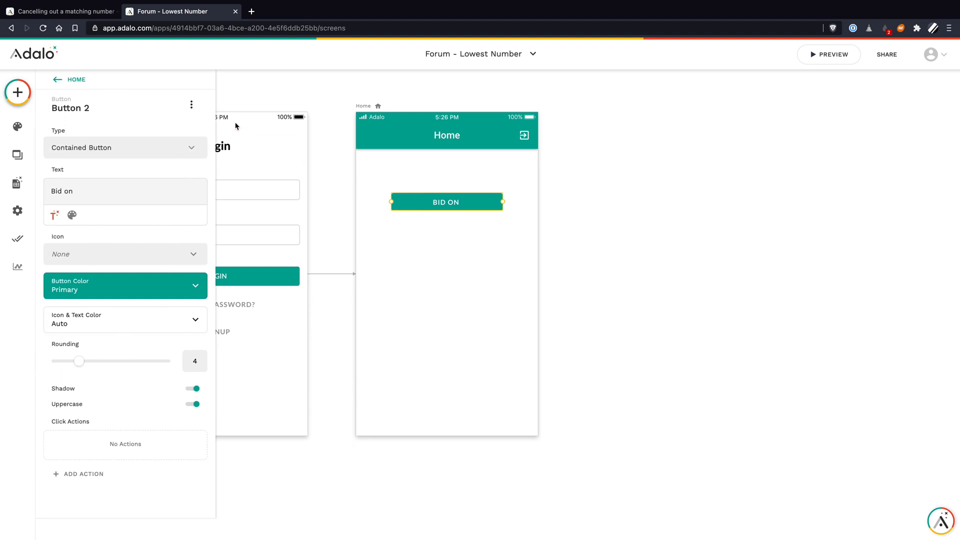
Make the 'Bid on' button a repeating list of Items records.
{"action": "left_click", "coordinate": [191, 104]}
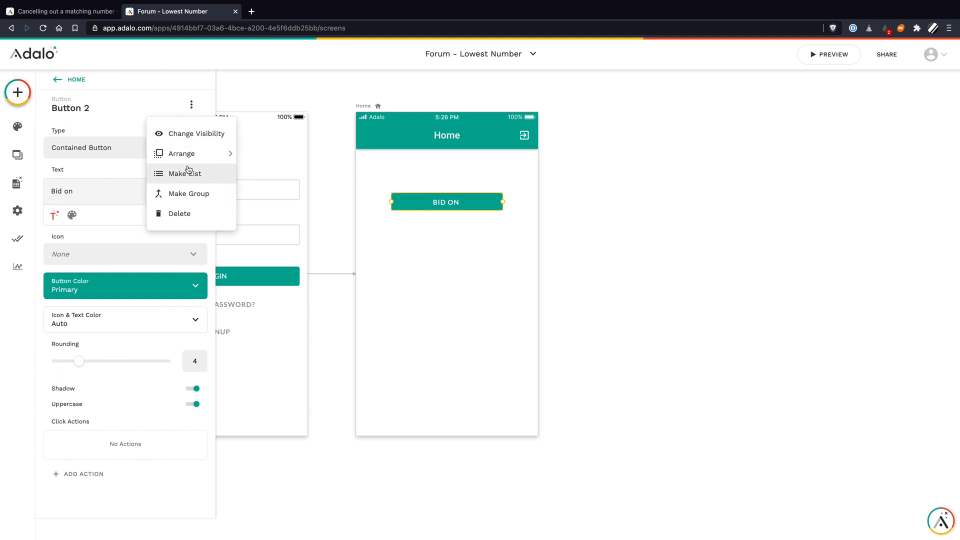
{"action": "left_click", "coordinate": [184, 174]}
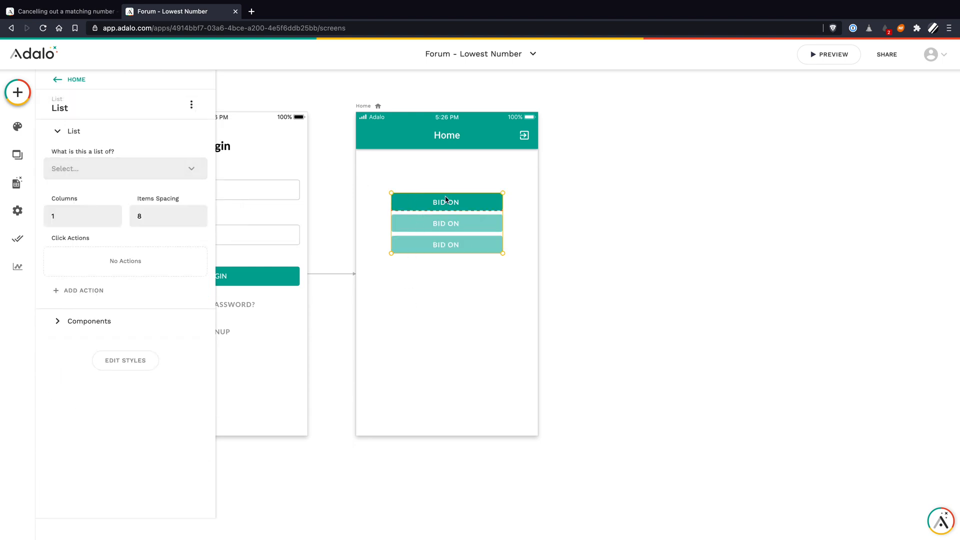
{"action": "left_click", "coordinate": [125, 168]}
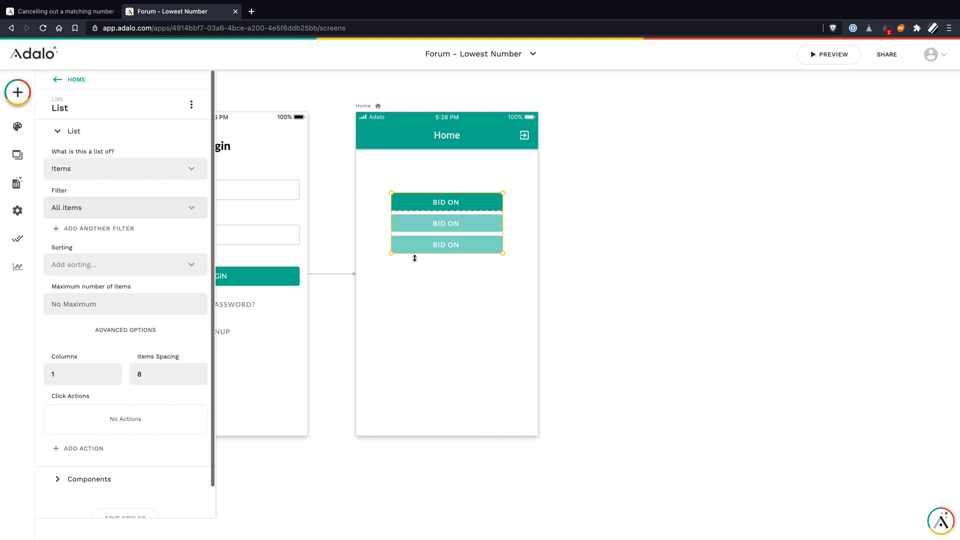
{"action": "left_click", "coordinate": [17, 155]}
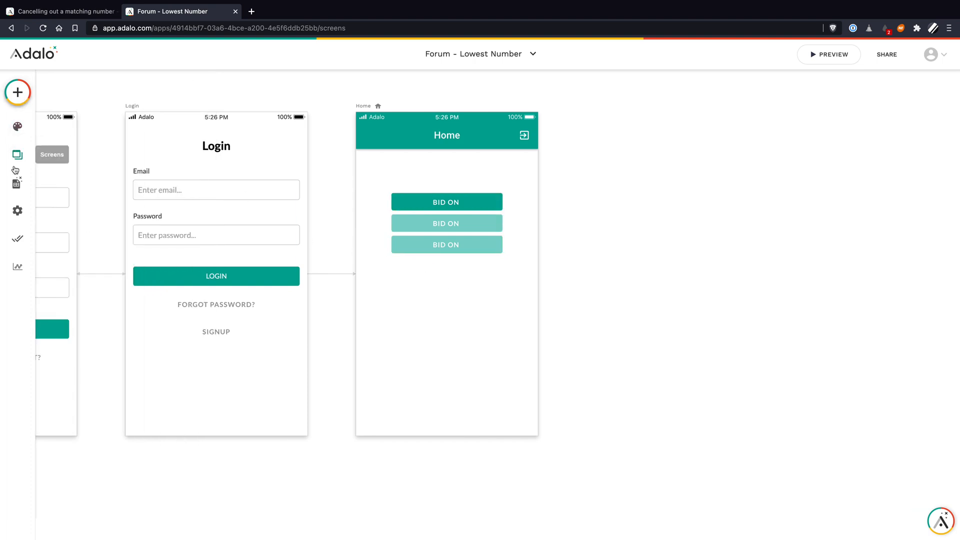
Add Bike, Scooter and Skates as records in the Items collection.
{"action": "left_click", "coordinate": [17, 183]}
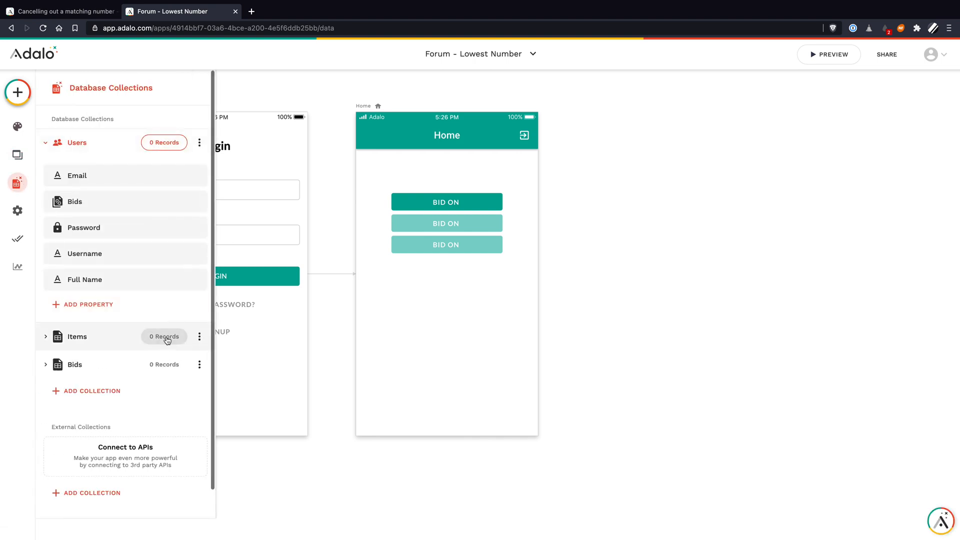
{"action": "left_click", "coordinate": [163, 336]}
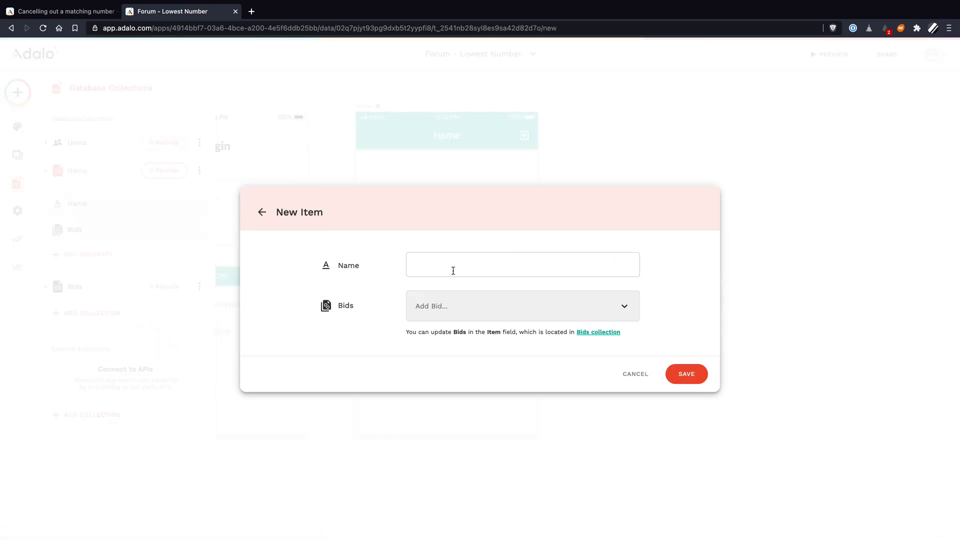
{"action": "type", "text": "B"}
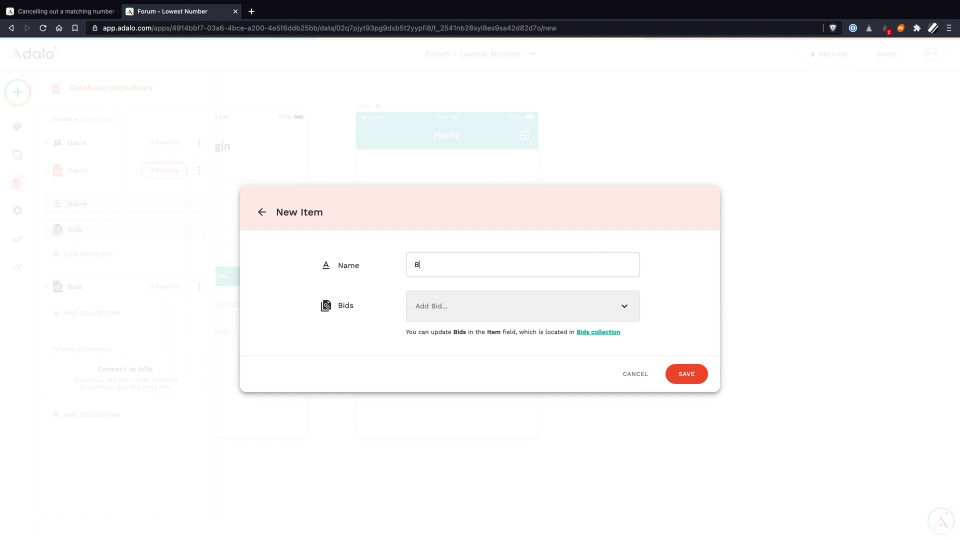
{"action": "type", "text": "ike"}
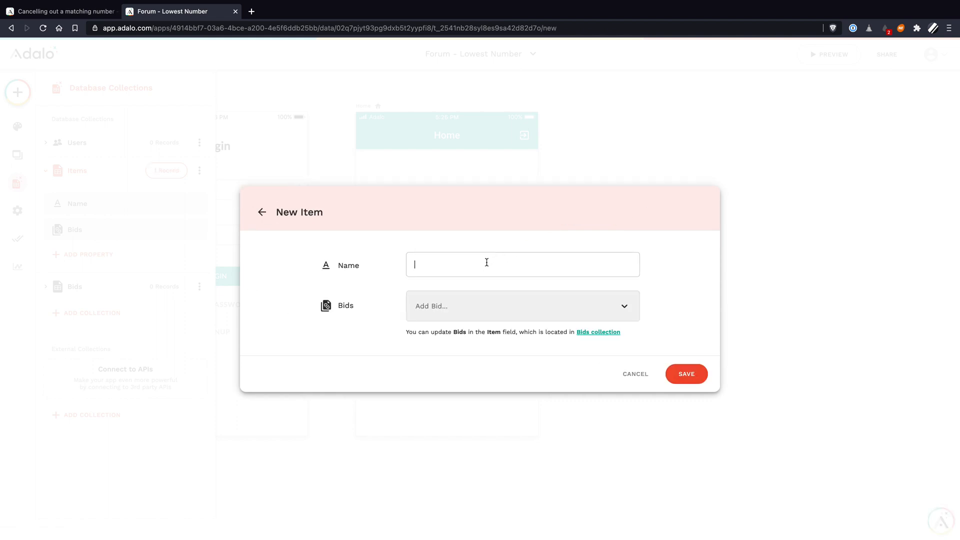
{"action": "type", "text": "Scoot"}
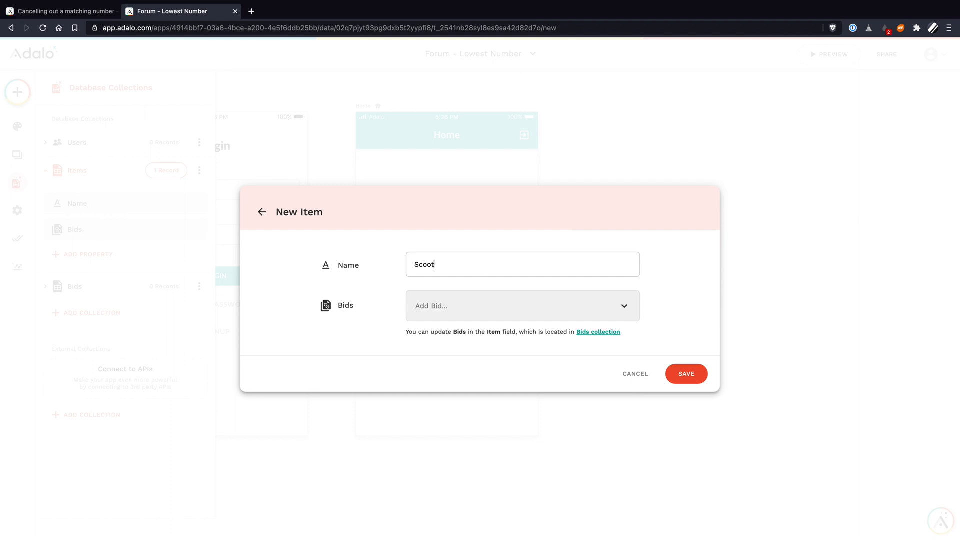
{"action": "left_click", "coordinate": [685, 374]}
{"action": "type", "text": "S"}
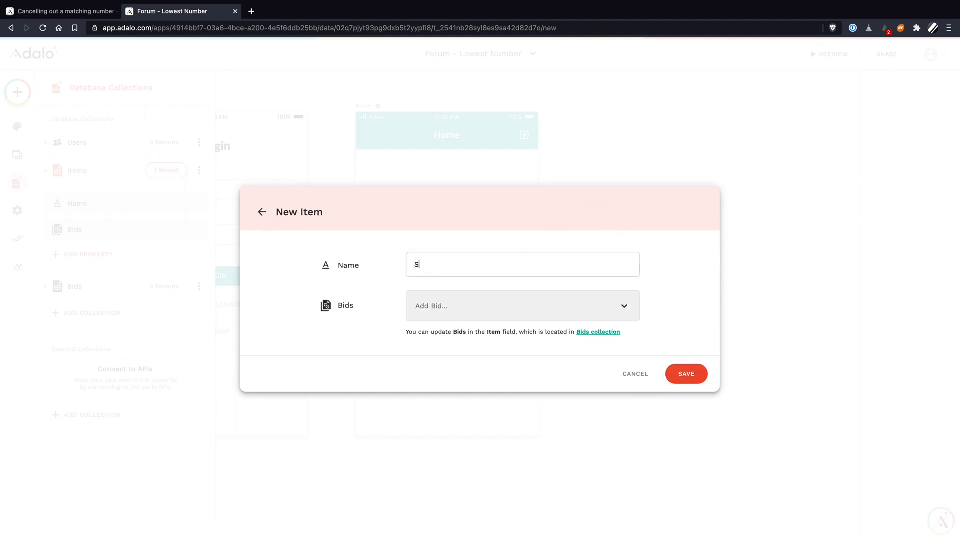
{"action": "type", "text": "kates"}
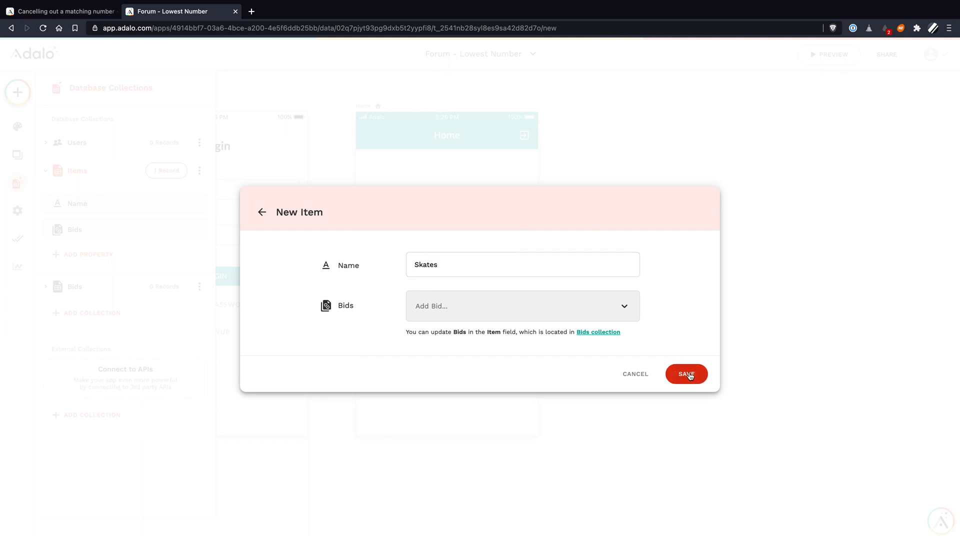
{"action": "left_click", "coordinate": [686, 373]}
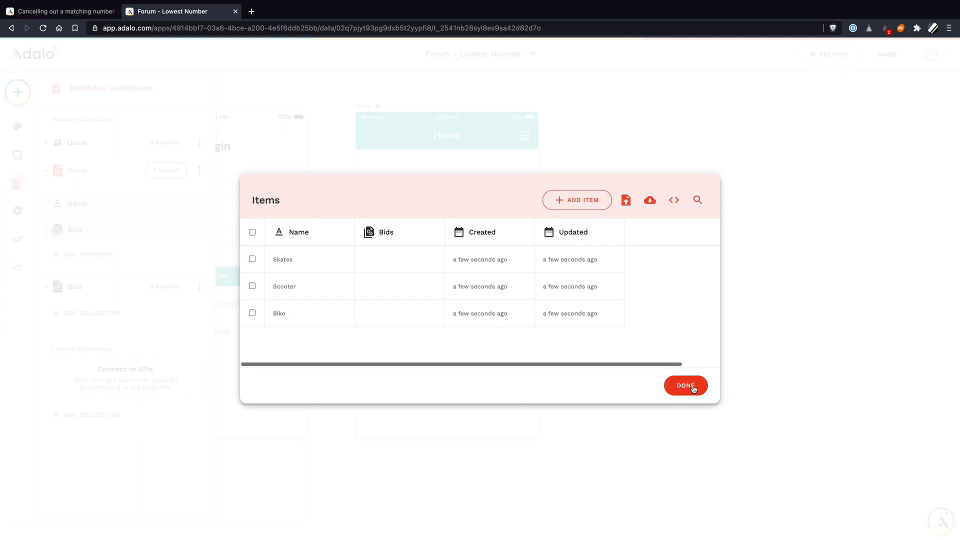
{"action": "left_click", "coordinate": [685, 385]}
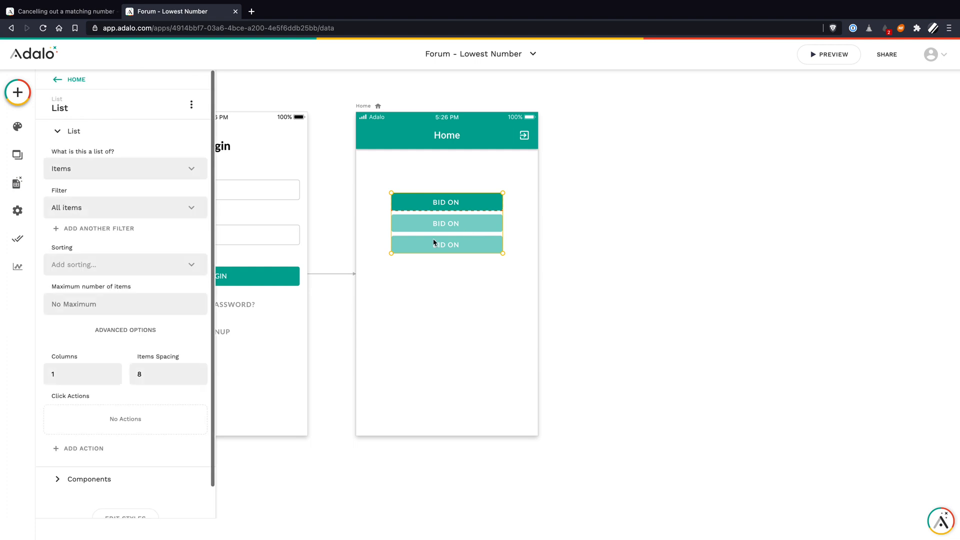
{"action": "mouse_move", "coordinate": [458, 255]}
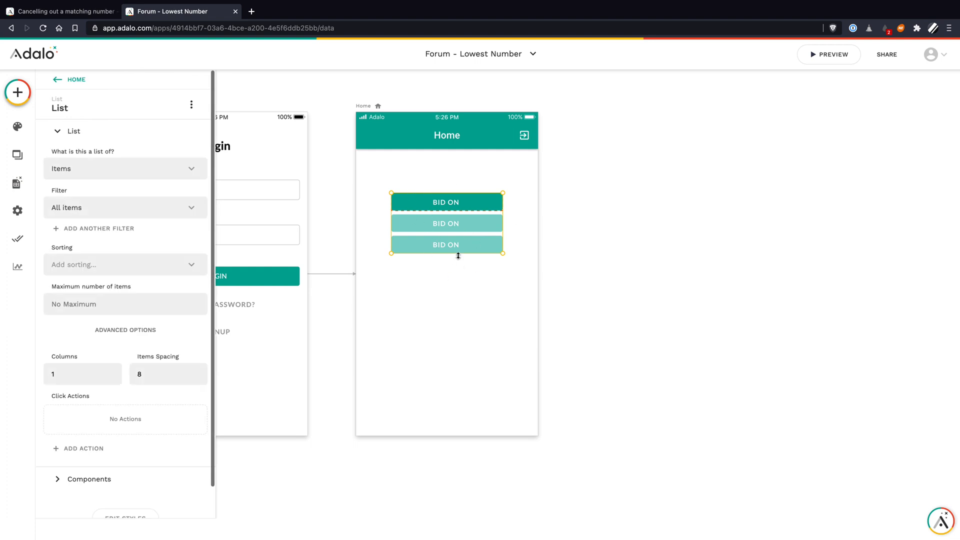
{"action": "mouse_move", "coordinate": [426, 207]}
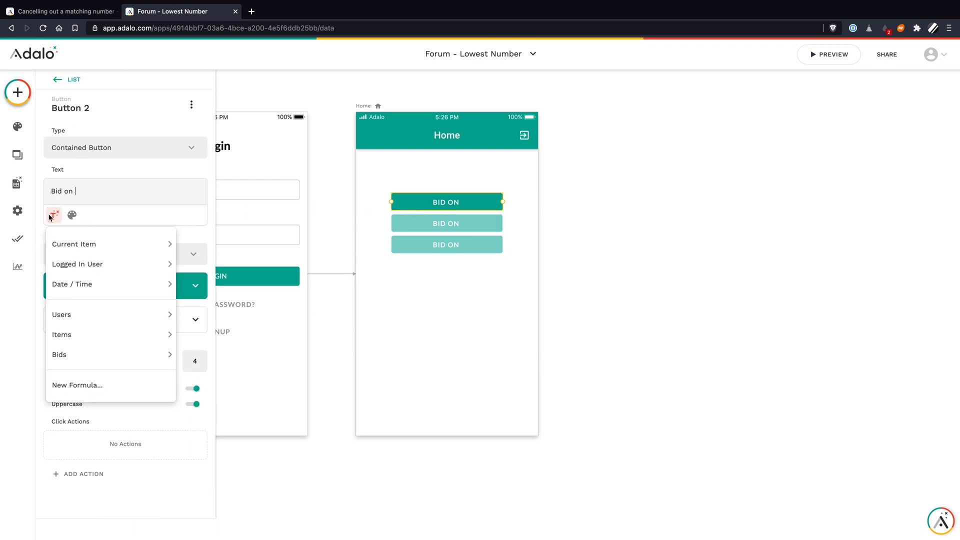
Append the current item's Name to the 'Bid on' button label using Magic Text.
{"action": "left_click", "coordinate": [61, 334]}
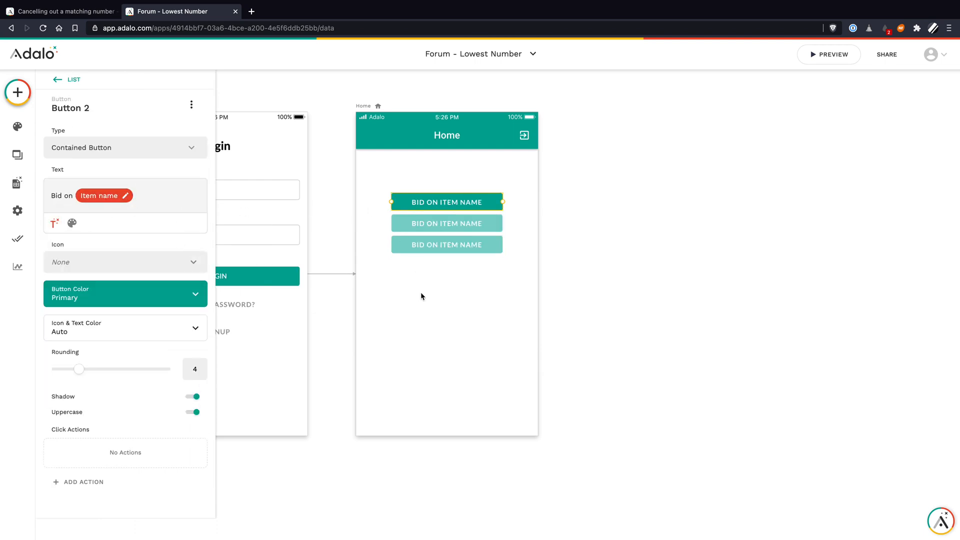
{"action": "left_click", "coordinate": [447, 230]}
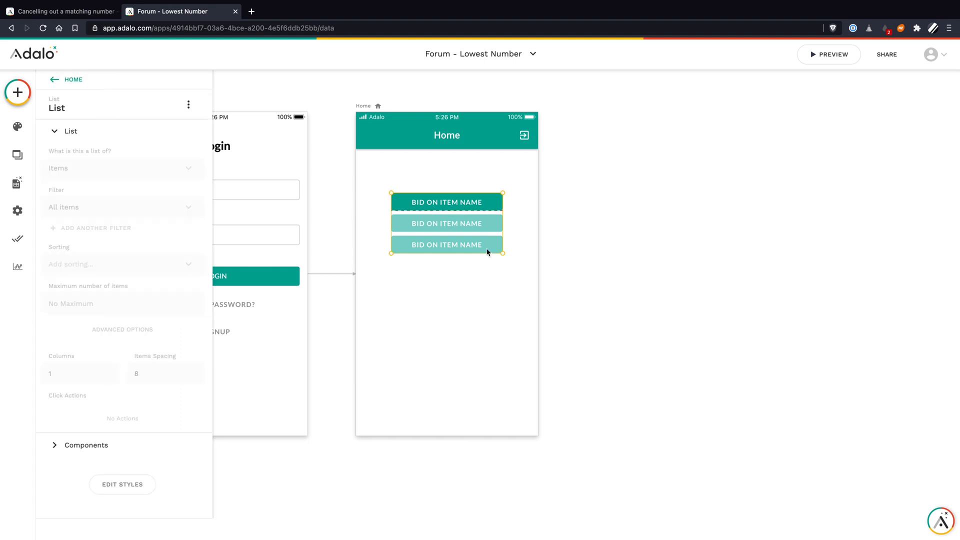
{"action": "left_click", "coordinate": [445, 172]}
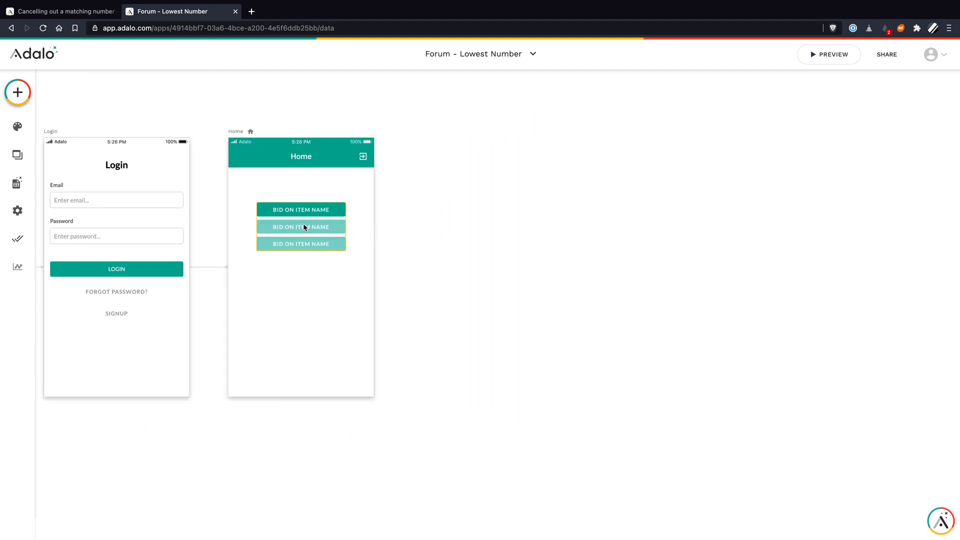
Link list item taps to a new modal-template screen named 'Place Bid'.
{"action": "left_click", "coordinate": [300, 226]}
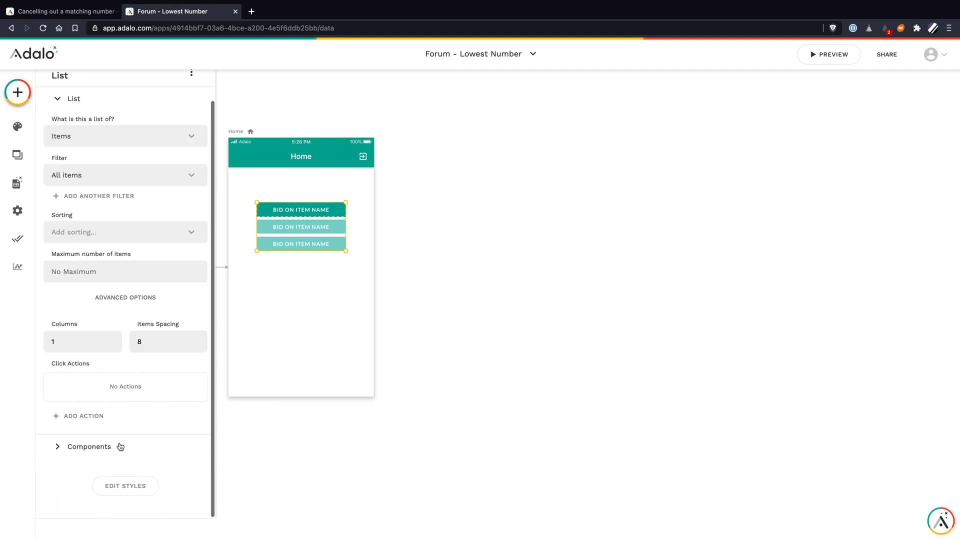
{"action": "left_click", "coordinate": [84, 416]}
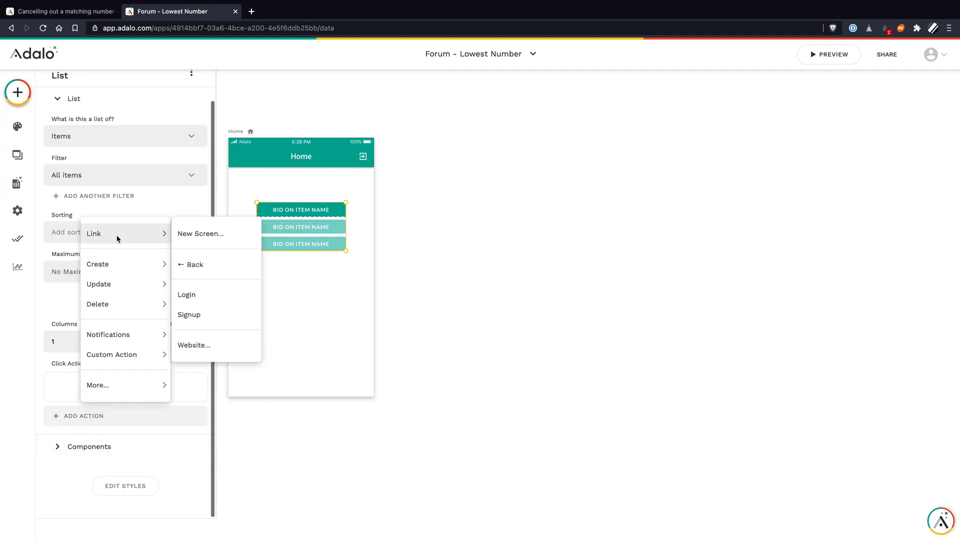
{"action": "left_click", "coordinate": [201, 233]}
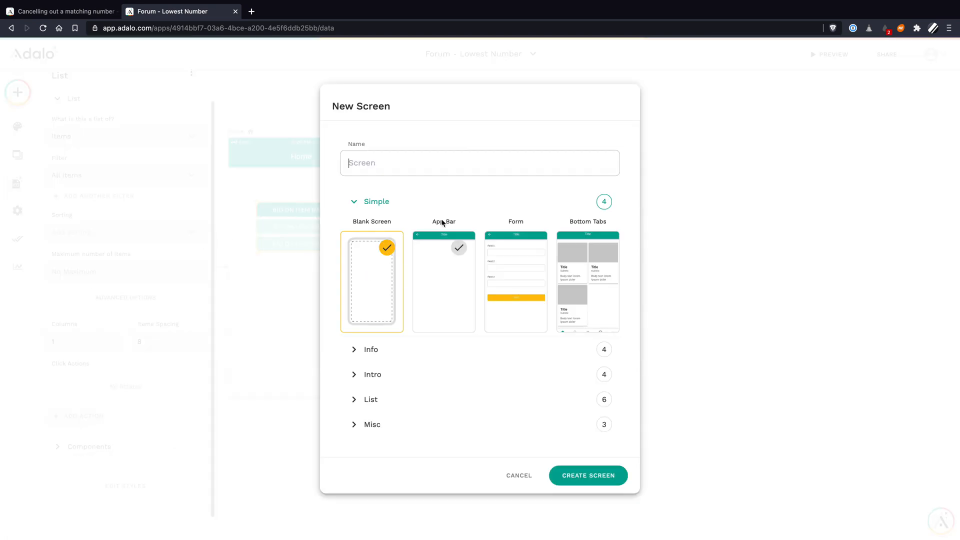
{"action": "left_click", "coordinate": [371, 425]}
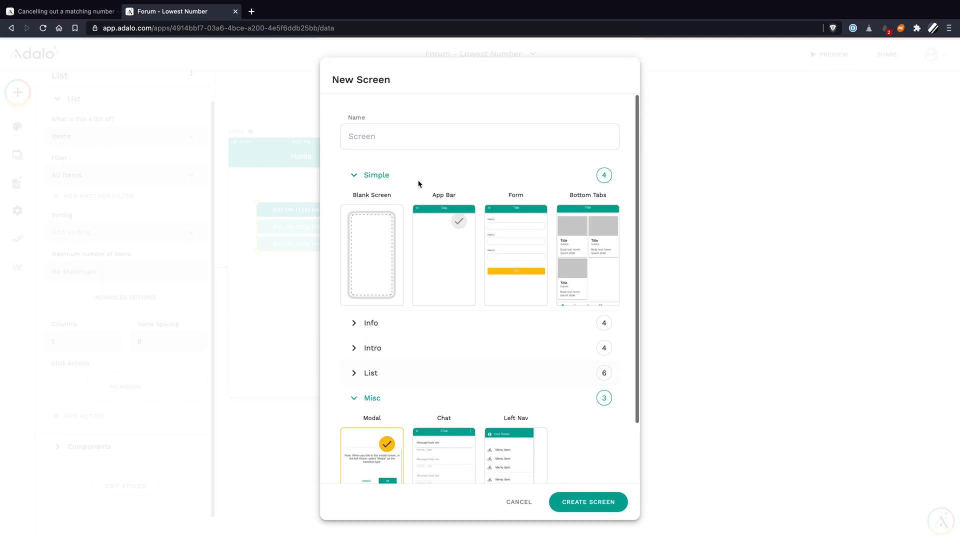
{"action": "type", "text": "Plac"}
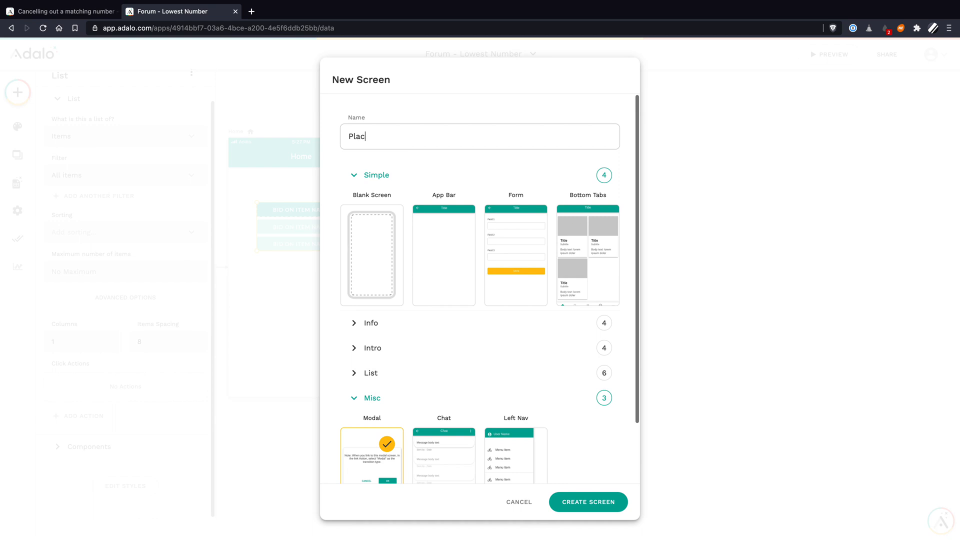
{"action": "type", "text": "e Bid"}
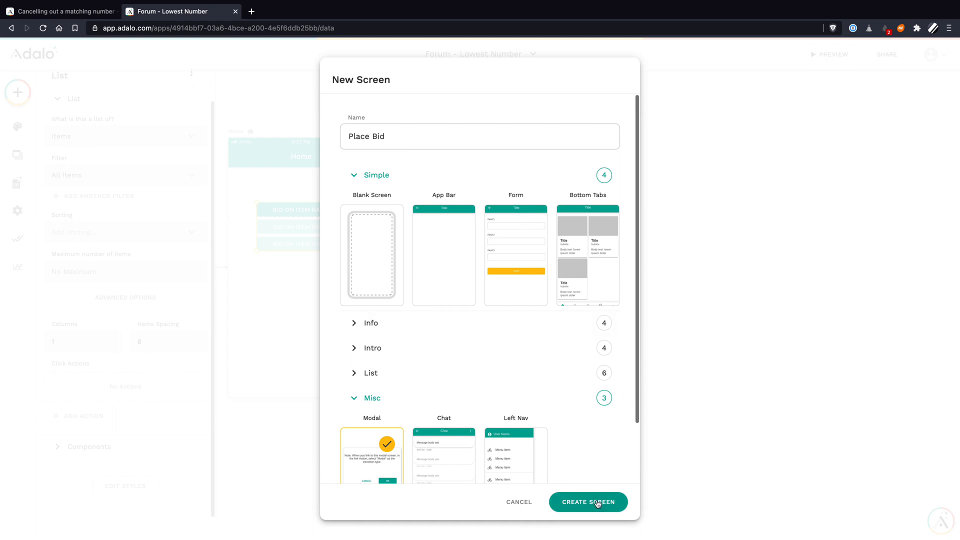
{"action": "left_click", "coordinate": [588, 502]}
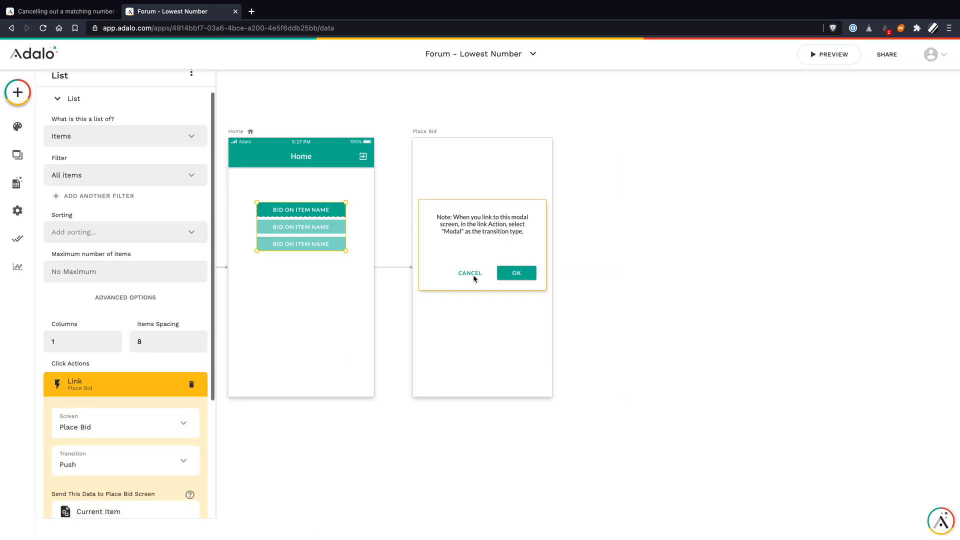
Relabel the modal's OK button as 'Bid'.
{"action": "left_click", "coordinate": [470, 273]}
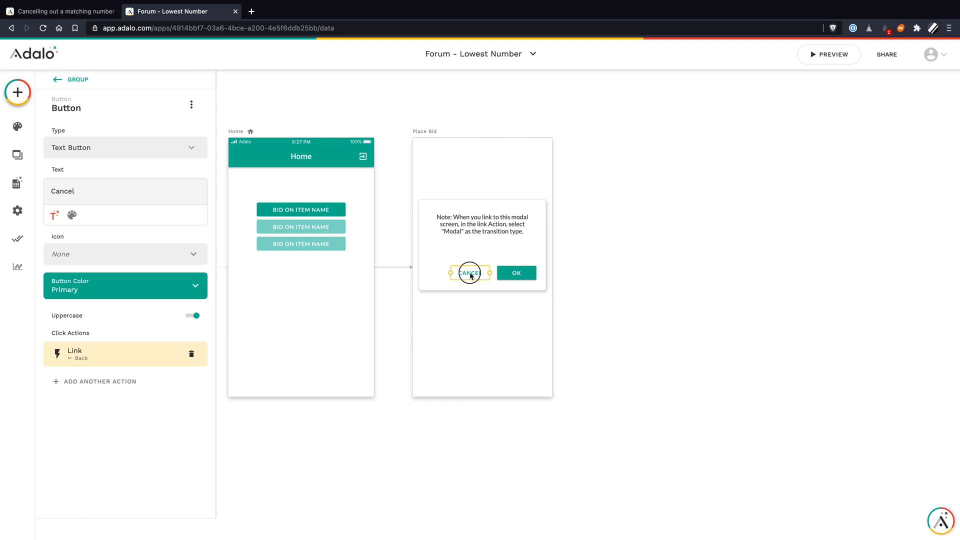
{"action": "left_click", "coordinate": [516, 273]}
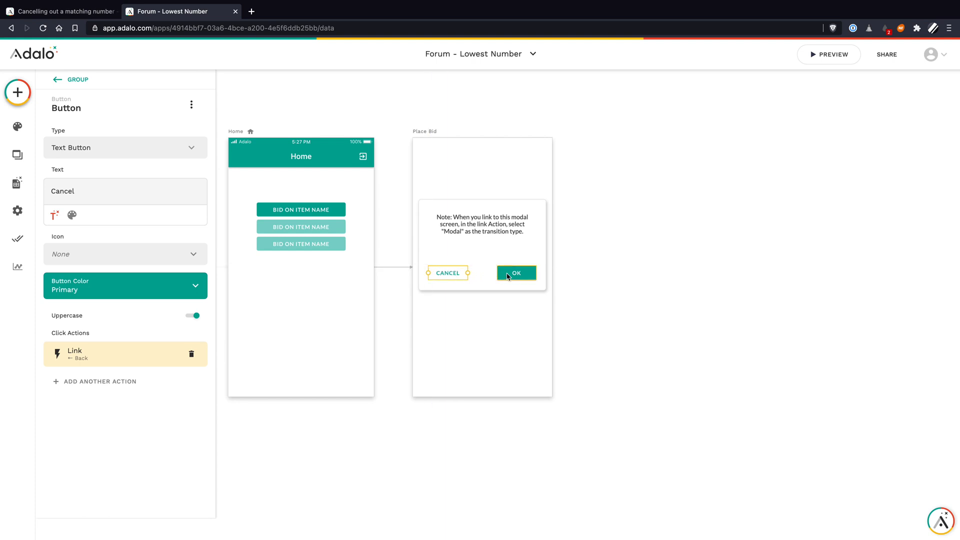
{"action": "left_click", "coordinate": [516, 273]}
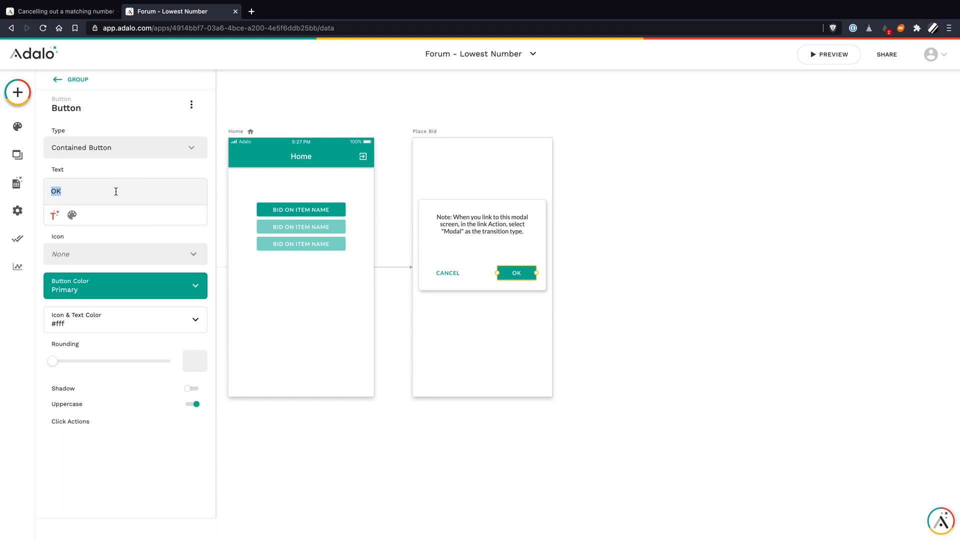
{"action": "type", "text": "Bid"}
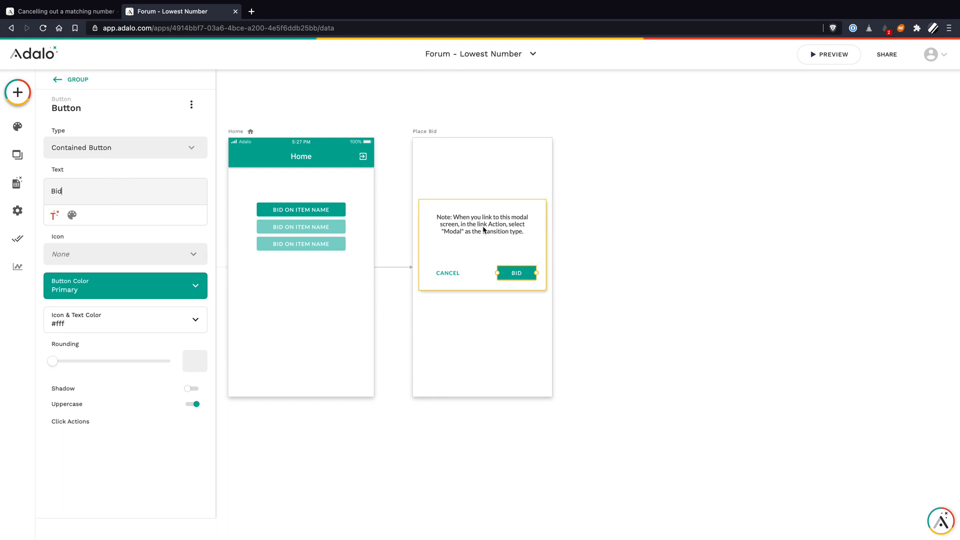
Change the modal's note text to 'Place your bid!'.
{"action": "left_click", "coordinate": [496, 224]}
{"action": "type", "text": "Place your"}
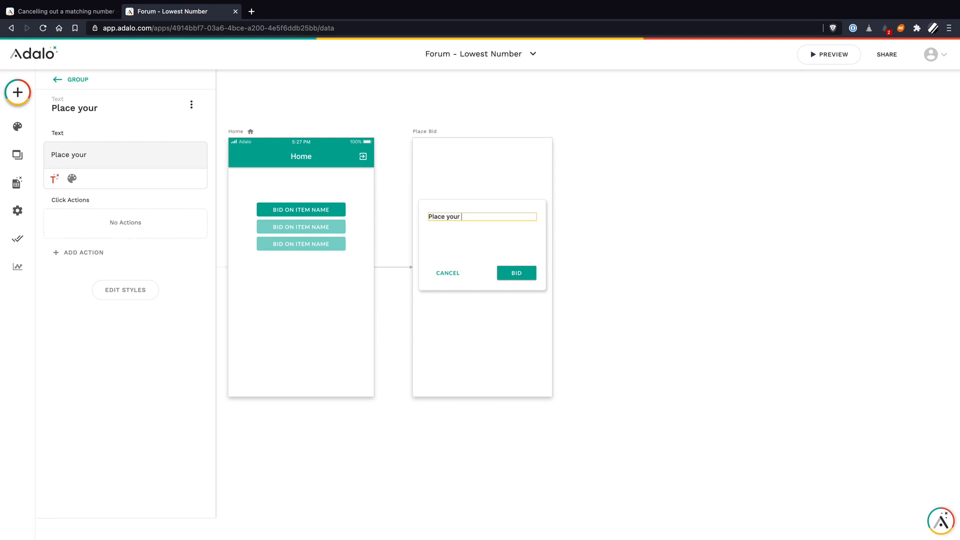
{"action": "type", "text": "bid!"}
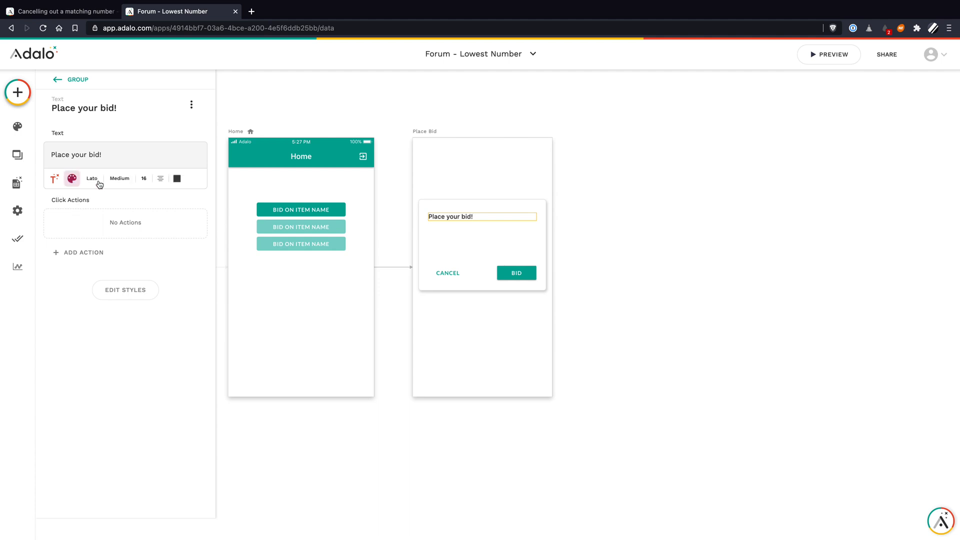
{"action": "mouse_move", "coordinate": [449, 331]}
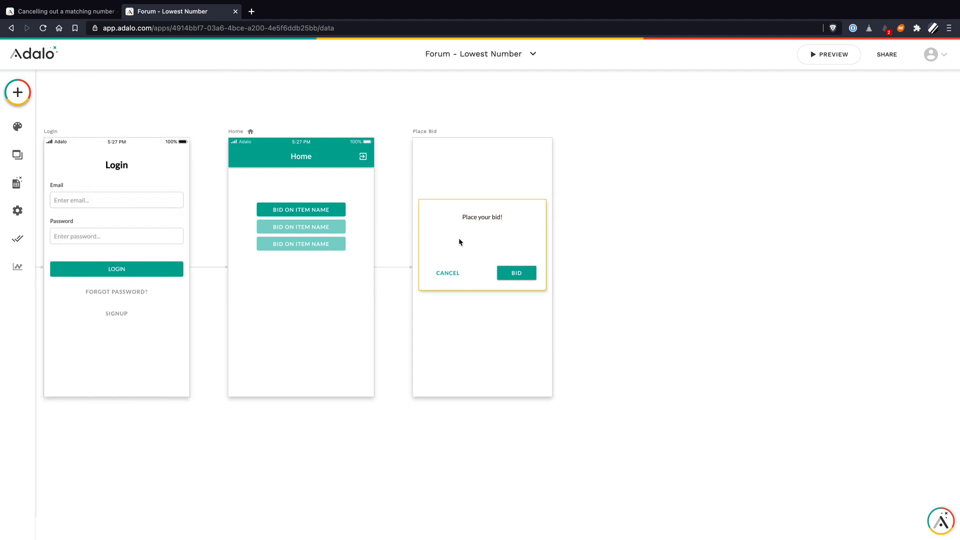
{"action": "left_click", "coordinate": [482, 243]}
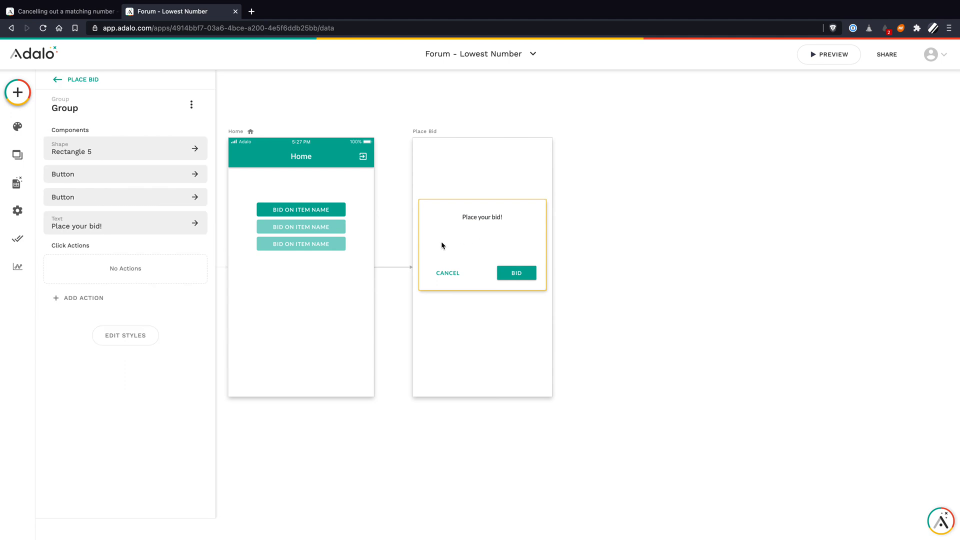
{"action": "mouse_move", "coordinate": [428, 256]}
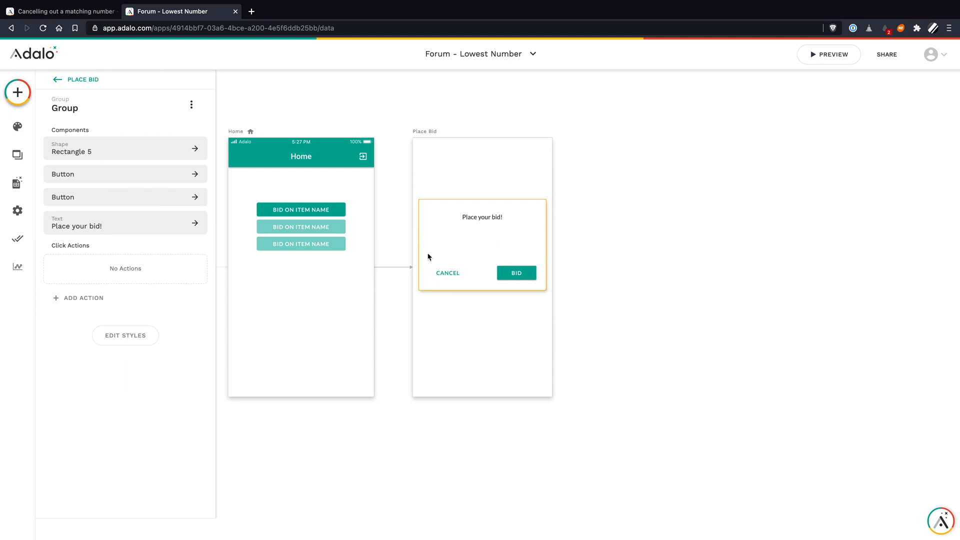
Put a text input under the modal heading with placeholder 'Enter your lowest number'.
{"action": "left_click", "coordinate": [17, 92]}
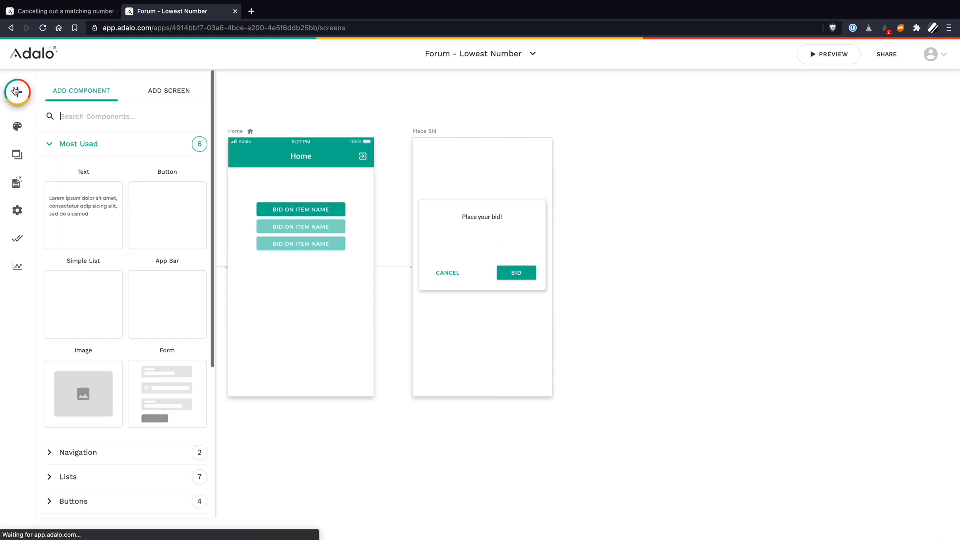
{"action": "scroll", "scroll_direction": "down", "scroll_amount": 3}
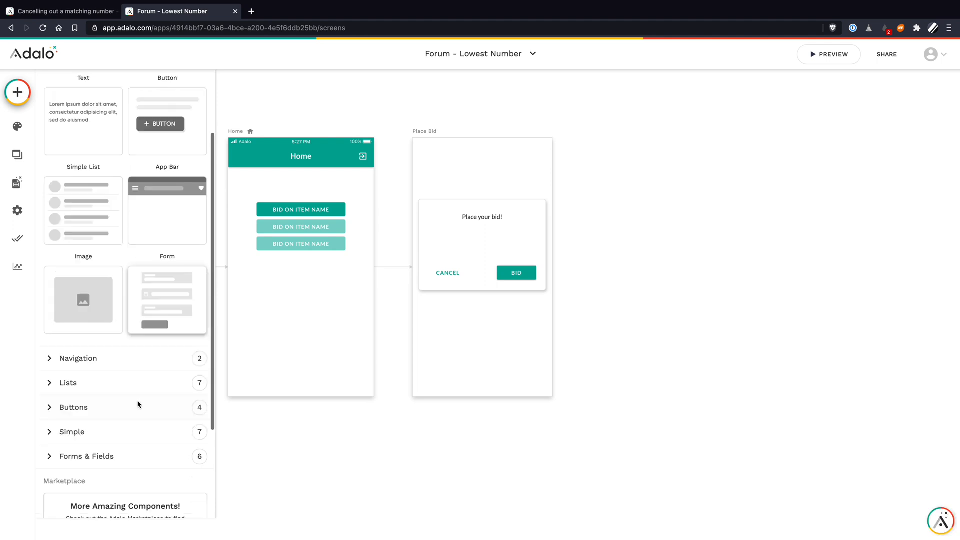
{"action": "left_click", "coordinate": [87, 456]}
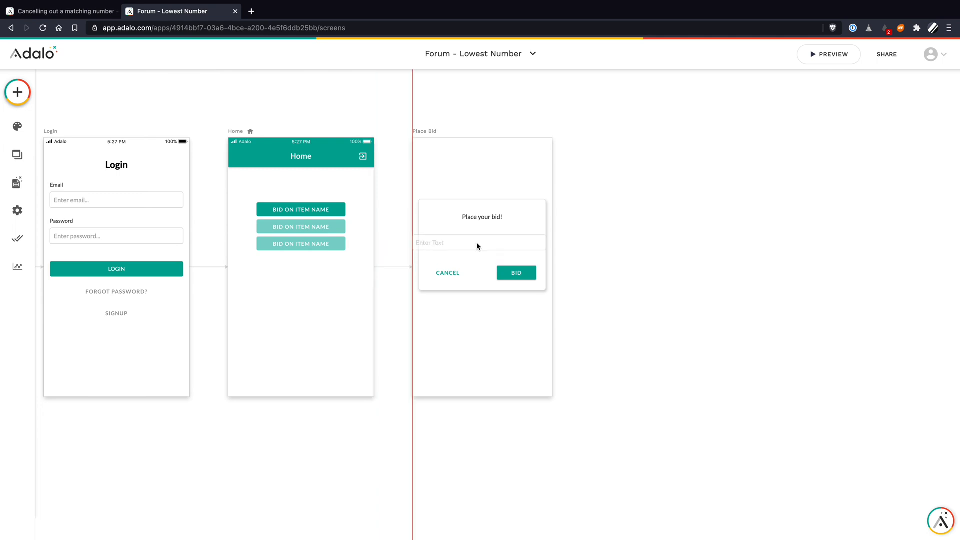
{"action": "left_click", "coordinate": [459, 243]}
{"action": "type", "text": "Enter your lowest nu"}
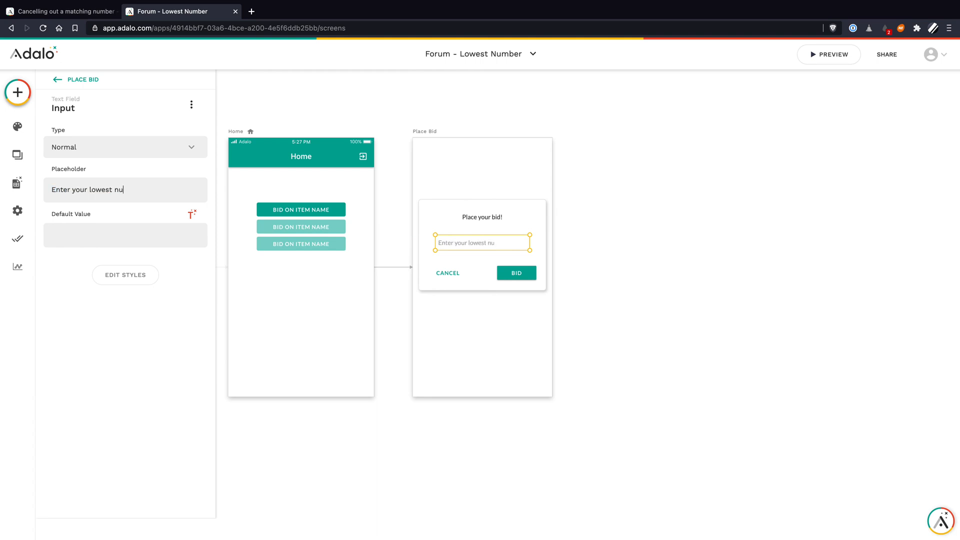
{"action": "type", "text": "mber"}
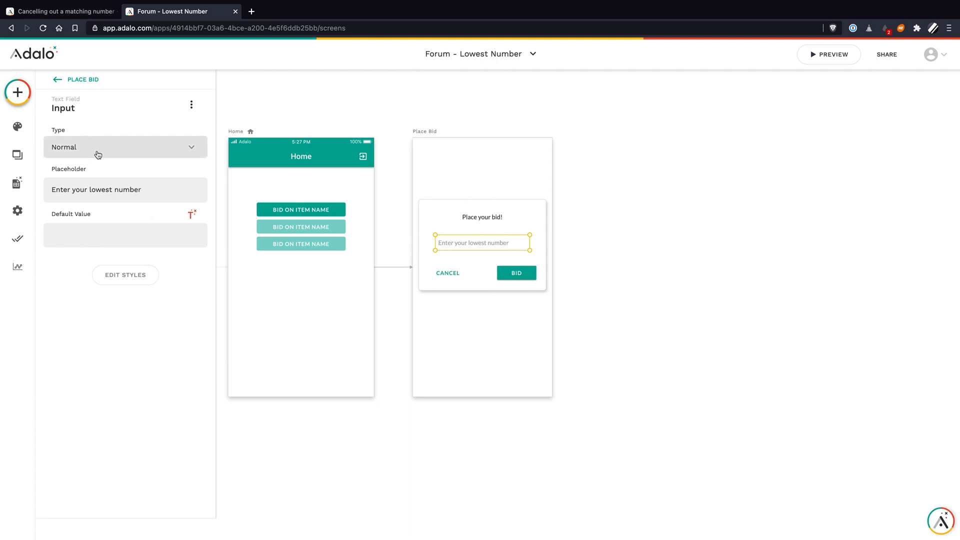
{"action": "left_click", "coordinate": [125, 147]}
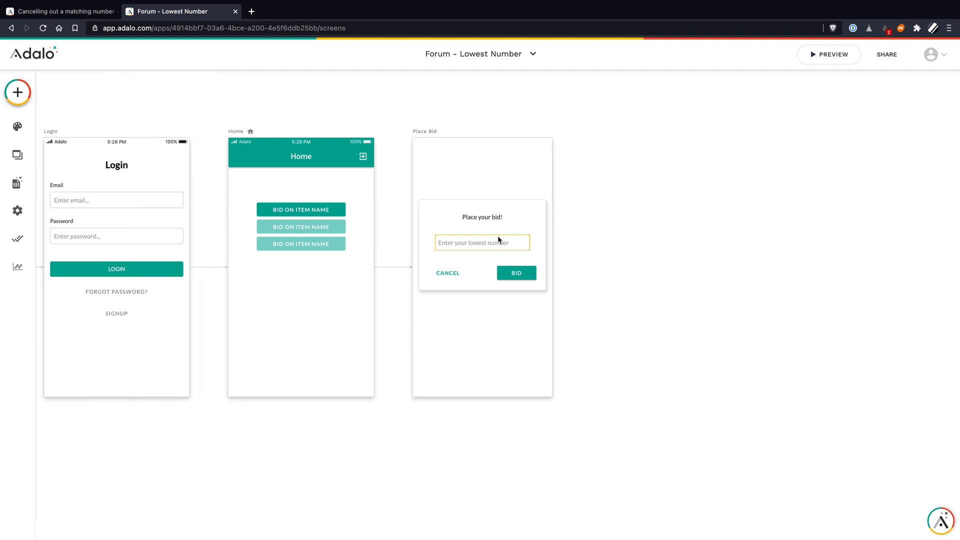
Inspect the modal group's options and the Home list's Push link transition, then zoom out.
{"action": "left_click", "coordinate": [482, 242]}
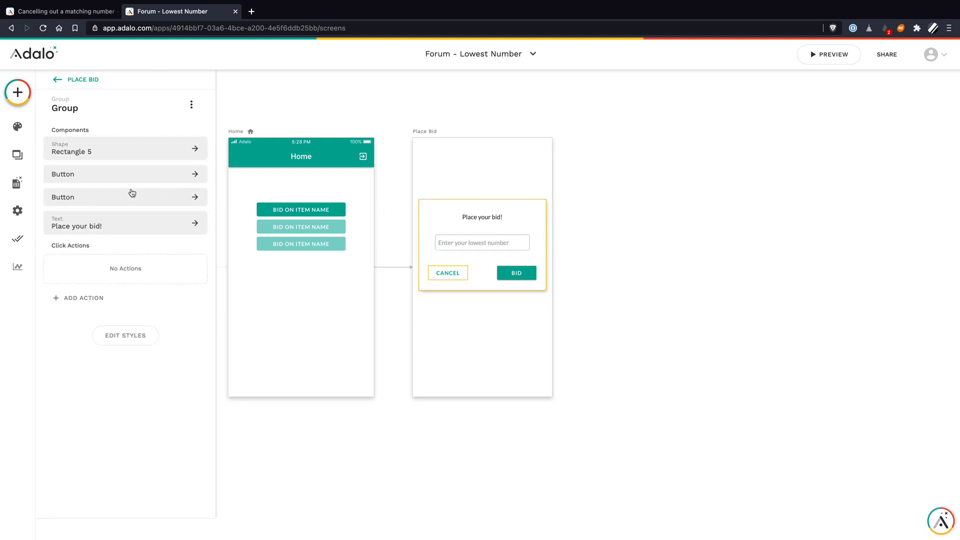
{"action": "left_click", "coordinate": [191, 104]}
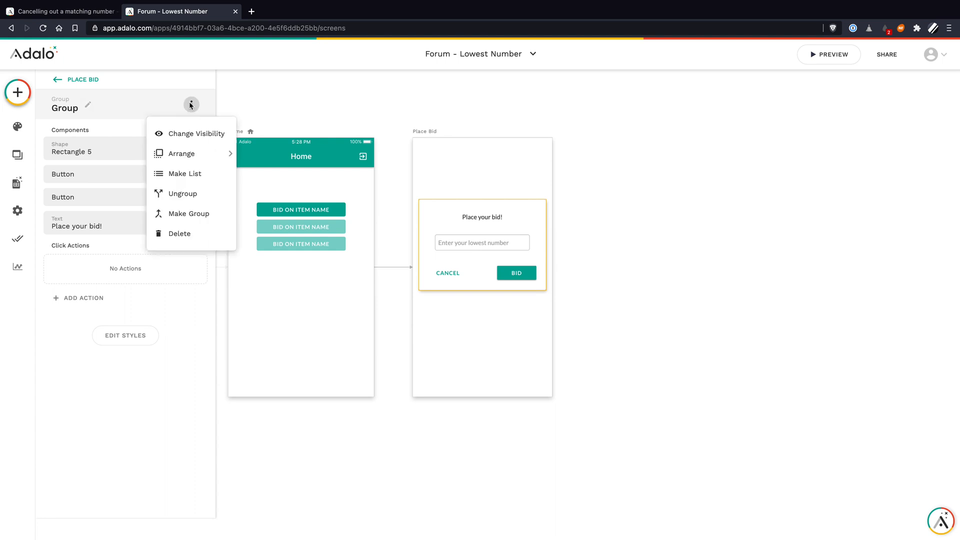
{"action": "mouse_move", "coordinate": [196, 133]}
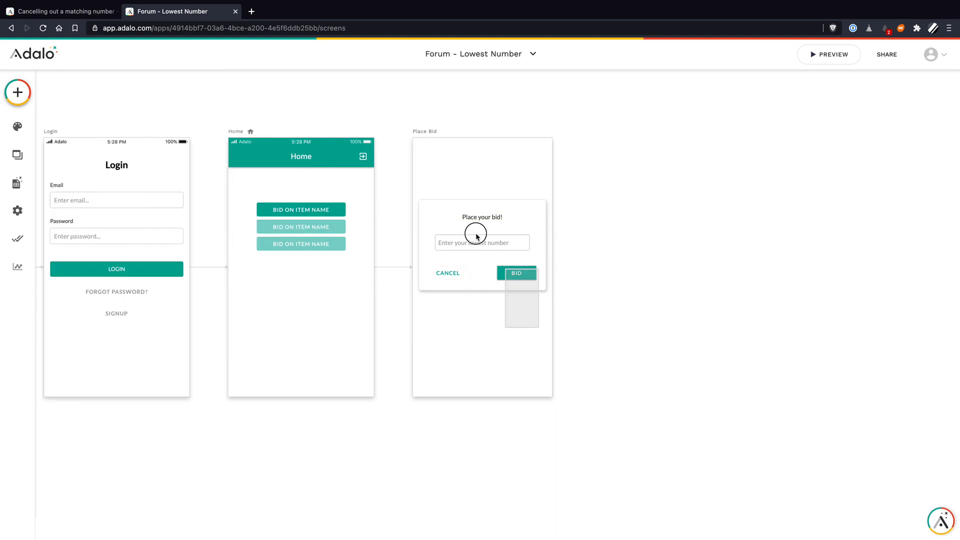
{"action": "left_click", "coordinate": [481, 245]}
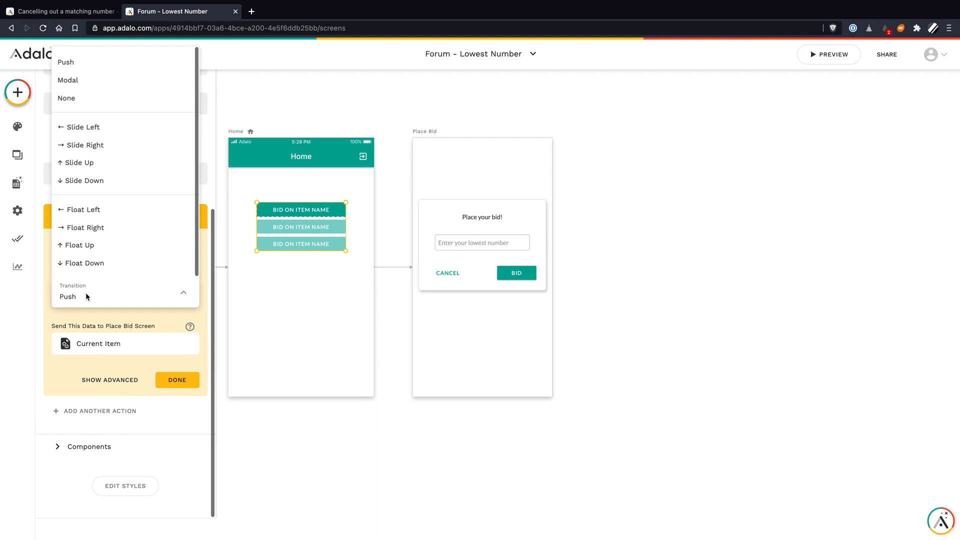
{"action": "mouse_move", "coordinate": [77, 80]}
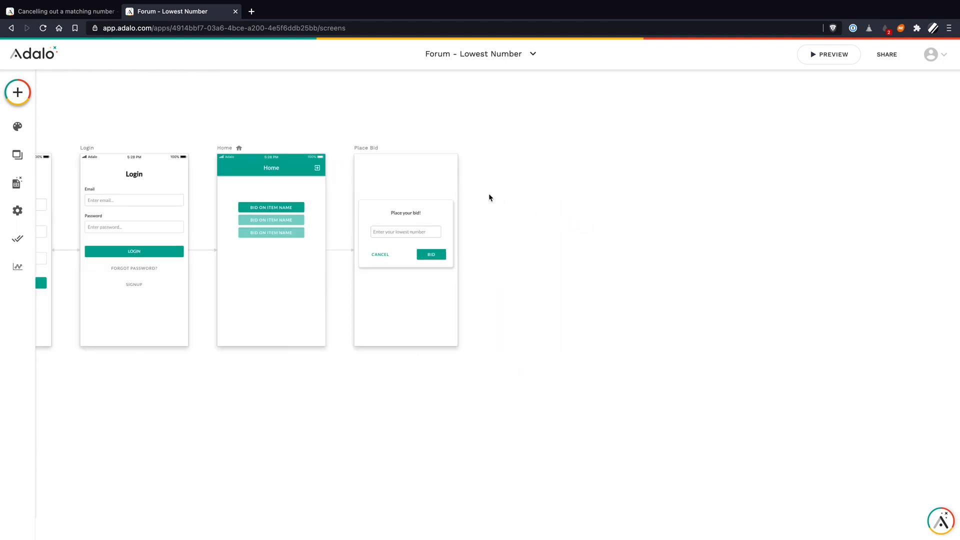
{"action": "left_click", "coordinate": [405, 231]}
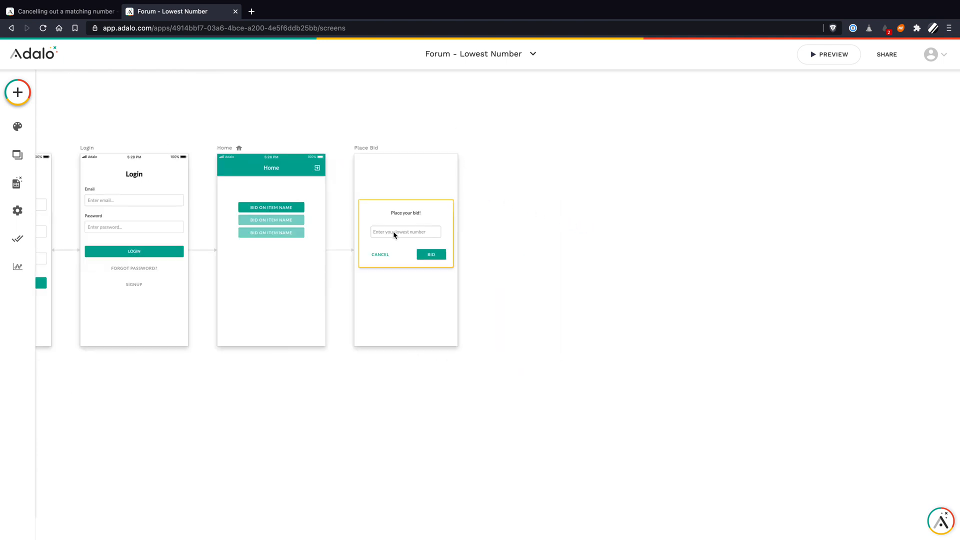
{"action": "left_click", "coordinate": [554, 160]}
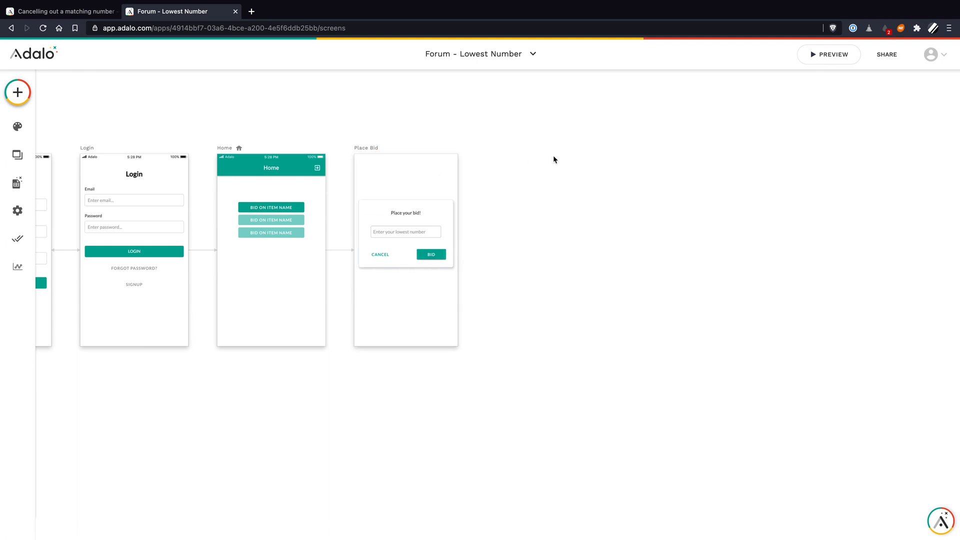
Delete the Bid button's Link → Back click action with the trash icon.
{"action": "left_click", "coordinate": [431, 254]}
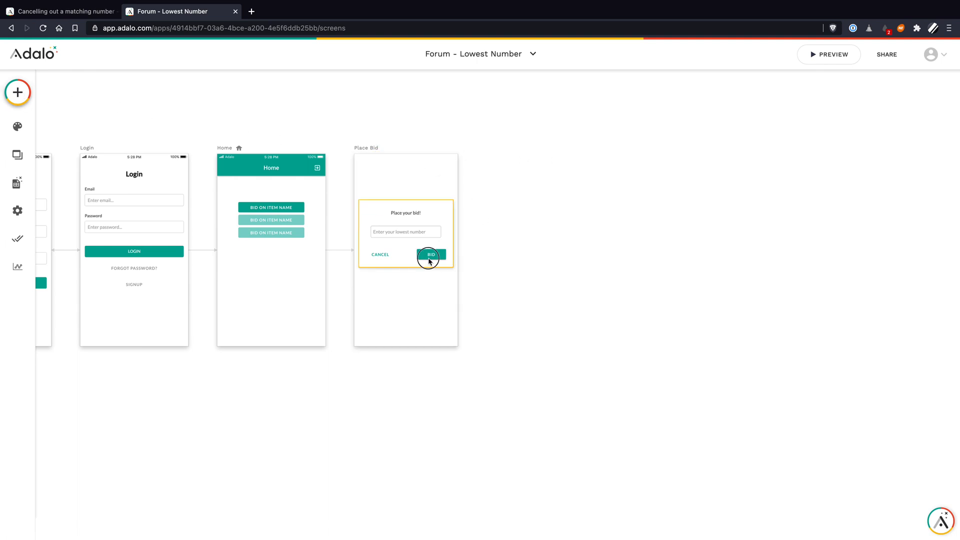
{"action": "left_click", "coordinate": [430, 254]}
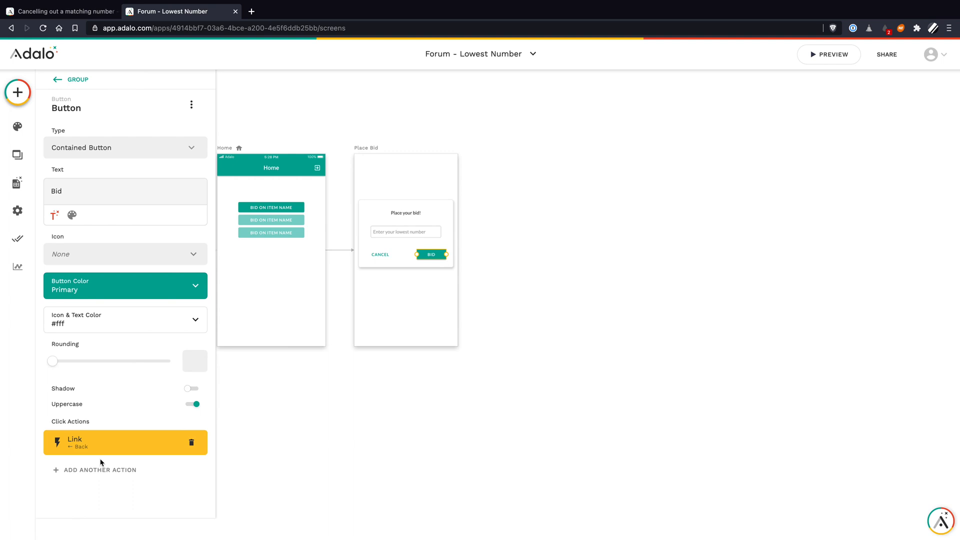
{"action": "mouse_move", "coordinate": [95, 469]}
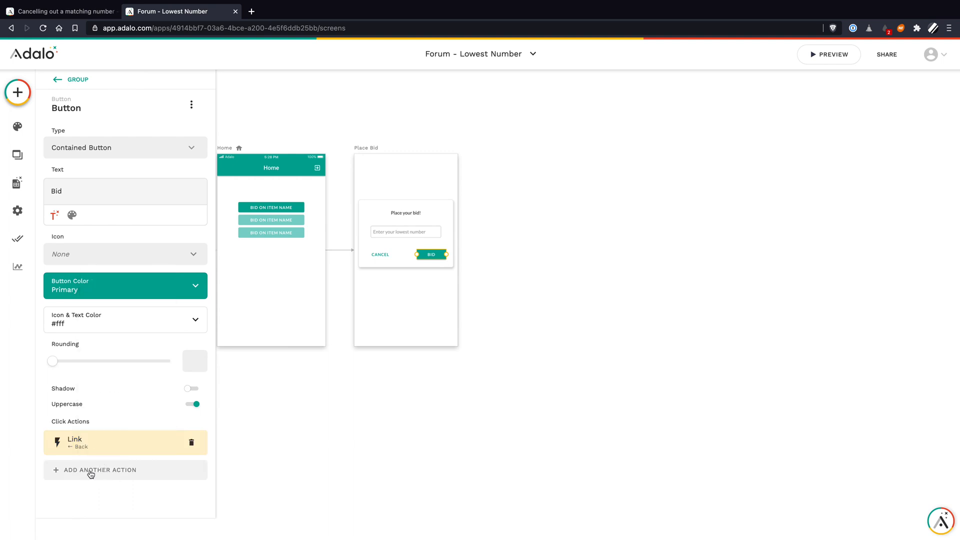
{"action": "left_click", "coordinate": [191, 442]}
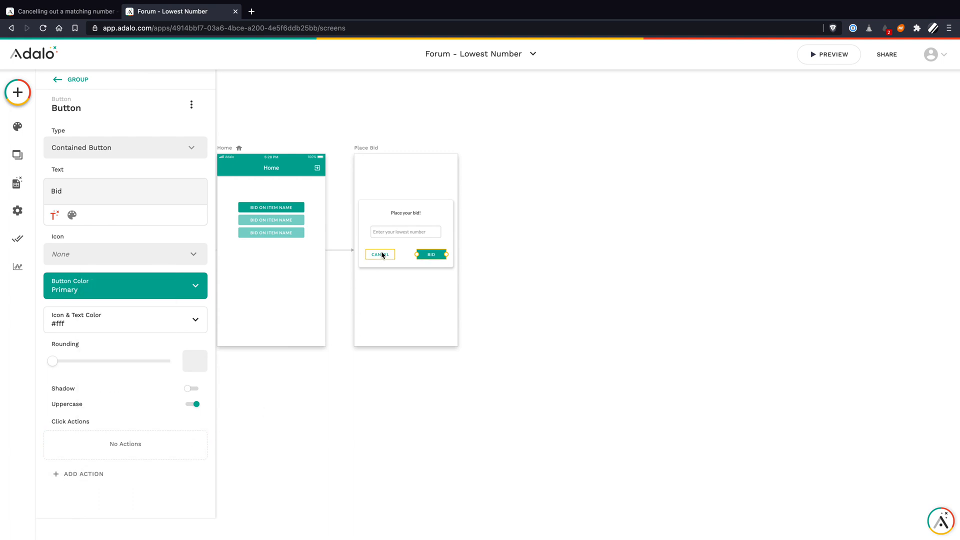
{"action": "left_click", "coordinate": [432, 254]}
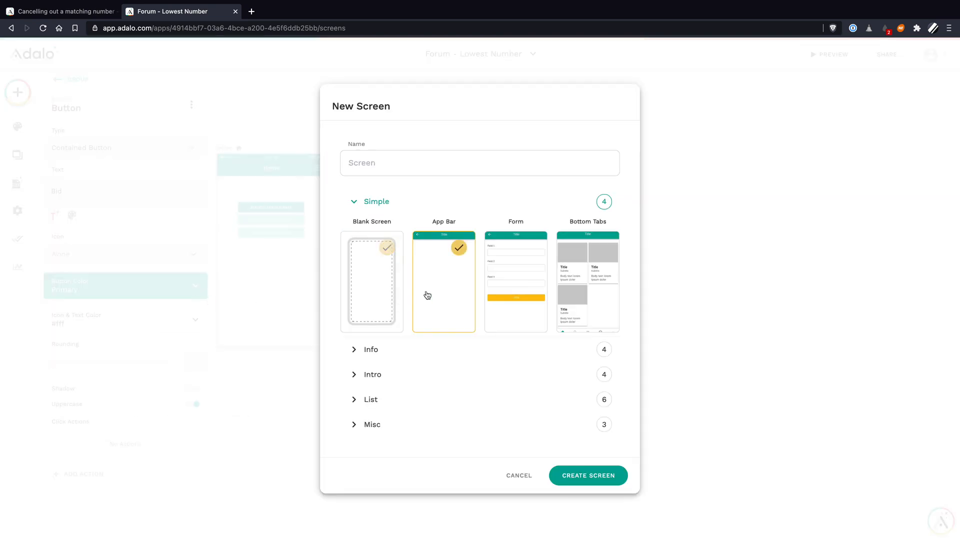
Create a new App Bar screen named 'Item Bids' from the Bid button's link action.
{"action": "left_click", "coordinate": [480, 162]}
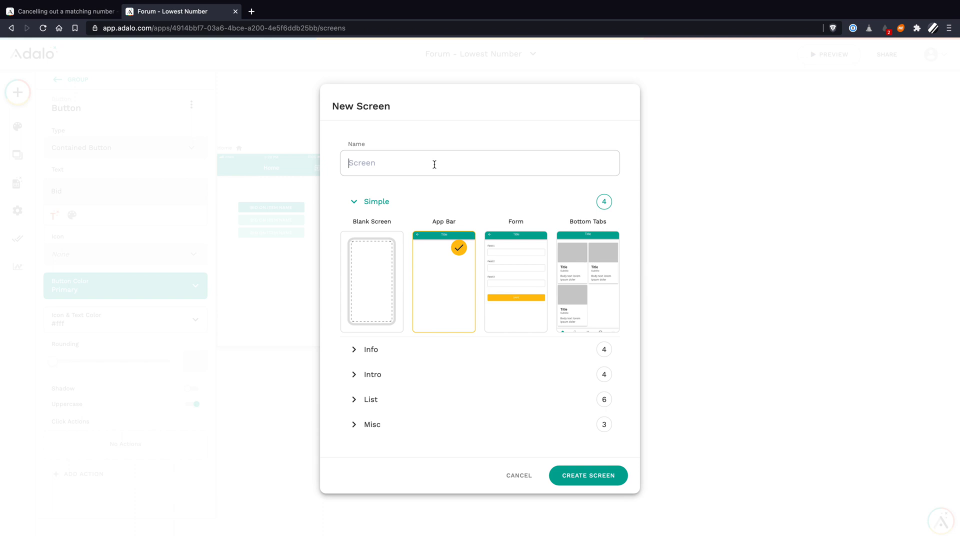
{"action": "type", "text": "B"}
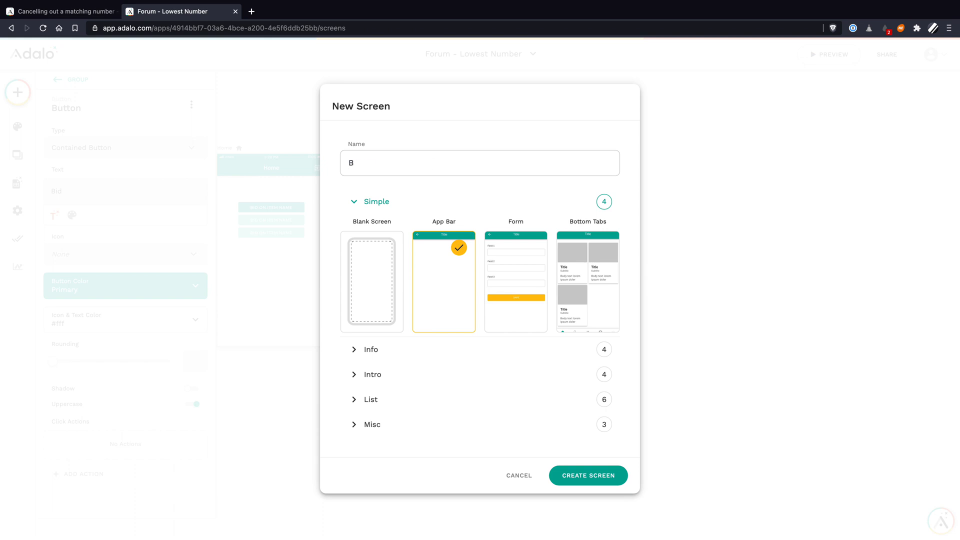
{"action": "key", "text": "Backspace"}
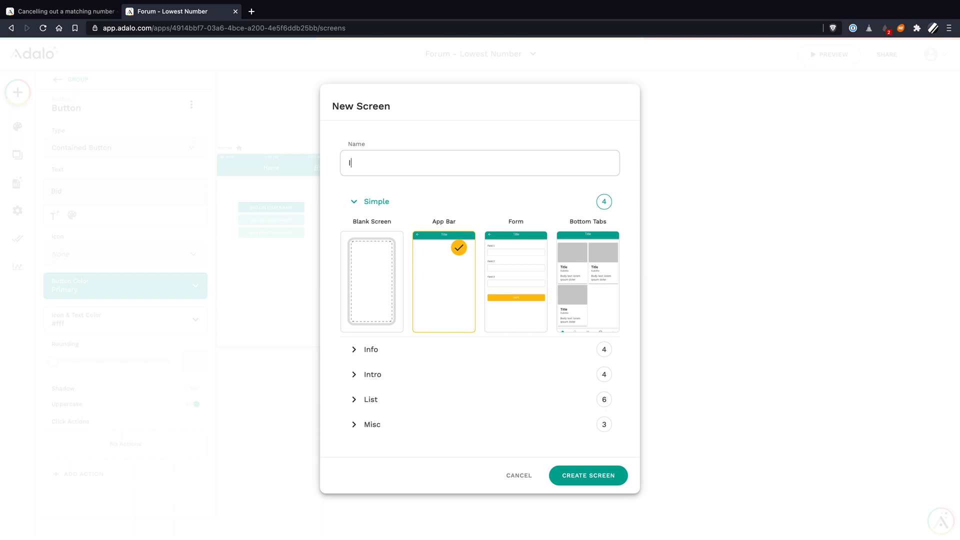
{"action": "type", "text": "Item Bid"}
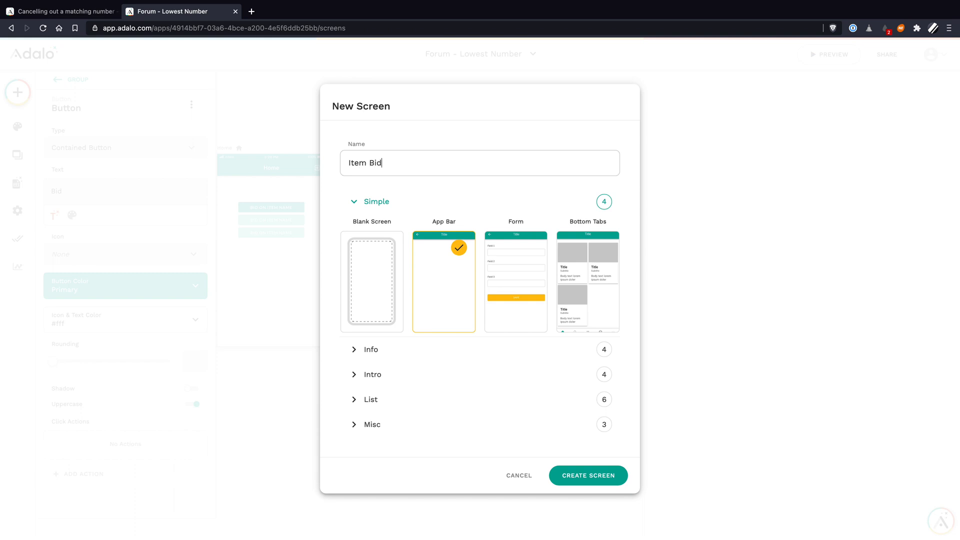
{"action": "left_click", "coordinate": [587, 475]}
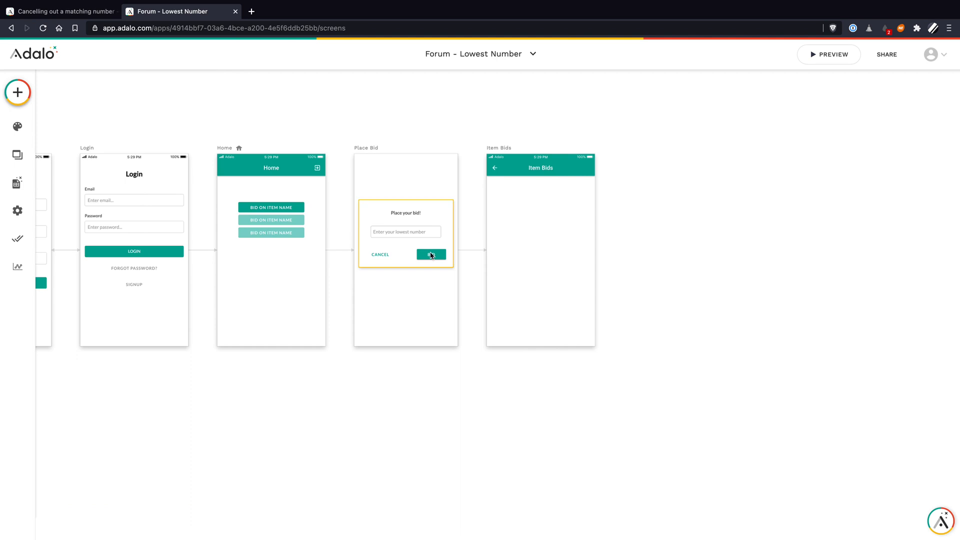
Add a Create Bids action with User set to Logged In User and Item to Current Item.
{"action": "left_click", "coordinate": [431, 254]}
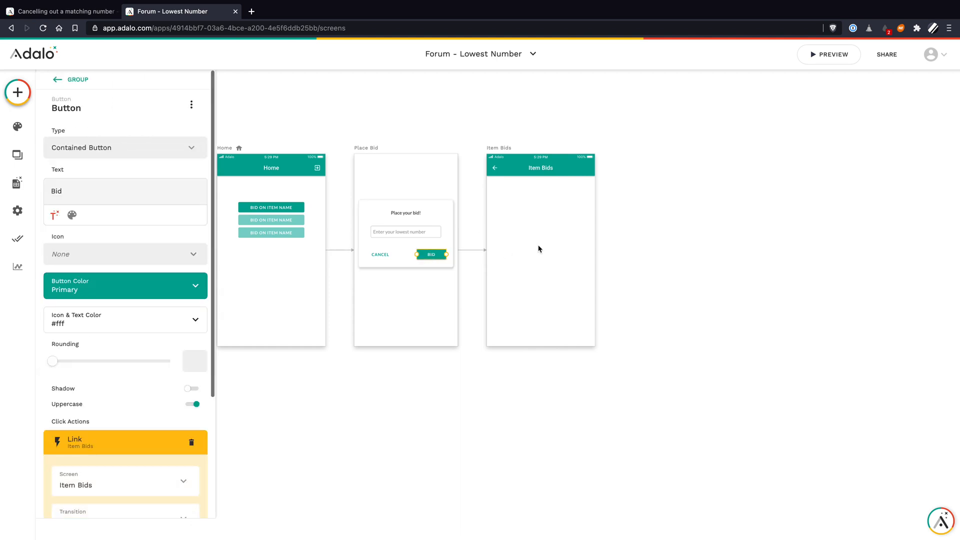
{"action": "scroll", "scroll_direction": "down", "scroll_amount": 3}
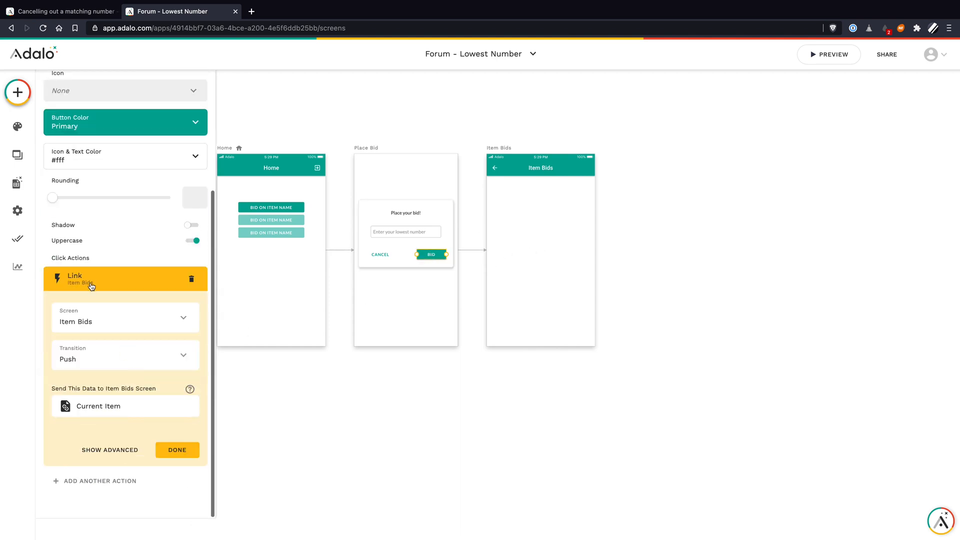
{"action": "mouse_move", "coordinate": [130, 293]}
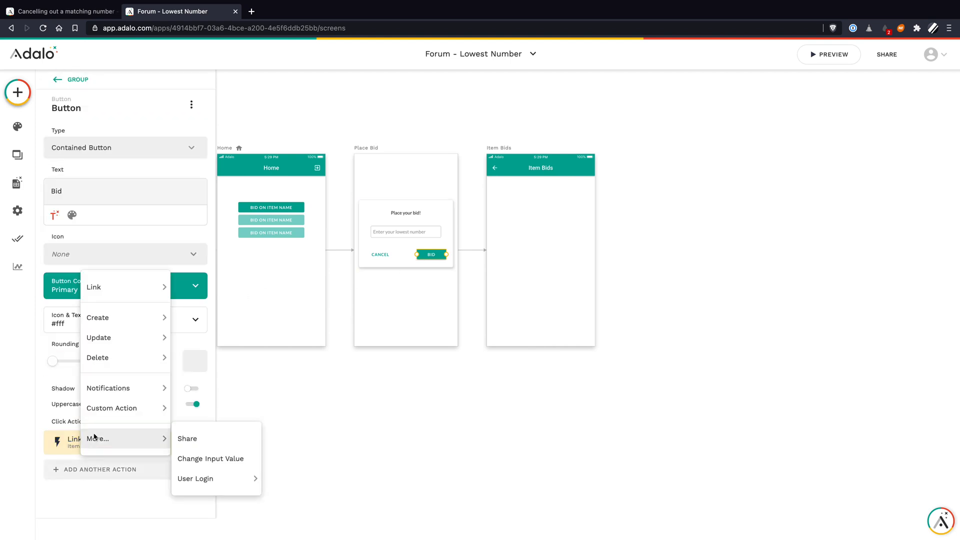
{"action": "left_click", "coordinate": [98, 317]}
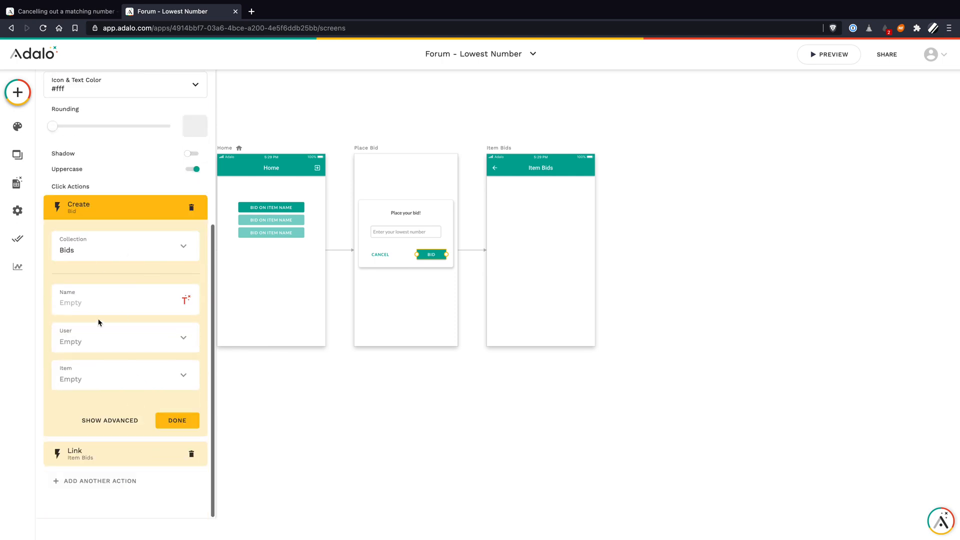
{"action": "left_click", "coordinate": [125, 341]}
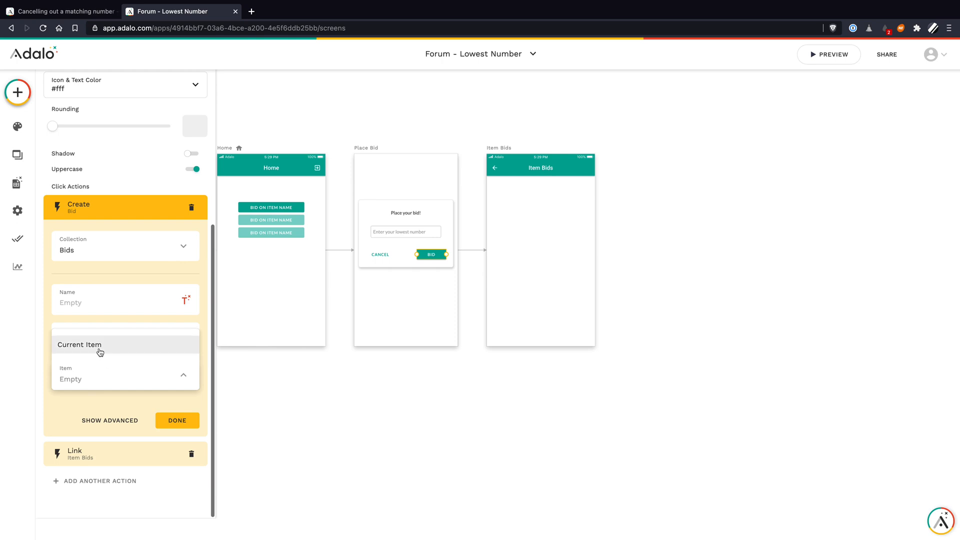
{"action": "left_click", "coordinate": [79, 344]}
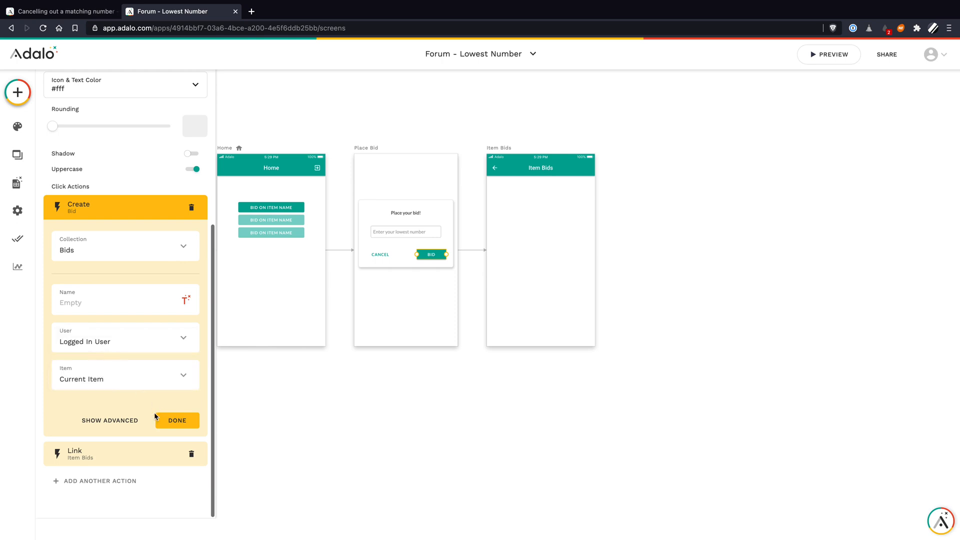
{"action": "left_click", "coordinate": [177, 420]}
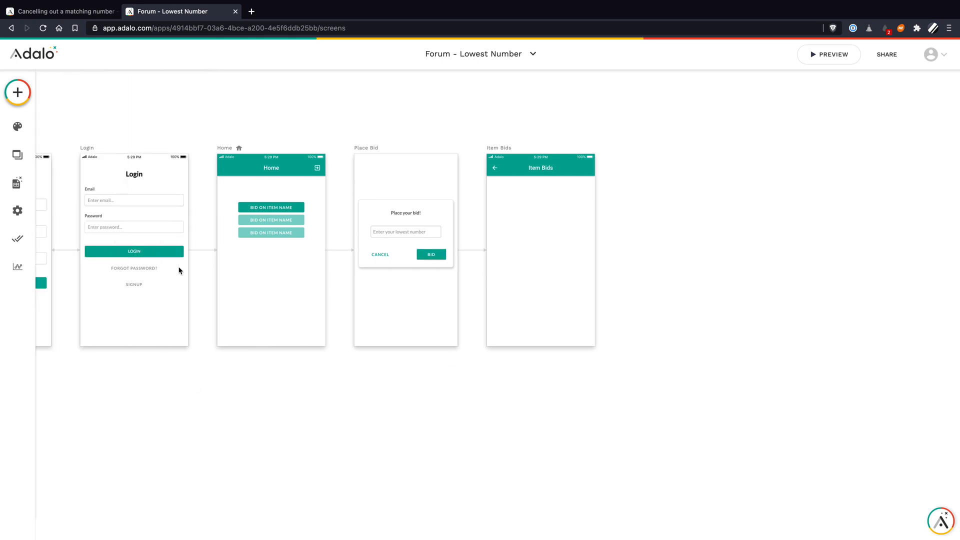
In the Database, give the Bids collection a Number property named Amount.
{"action": "left_click", "coordinate": [17, 183]}
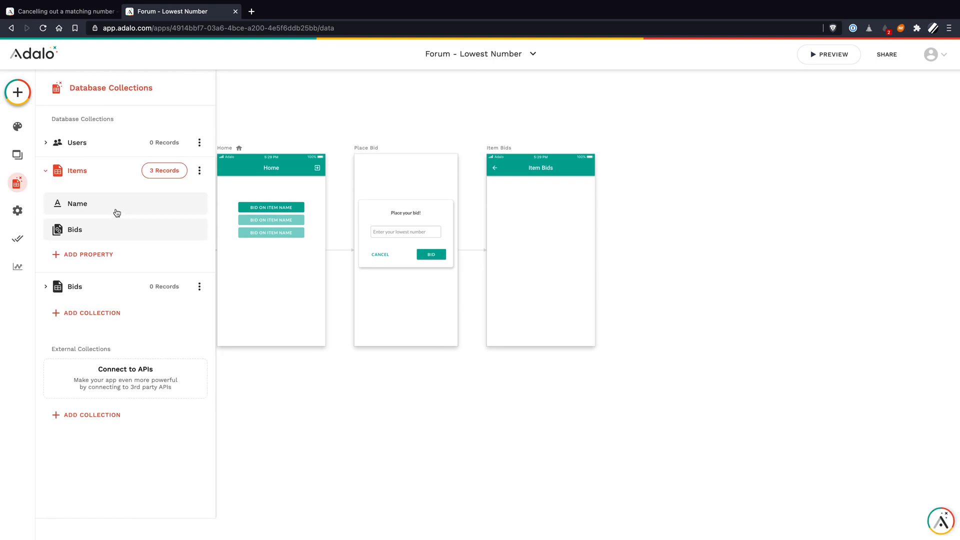
{"action": "left_click", "coordinate": [75, 286]}
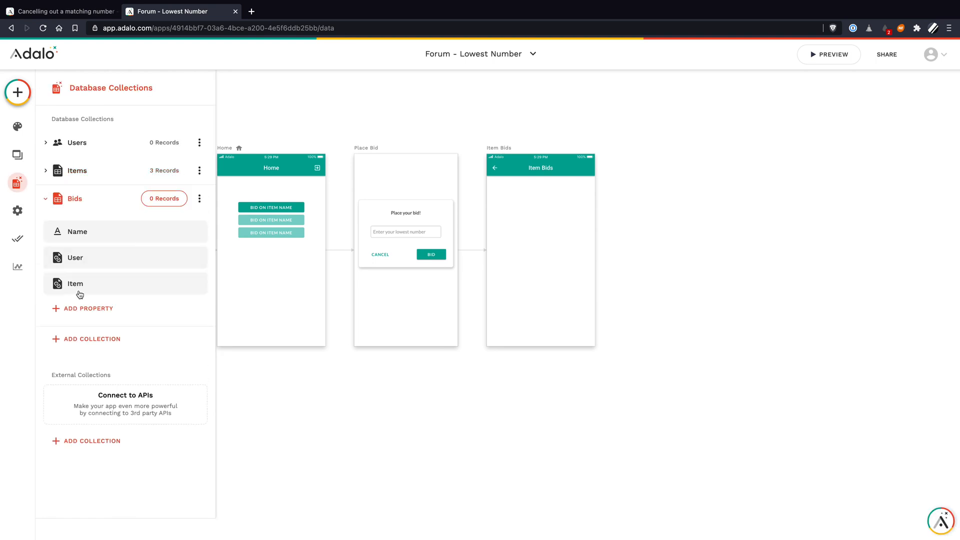
{"action": "left_click", "coordinate": [87, 308]}
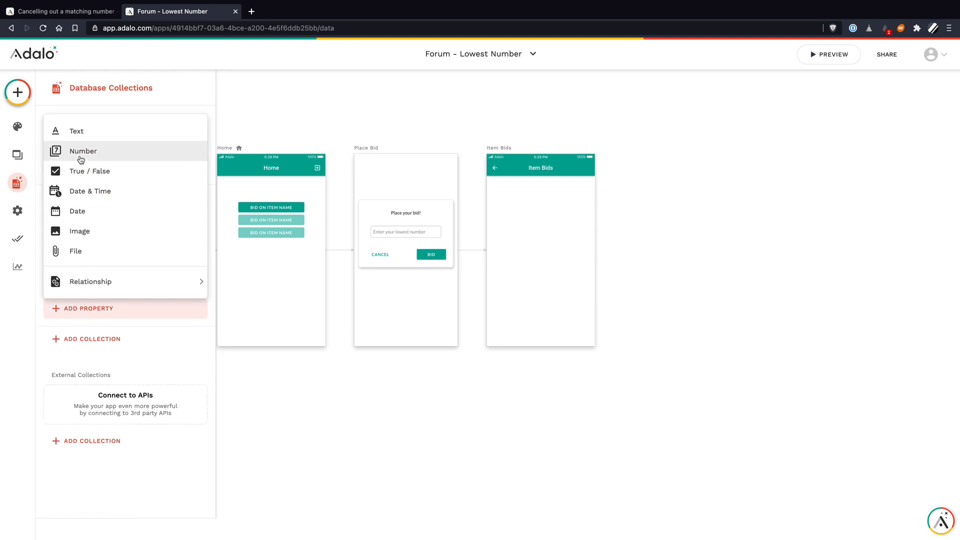
{"action": "left_click", "coordinate": [83, 151]}
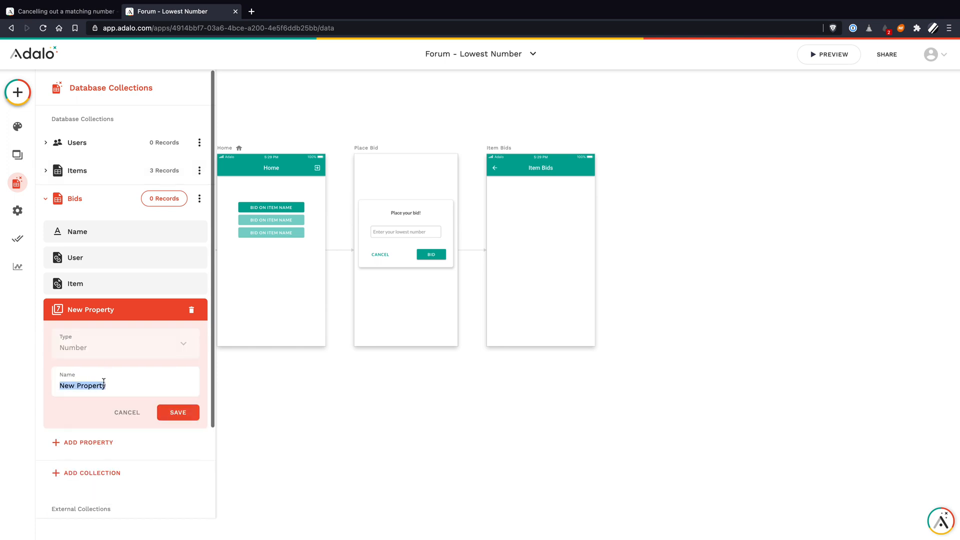
{"action": "left_click", "coordinate": [178, 412]}
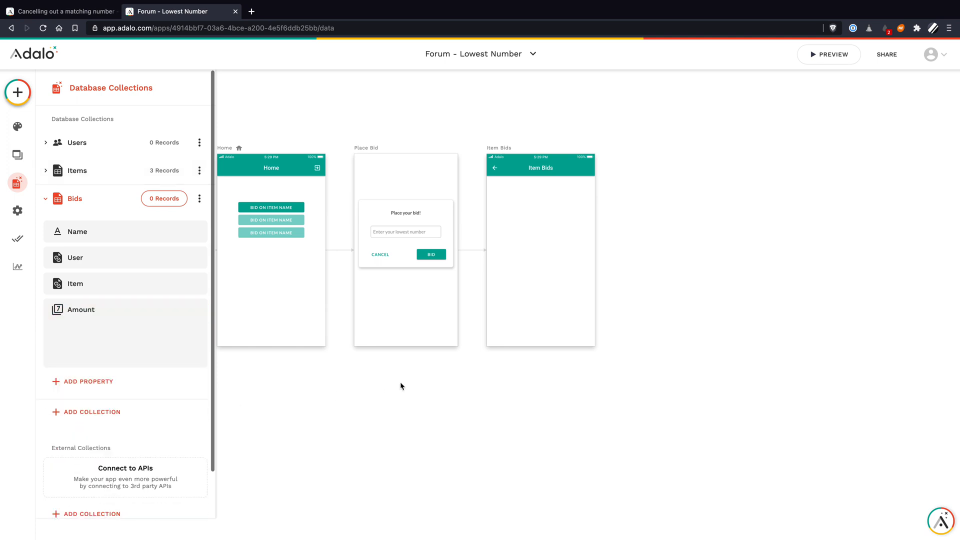
{"action": "left_click", "coordinate": [431, 254]}
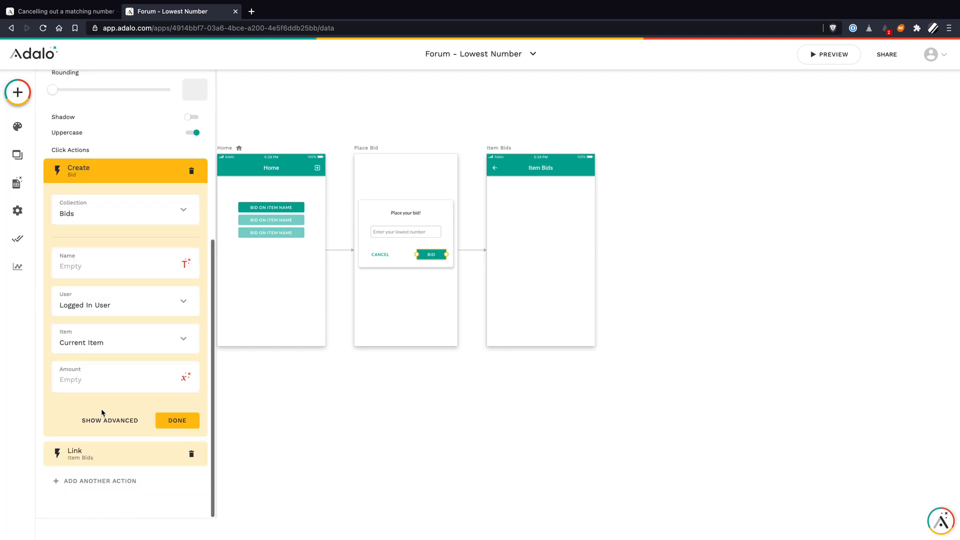
Set the create-bid action's Amount to the Form Inputs > Input magic text.
{"action": "left_click", "coordinate": [185, 377]}
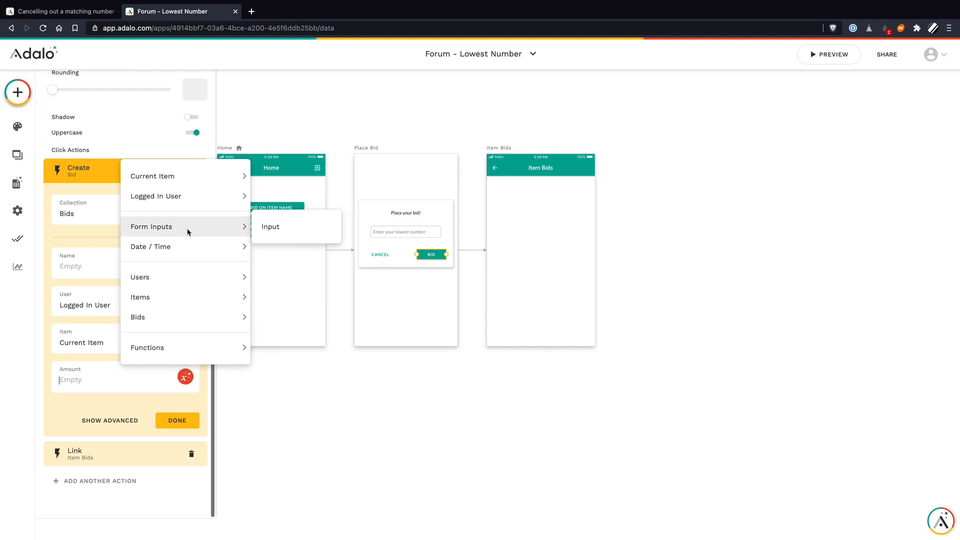
{"action": "left_click", "coordinate": [270, 226]}
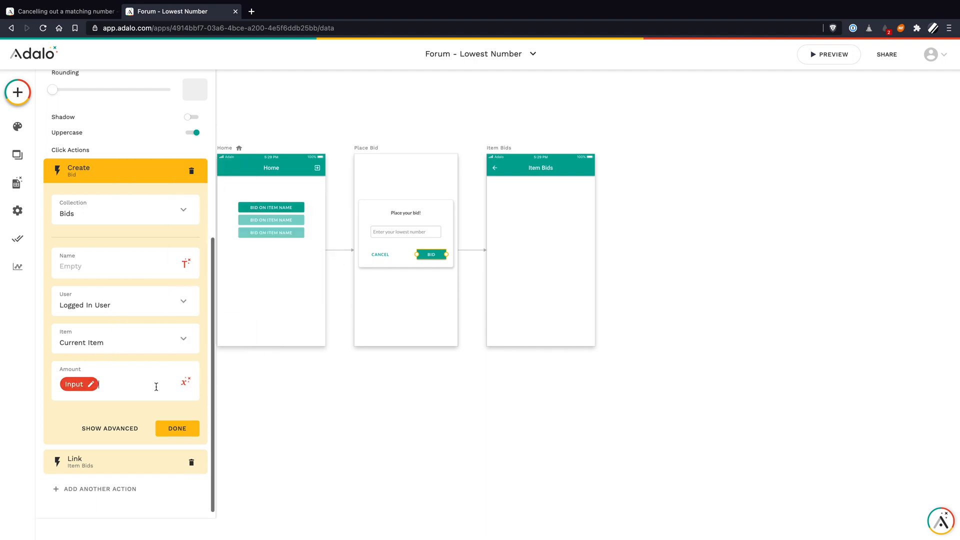
{"action": "left_click", "coordinate": [177, 428]}
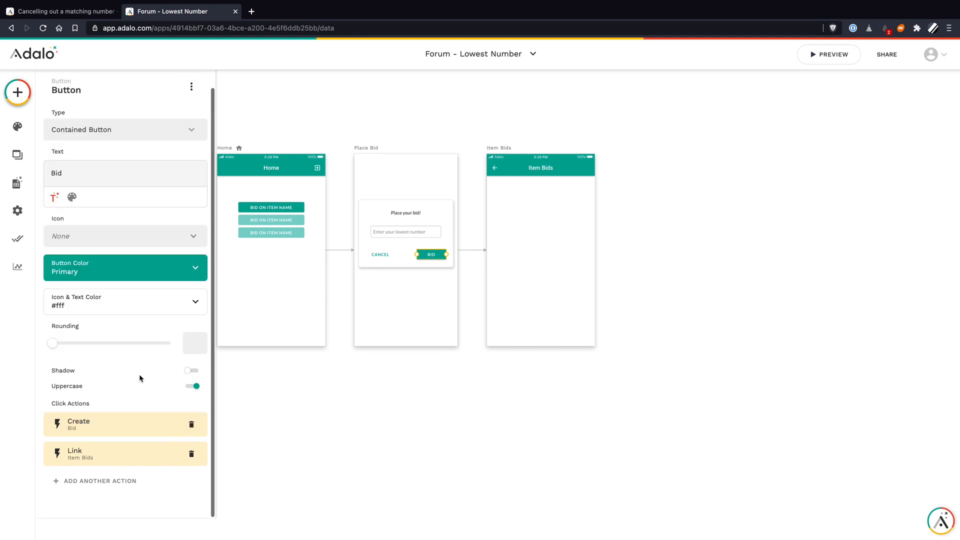
{"action": "mouse_move", "coordinate": [425, 255]}
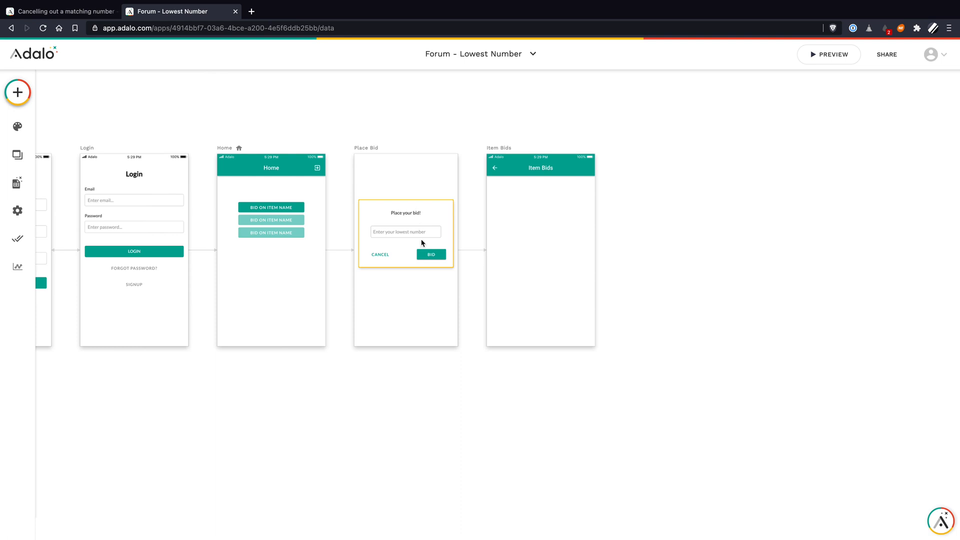
Add a Simple List of Current Item > Bids, sorted by Amount low to high, maximum 1.
{"action": "left_click", "coordinate": [431, 254]}
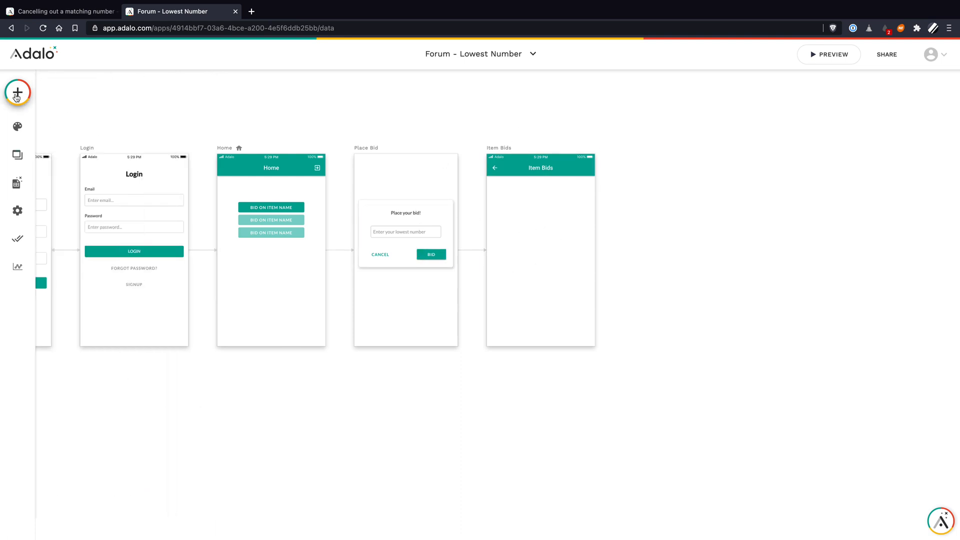
{"action": "left_click", "coordinate": [17, 92]}
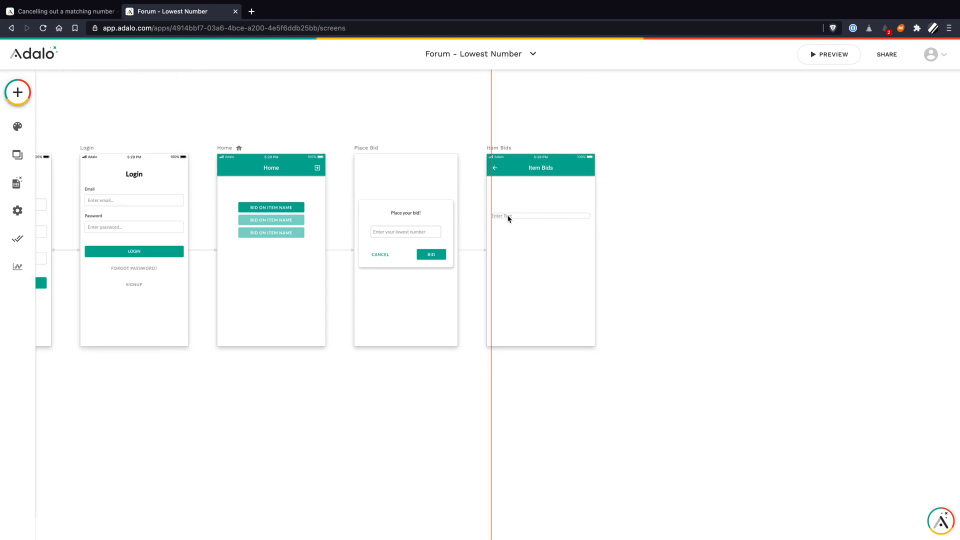
{"action": "left_click", "coordinate": [539, 216]}
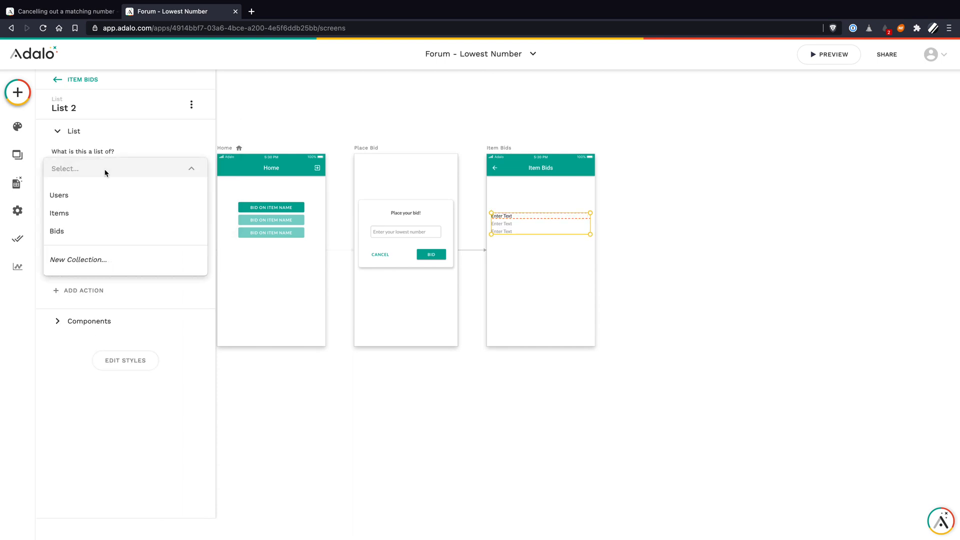
{"action": "left_click", "coordinate": [57, 231]}
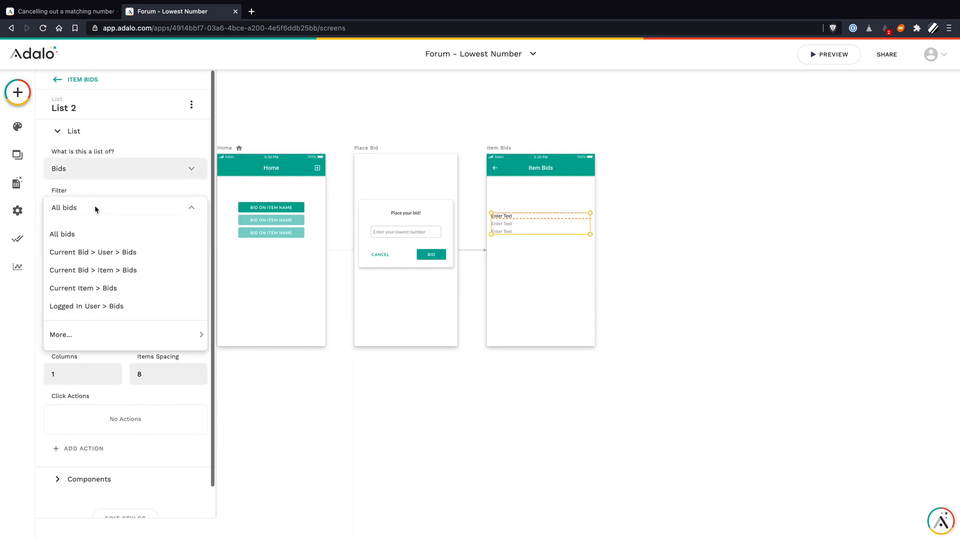
{"action": "left_click", "coordinate": [83, 288]}
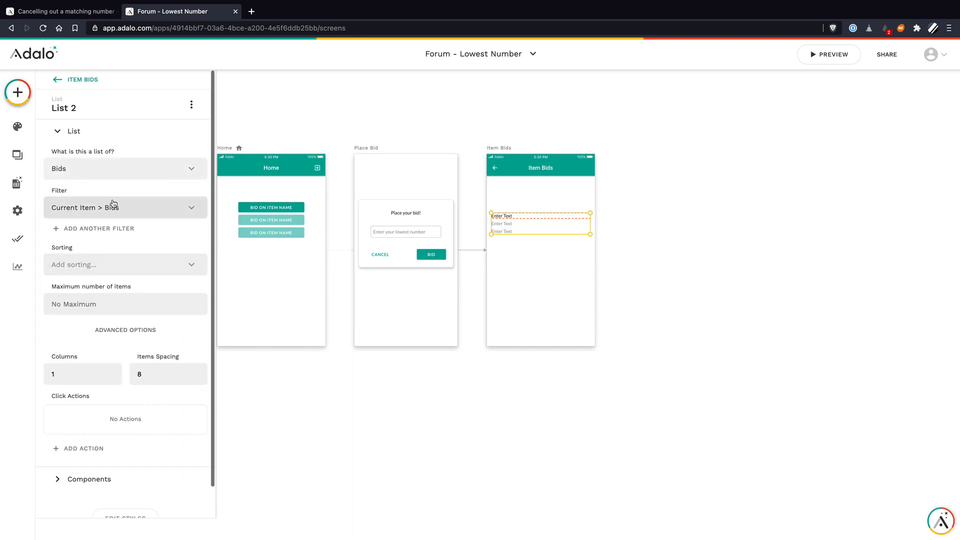
{"action": "mouse_move", "coordinate": [143, 285]}
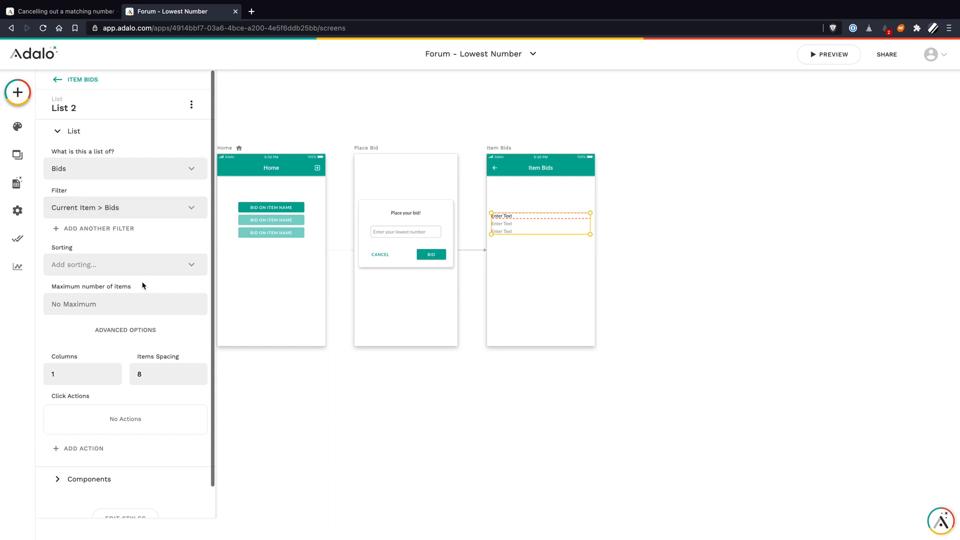
{"action": "left_click", "coordinate": [125, 264]}
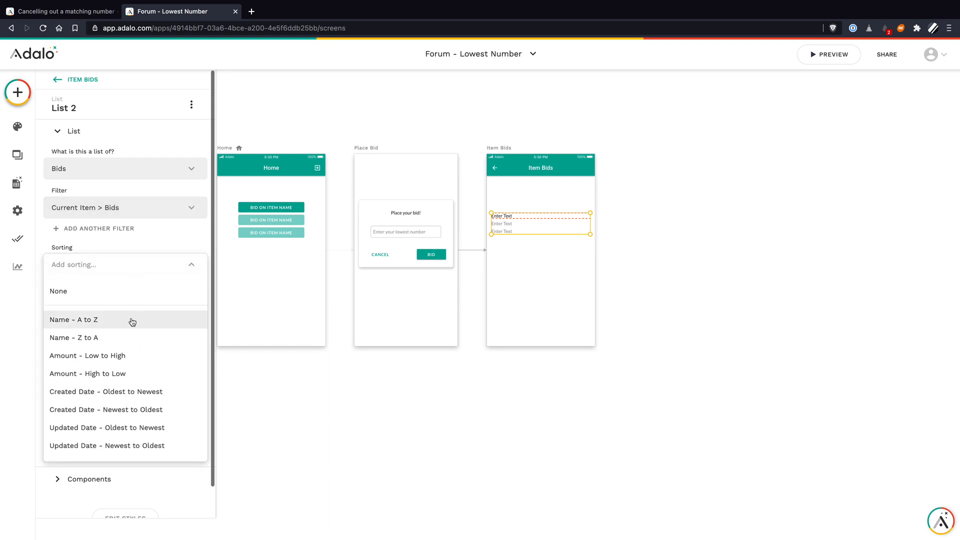
{"action": "left_click", "coordinate": [87, 355]}
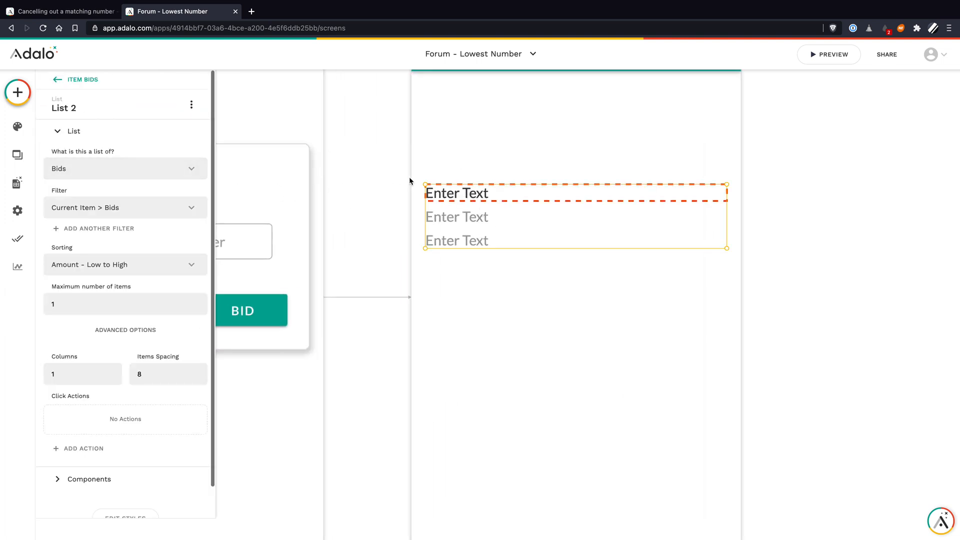
Set the list row text to 'Lowest bid is currently:' followed by the bid's Amount magic text.
{"action": "left_click", "coordinate": [456, 193]}
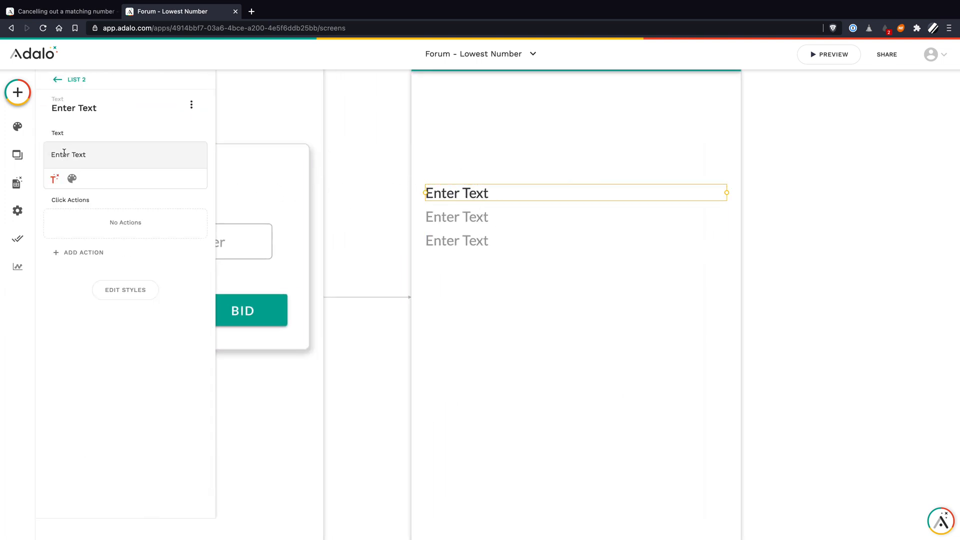
{"action": "type", "text": "Low"}
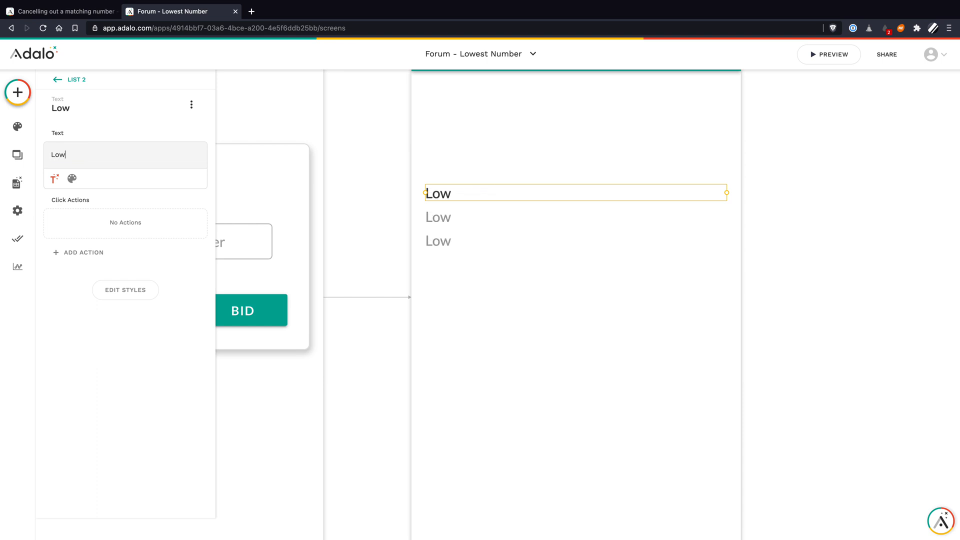
{"action": "type", "text": "Lowest bid is"}
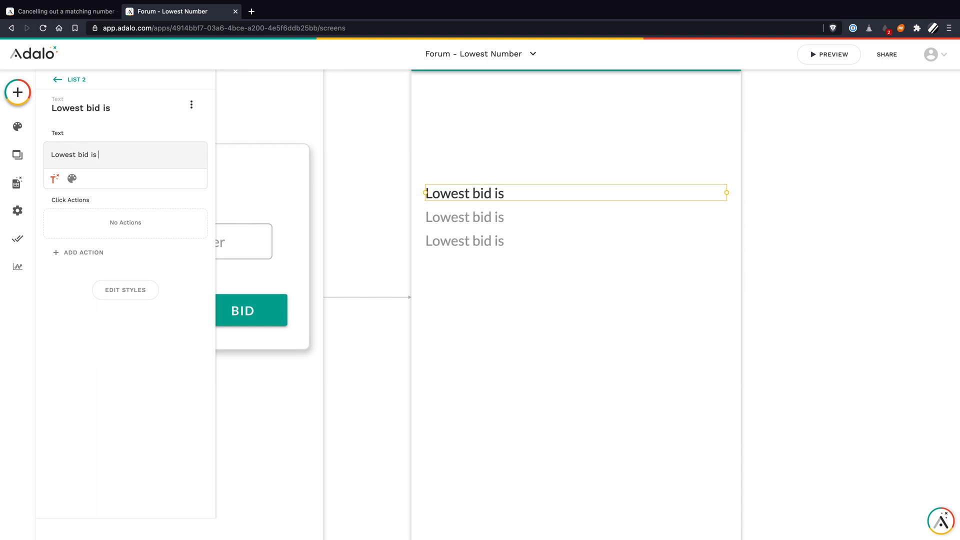
{"action": "type", "text": "currently:"}
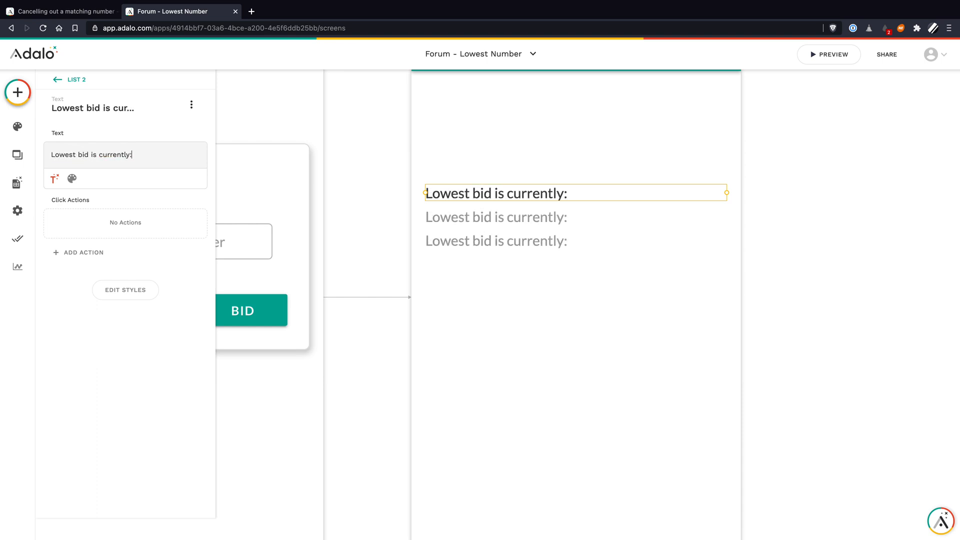
{"action": "left_click", "coordinate": [54, 178]}
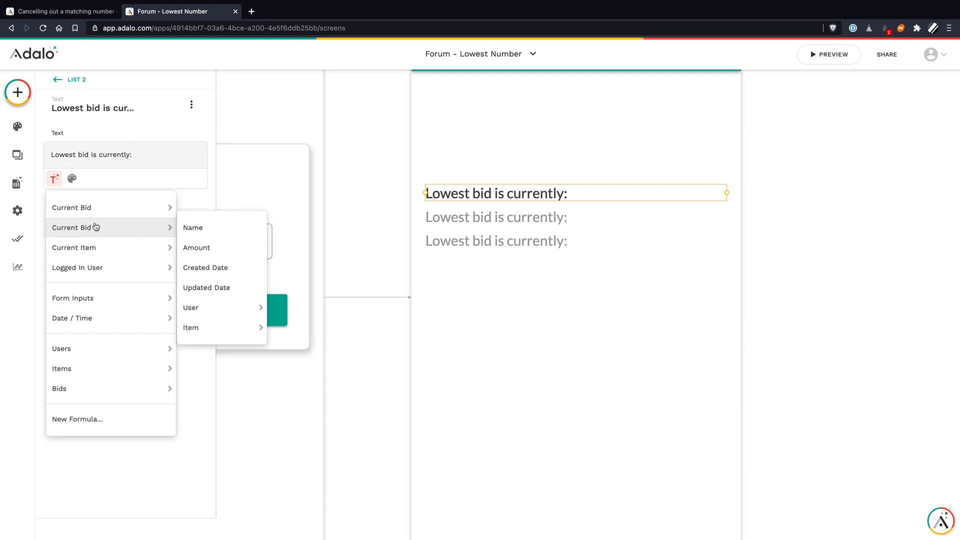
{"action": "mouse_move", "coordinate": [76, 227]}
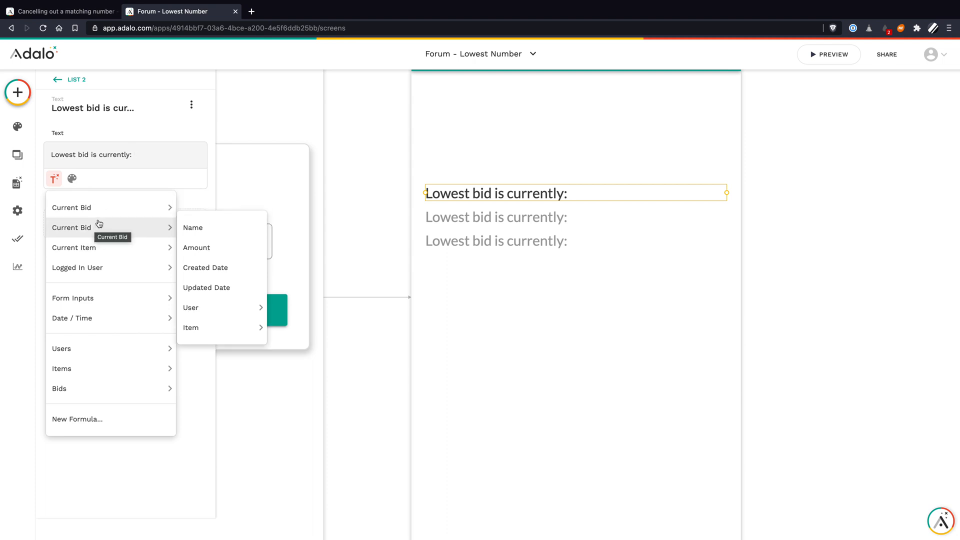
{"action": "mouse_move", "coordinate": [196, 228]}
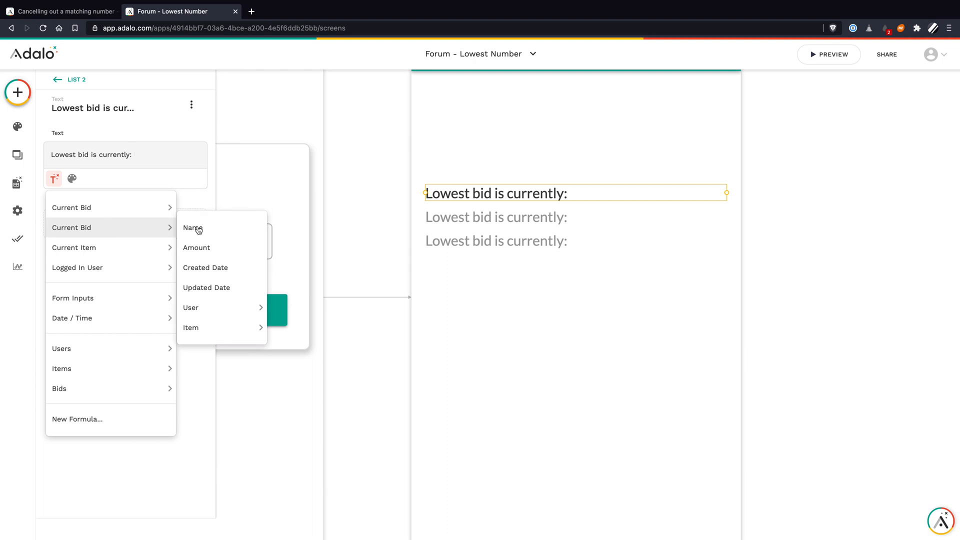
{"action": "left_click", "coordinate": [196, 248]}
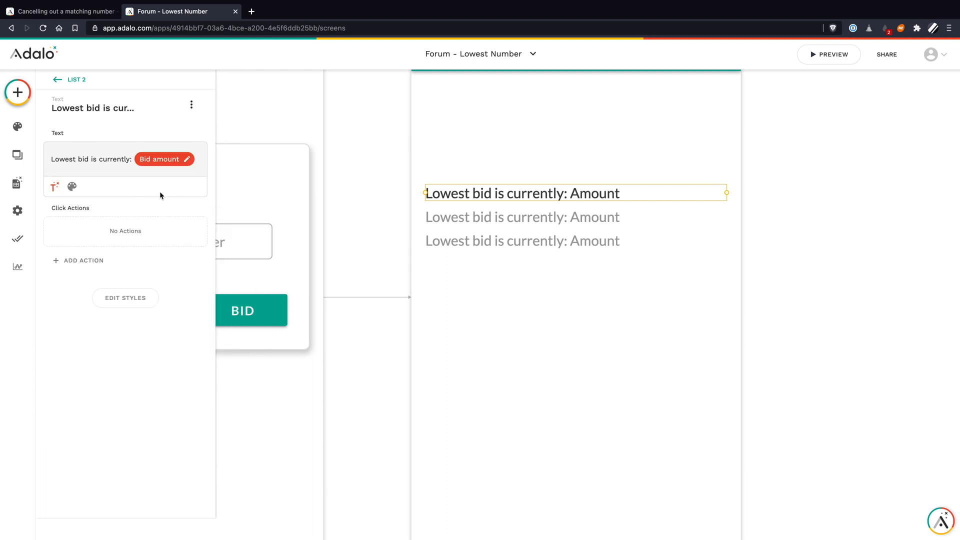
{"action": "mouse_move", "coordinate": [170, 170]}
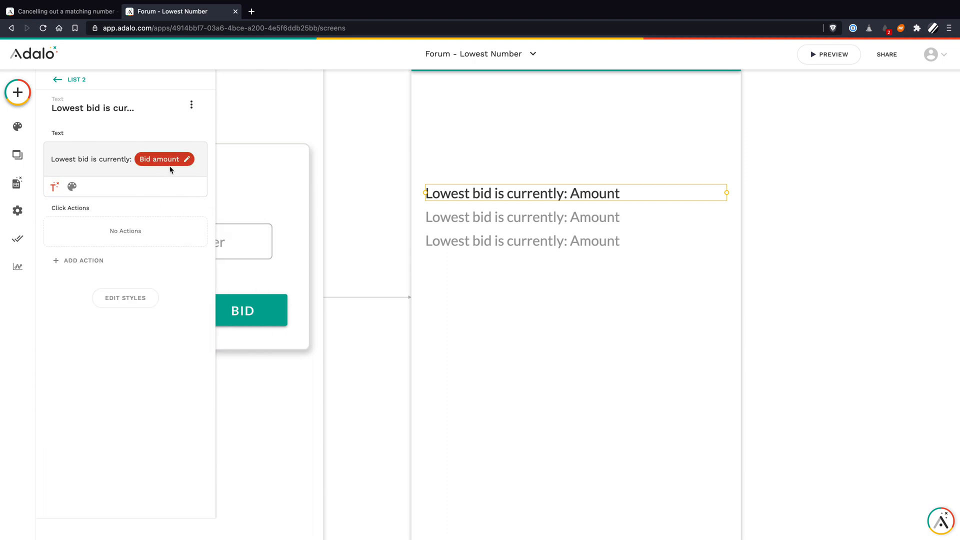
{"action": "left_click", "coordinate": [55, 79]}
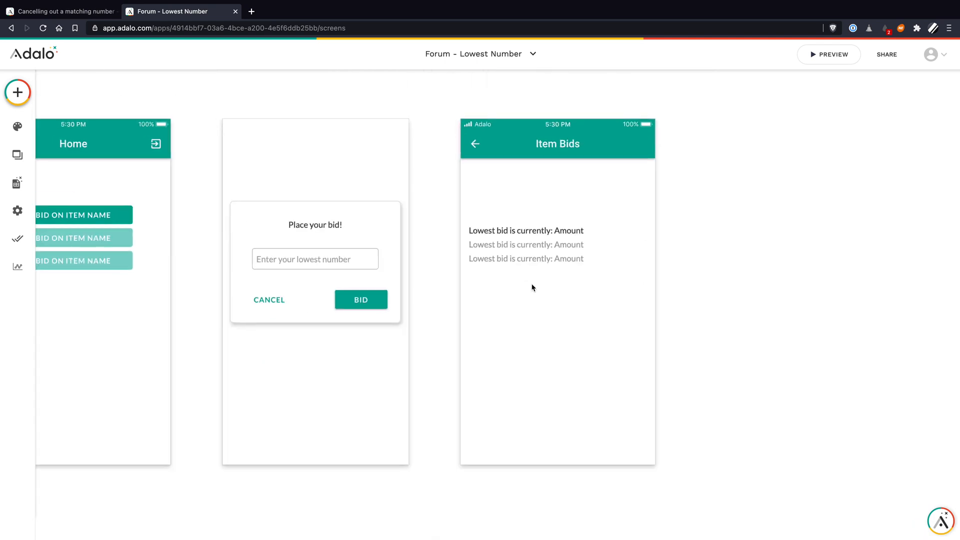
Replace 'Item' in the app bar title with the Current Item > Name magic text.
{"action": "left_click", "coordinate": [525, 245]}
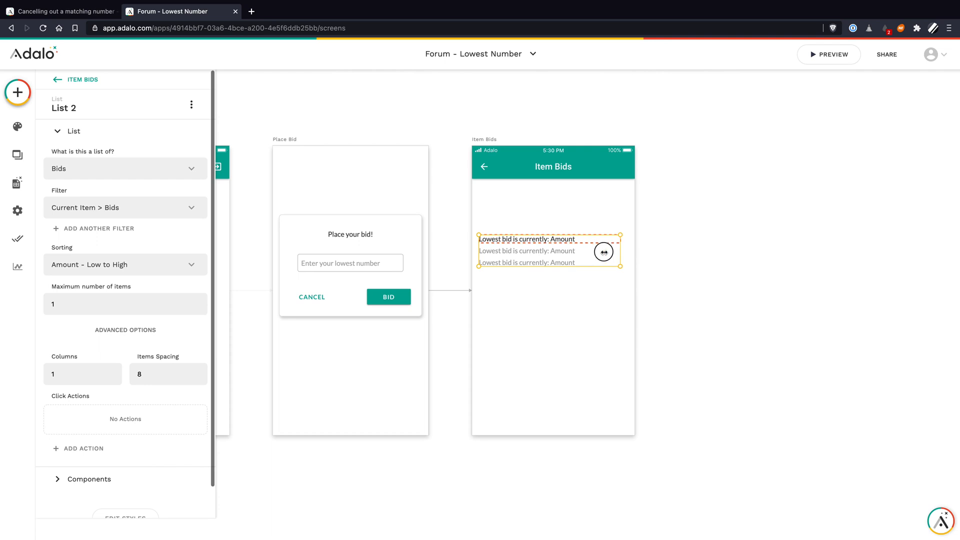
{"action": "left_click", "coordinate": [567, 315]}
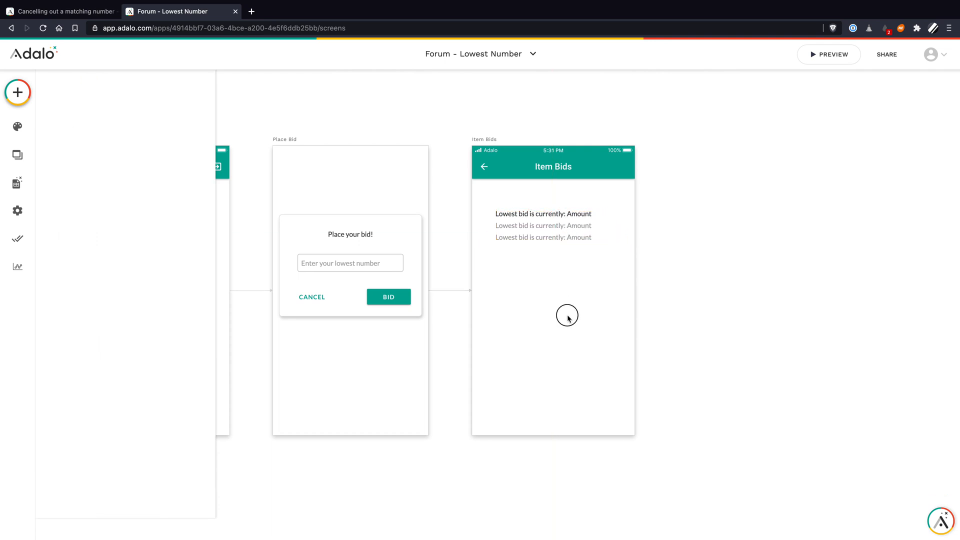
{"action": "left_click", "coordinate": [552, 163]}
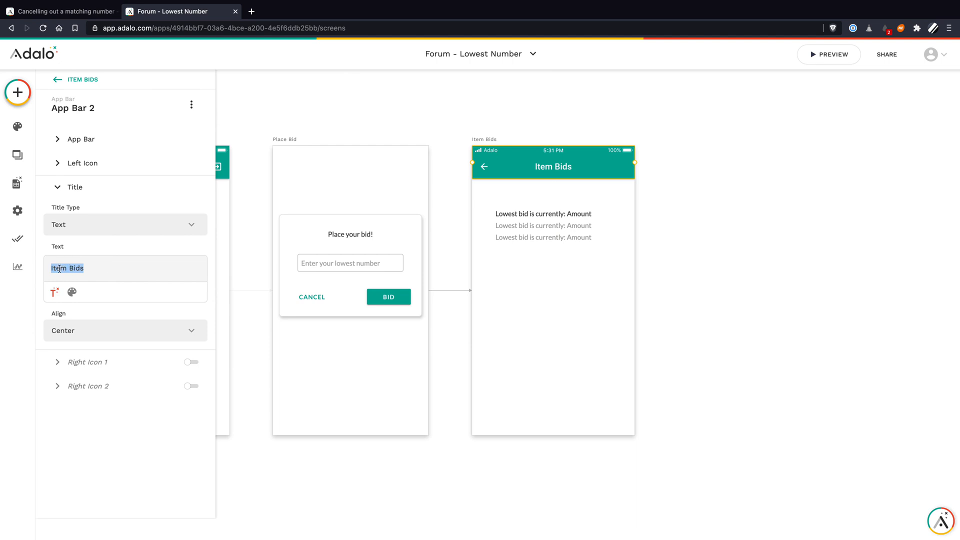
{"action": "left_click", "coordinate": [54, 292]}
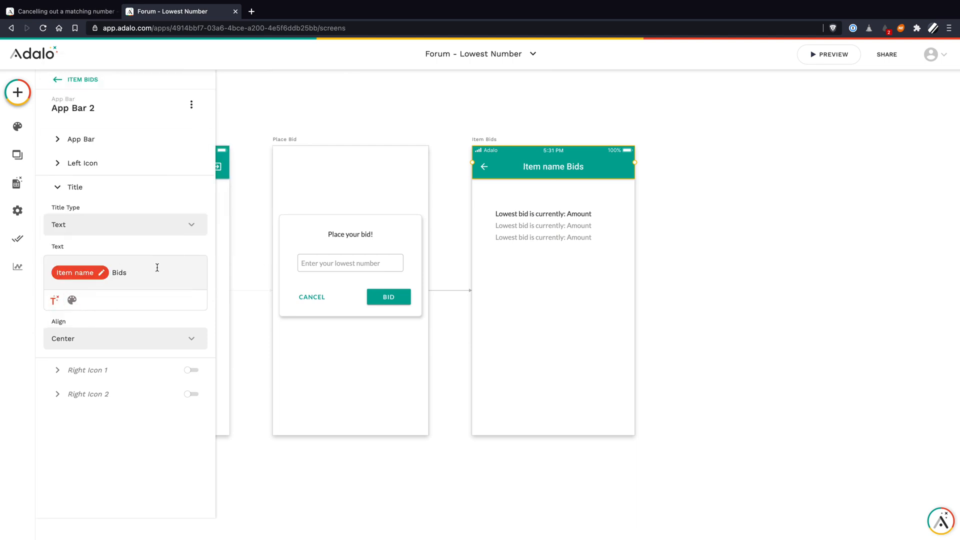
{"action": "left_click", "coordinate": [543, 226]}
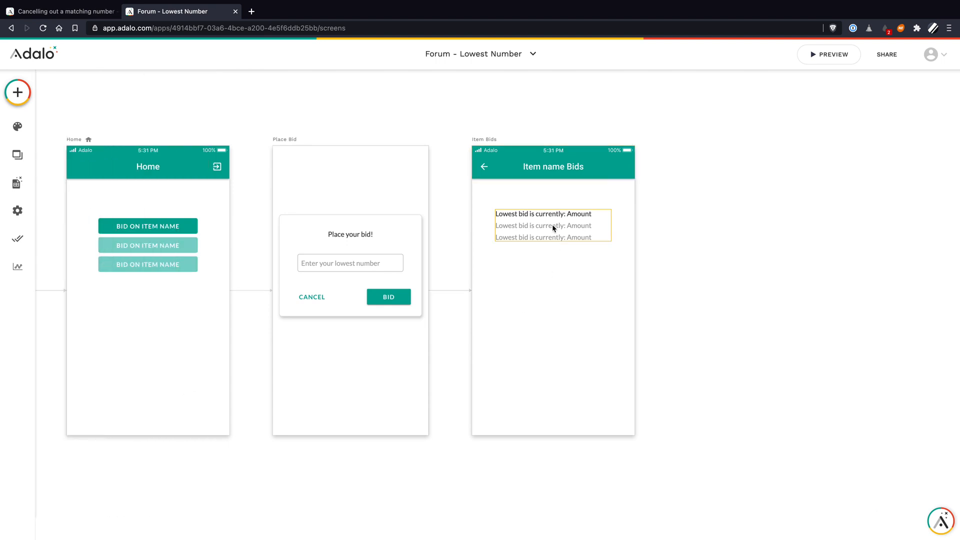
{"action": "left_click", "coordinate": [520, 306]}
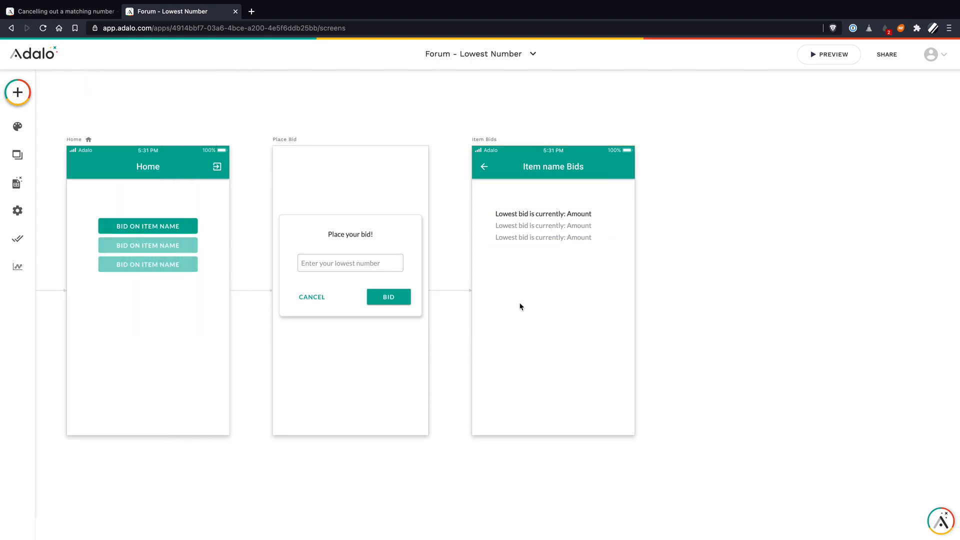
Make the create-bid action happen Sometimes, conditioned on Current Item > Bids > Amount > Minimum.
{"action": "left_click", "coordinate": [389, 297]}
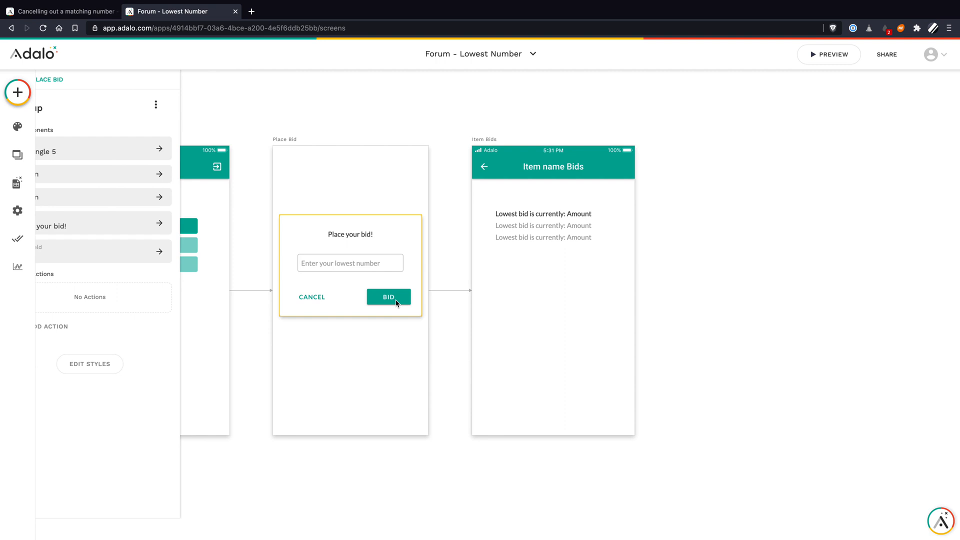
{"action": "left_click", "coordinate": [388, 297]}
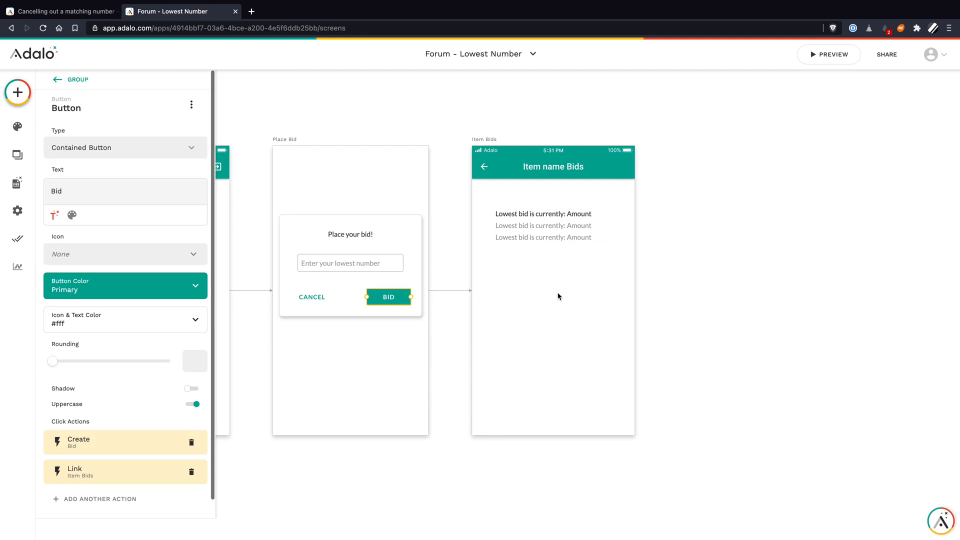
{"action": "mouse_move", "coordinate": [144, 410]}
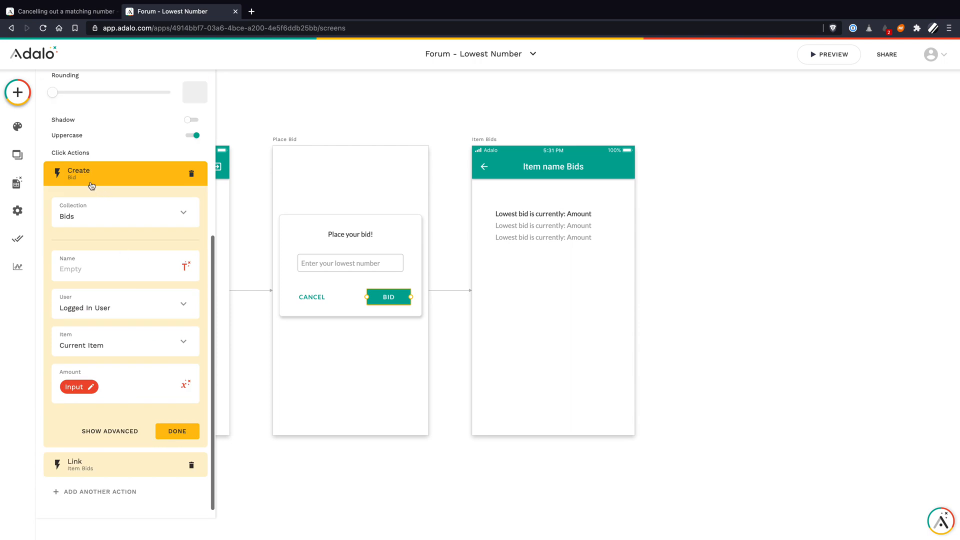
{"action": "left_click", "coordinate": [109, 431]}
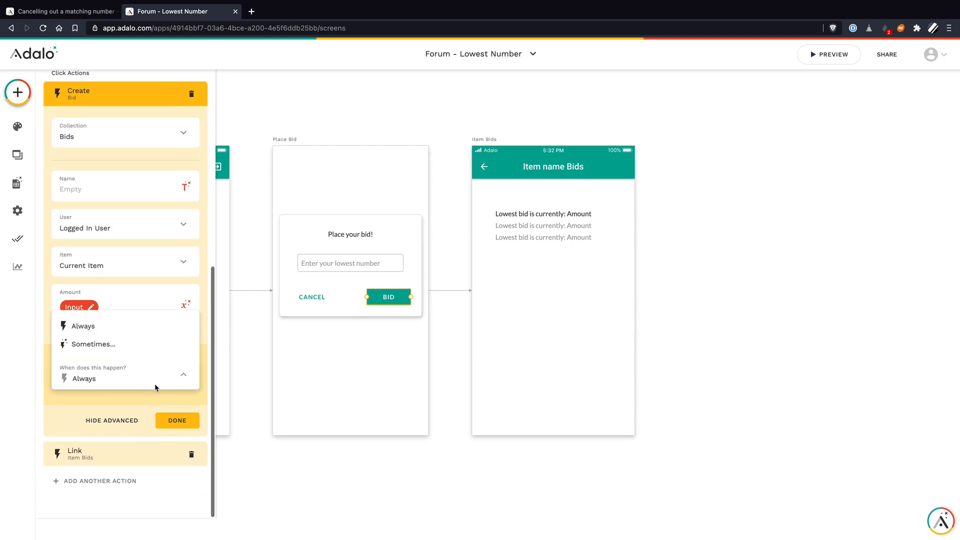
{"action": "left_click", "coordinate": [80, 306]}
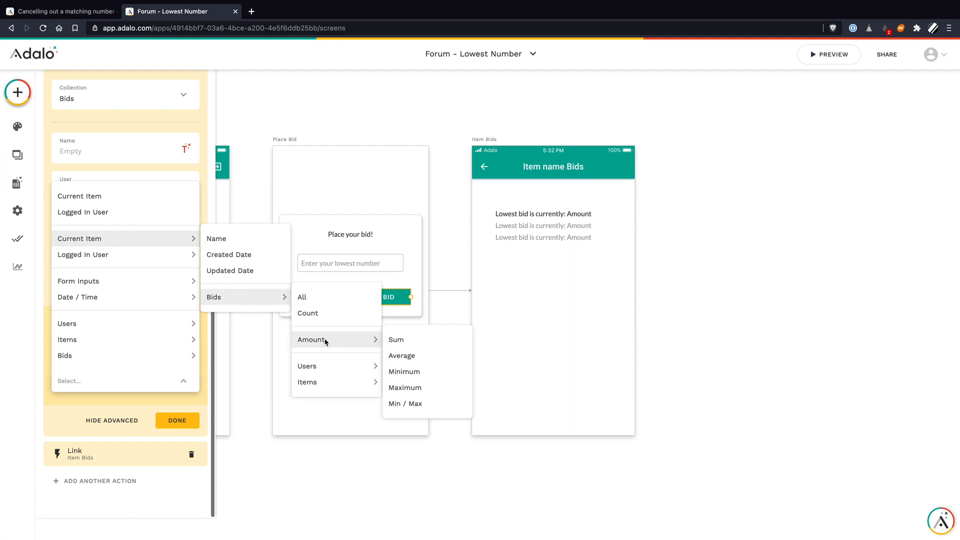
{"action": "mouse_move", "coordinate": [405, 372]}
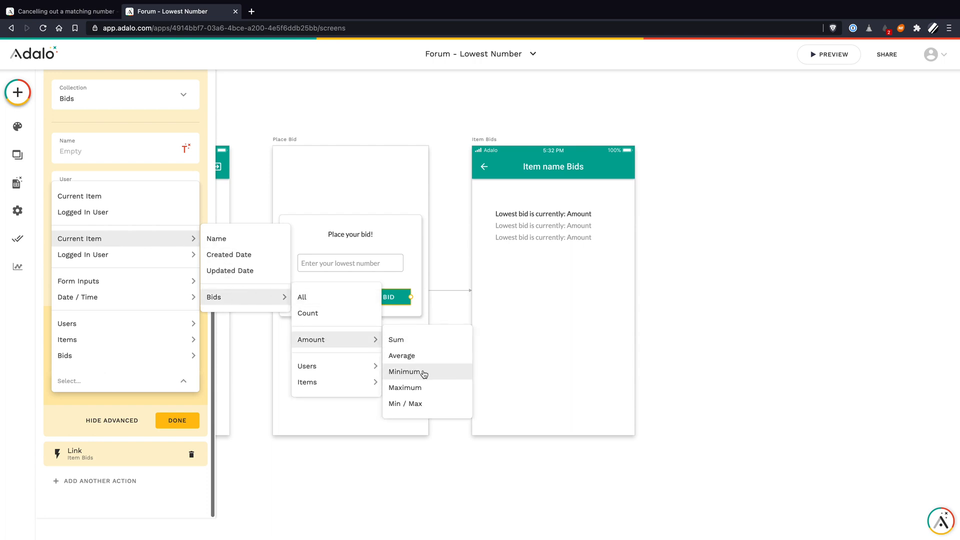
{"action": "mouse_move", "coordinate": [404, 372]}
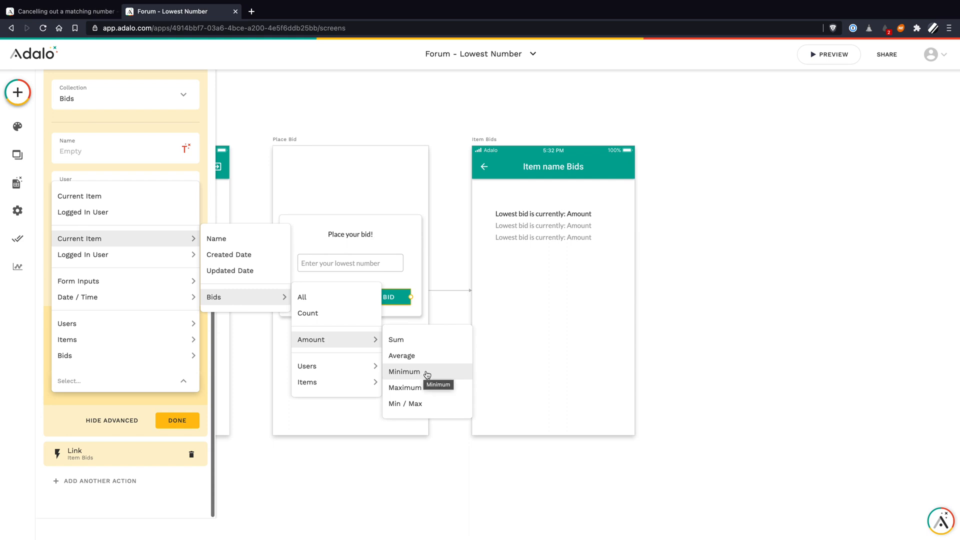
{"action": "mouse_move", "coordinate": [432, 374]}
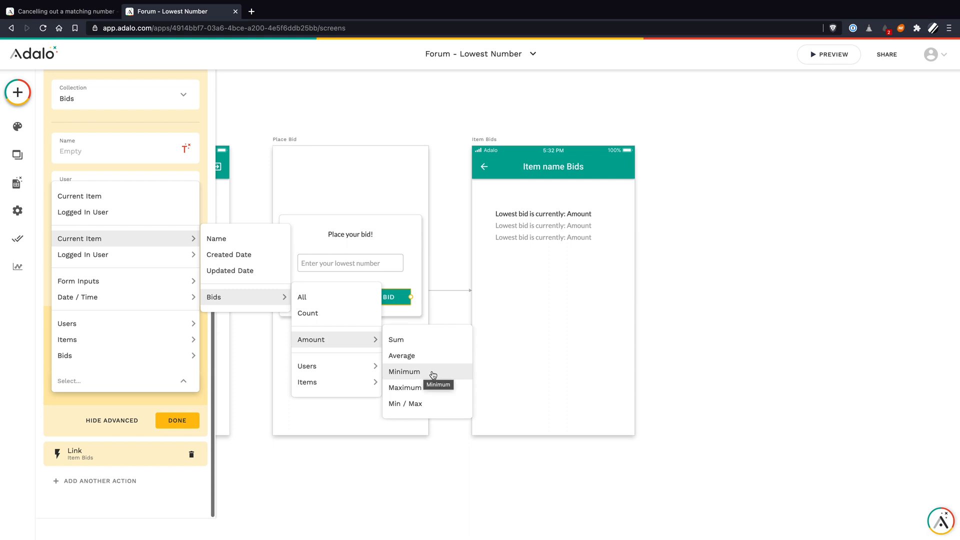
{"action": "mouse_move", "coordinate": [415, 374]}
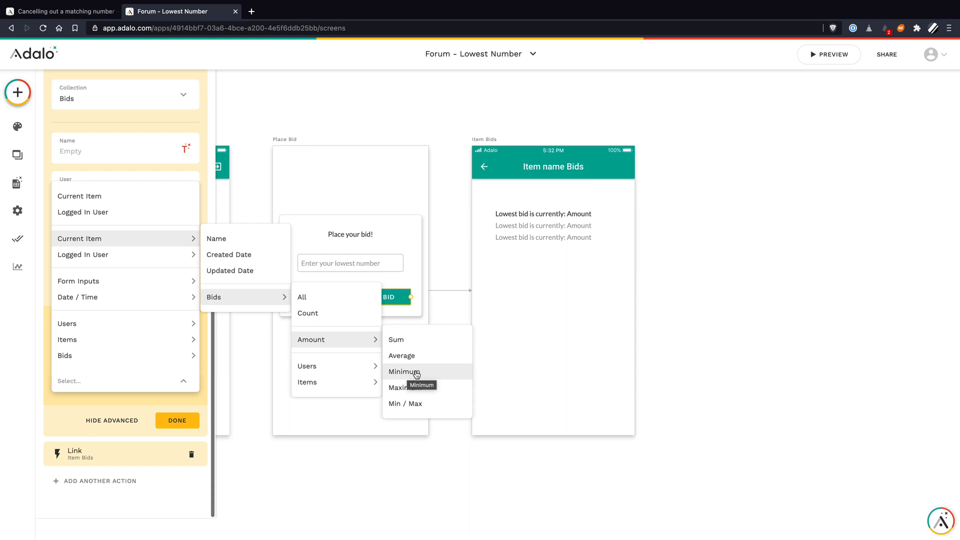
{"action": "left_click", "coordinate": [405, 371]}
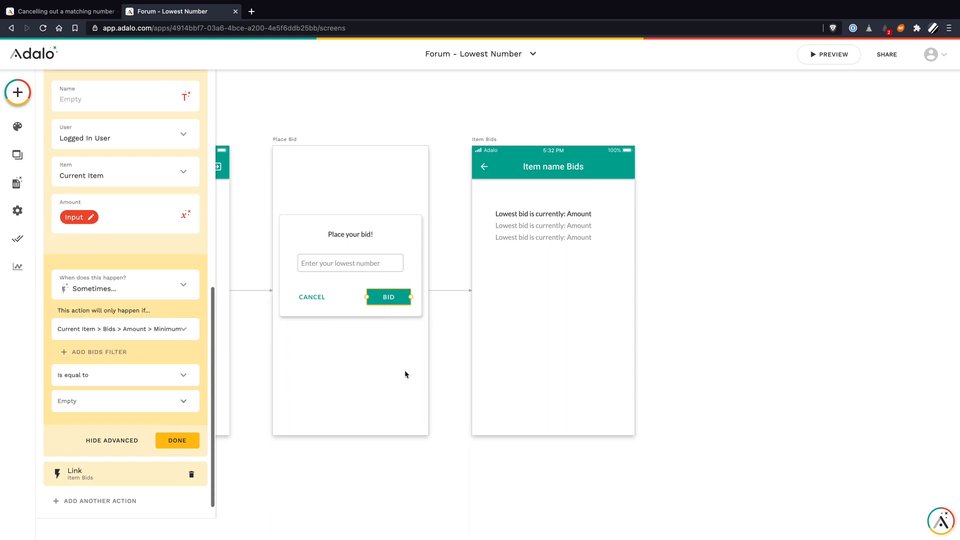
Require the minimum bid Amount to be greater than the entered Input.
{"action": "left_click", "coordinate": [125, 375]}
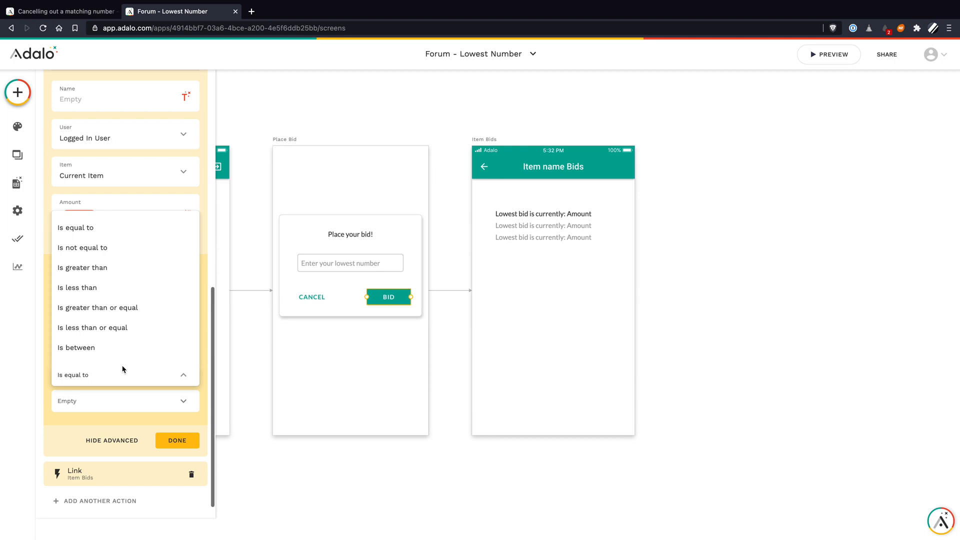
{"action": "mouse_move", "coordinate": [112, 287]}
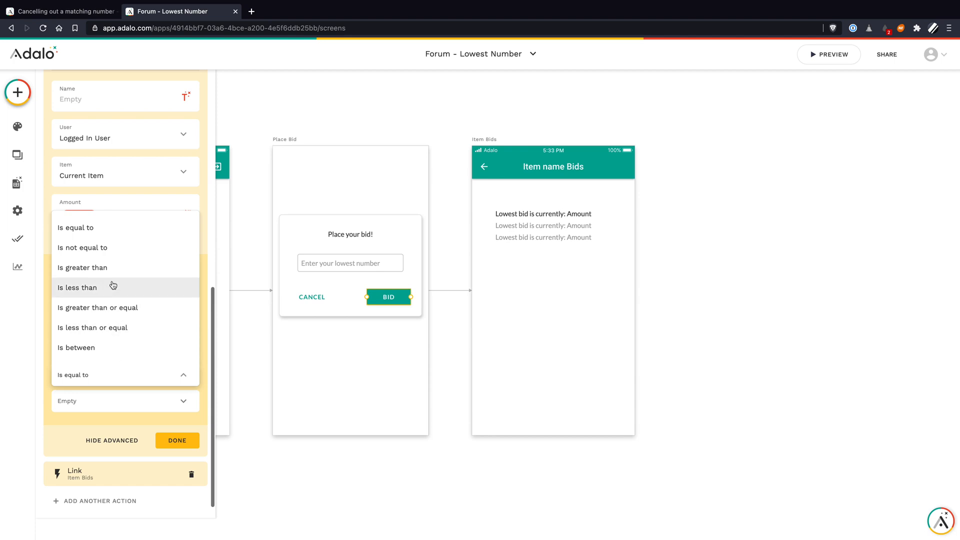
{"action": "left_click", "coordinate": [82, 267]}
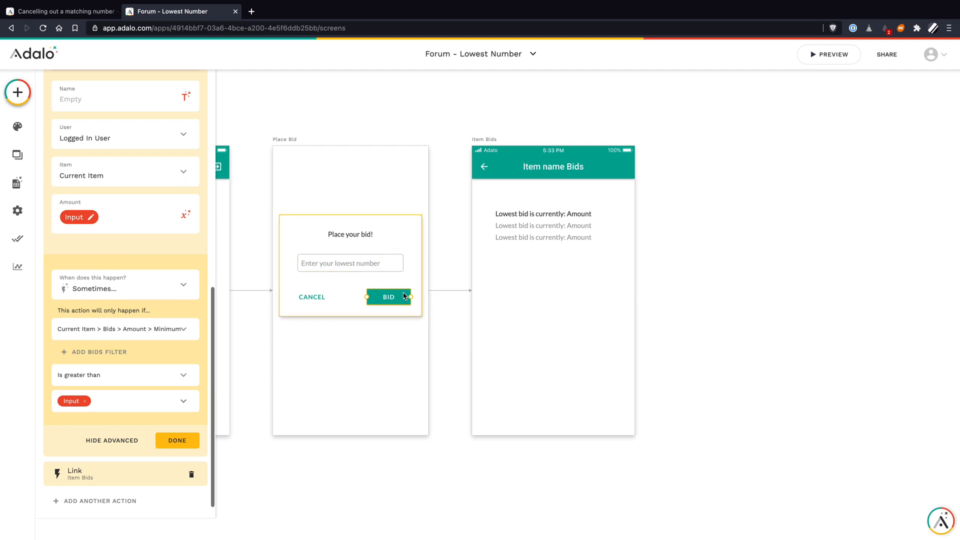
{"action": "mouse_move", "coordinate": [153, 362]}
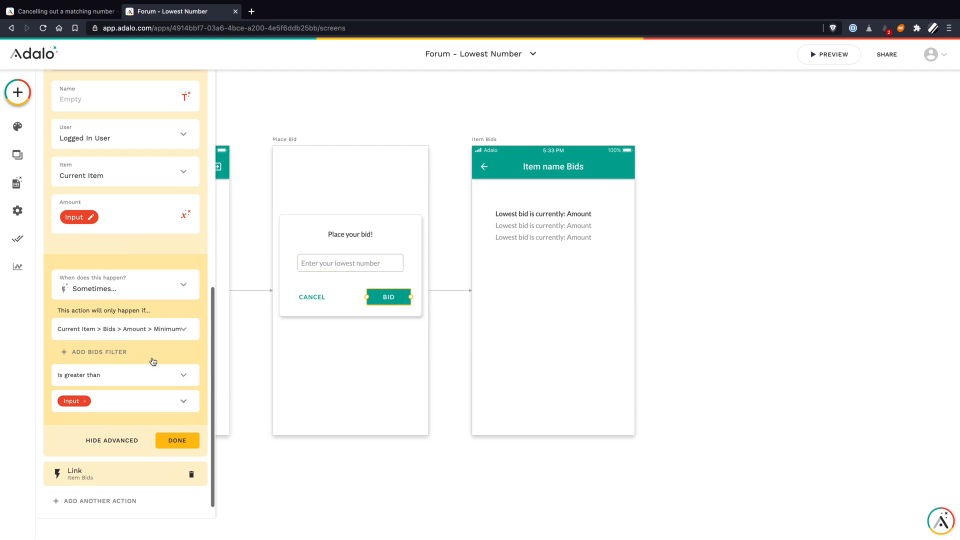
{"action": "mouse_move", "coordinate": [221, 379]}
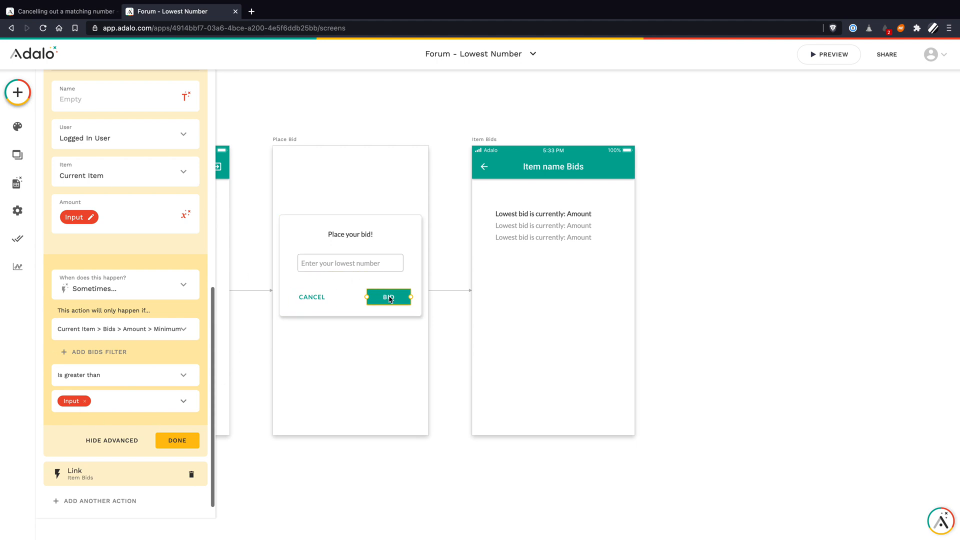
{"action": "mouse_move", "coordinate": [316, 352]}
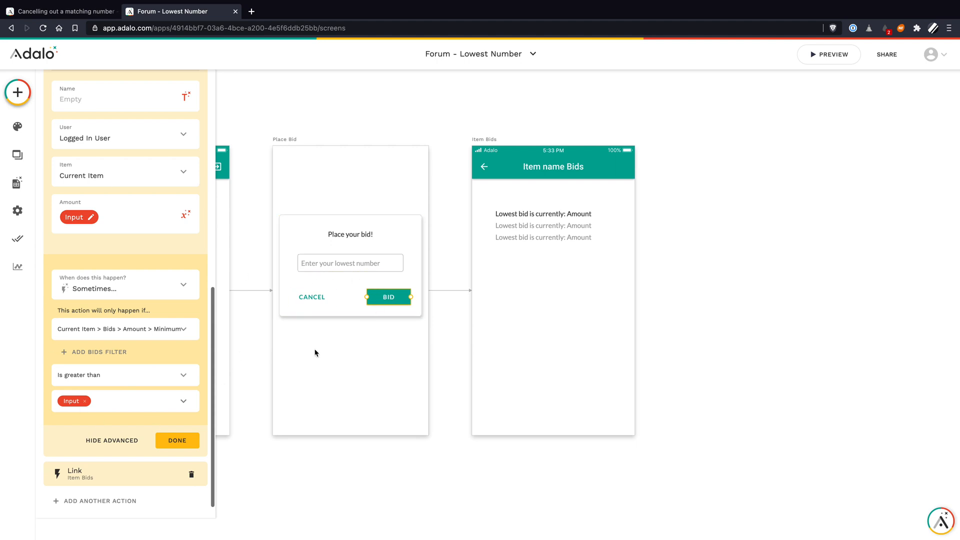
{"action": "mouse_move", "coordinate": [119, 427]}
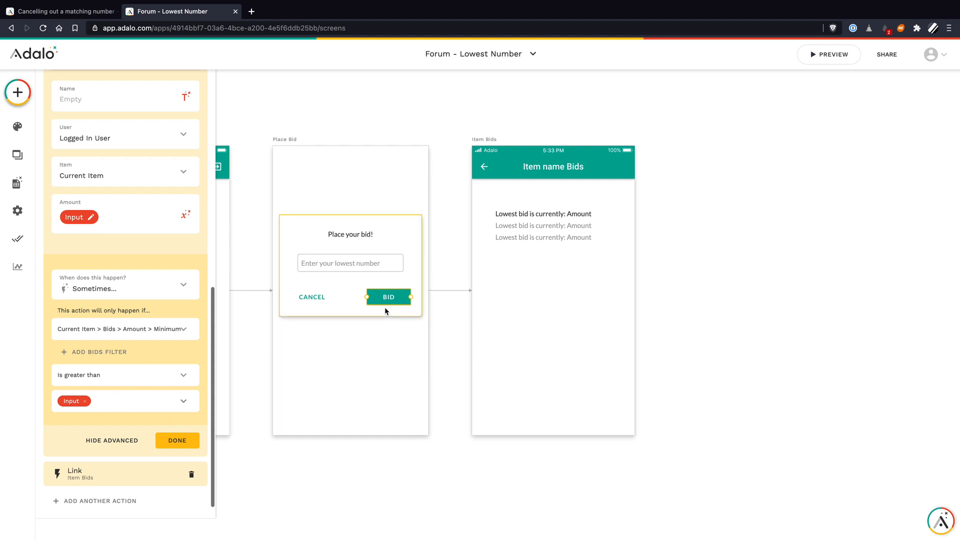
{"action": "left_click", "coordinate": [350, 262]}
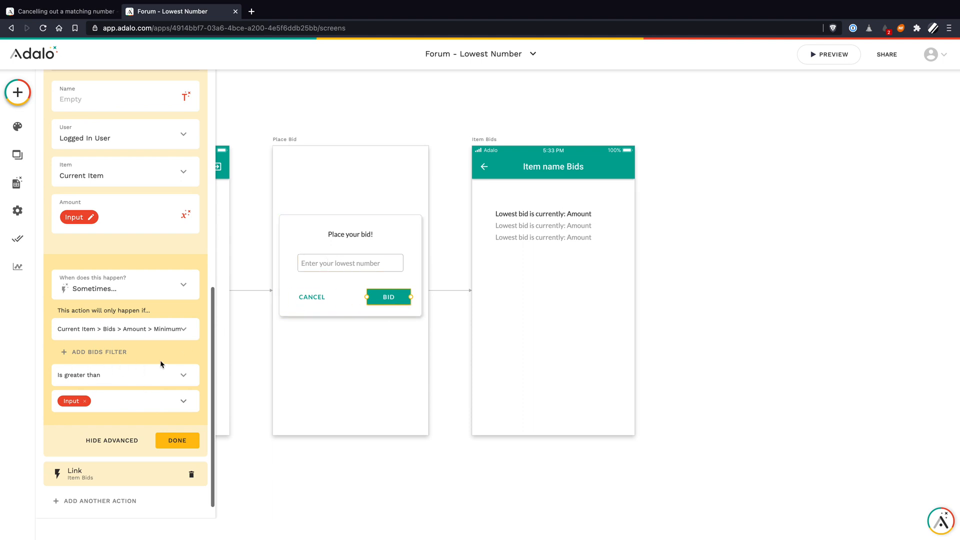
{"action": "mouse_move", "coordinate": [95, 364]}
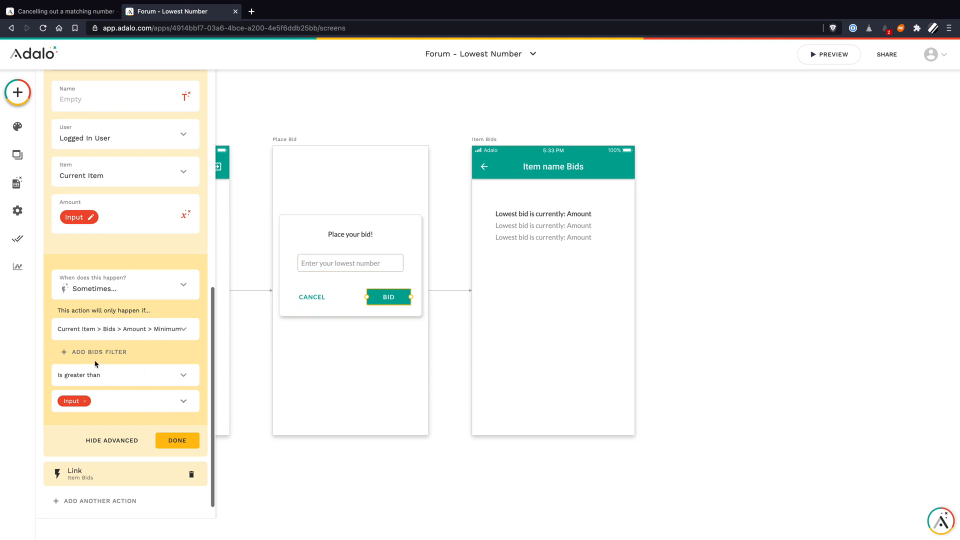
{"action": "mouse_move", "coordinate": [65, 386]}
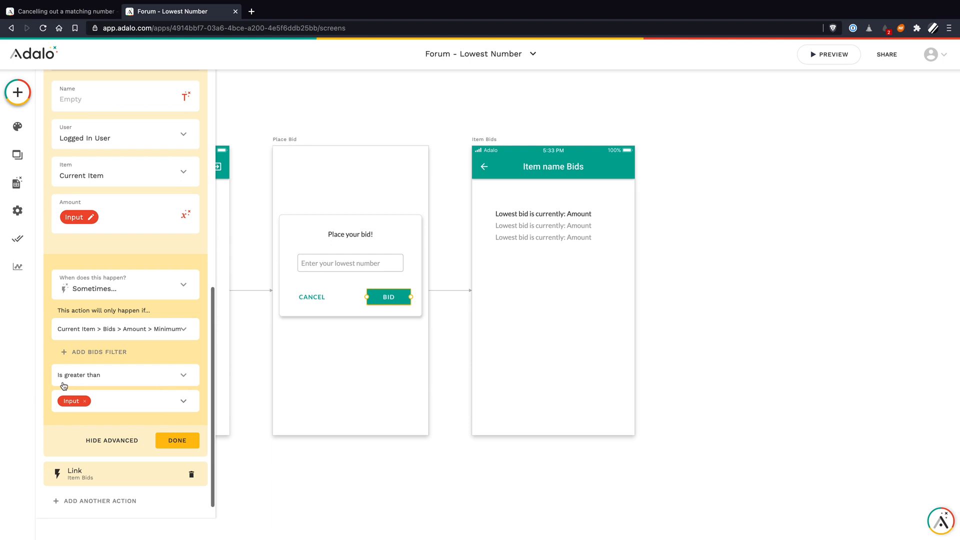
{"action": "left_click", "coordinate": [125, 374]}
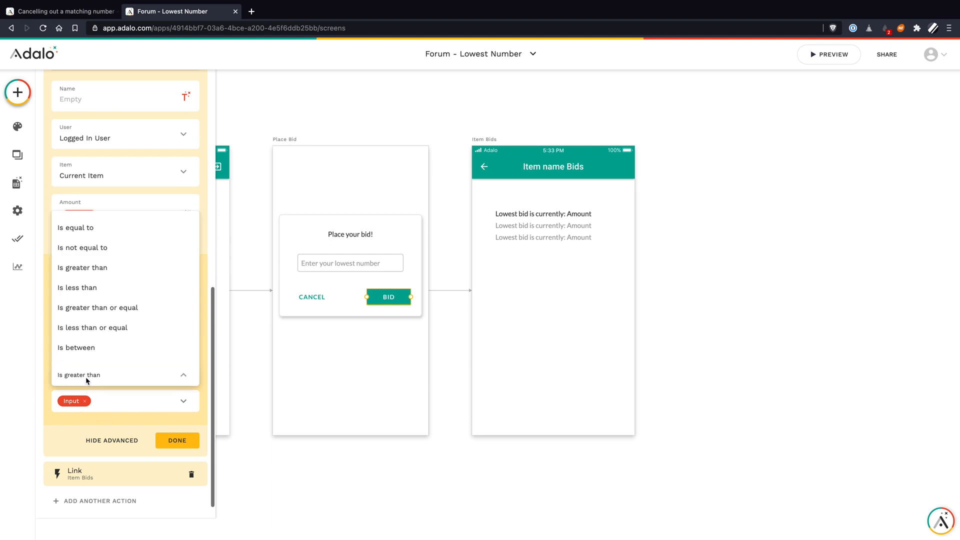
{"action": "mouse_move", "coordinate": [99, 328]}
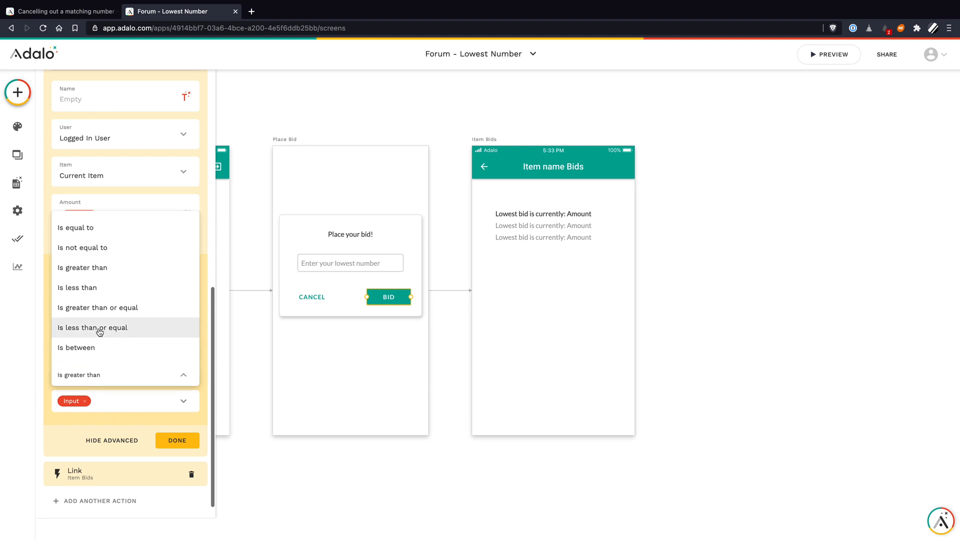
{"action": "left_click", "coordinate": [93, 327]}
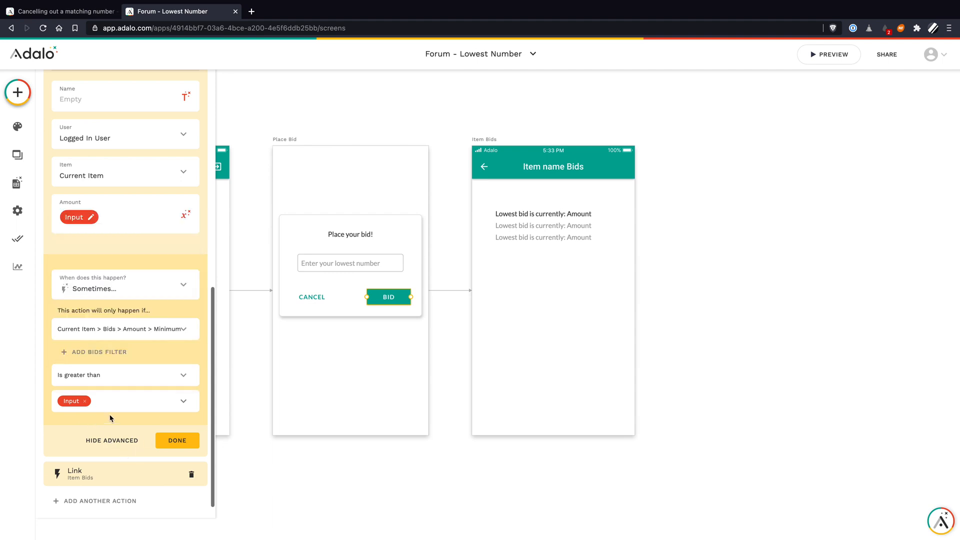
{"action": "left_click", "coordinate": [177, 440]}
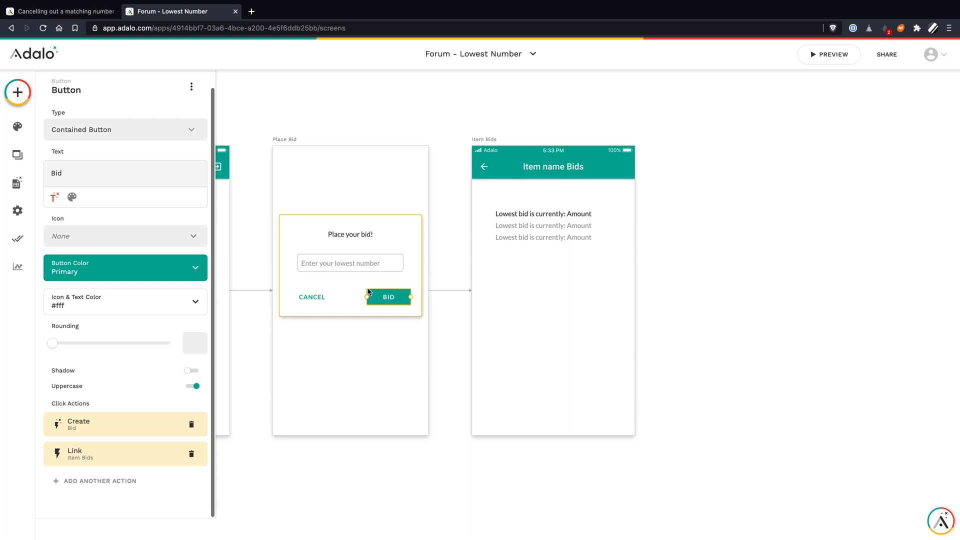
{"action": "mouse_move", "coordinate": [415, 289]}
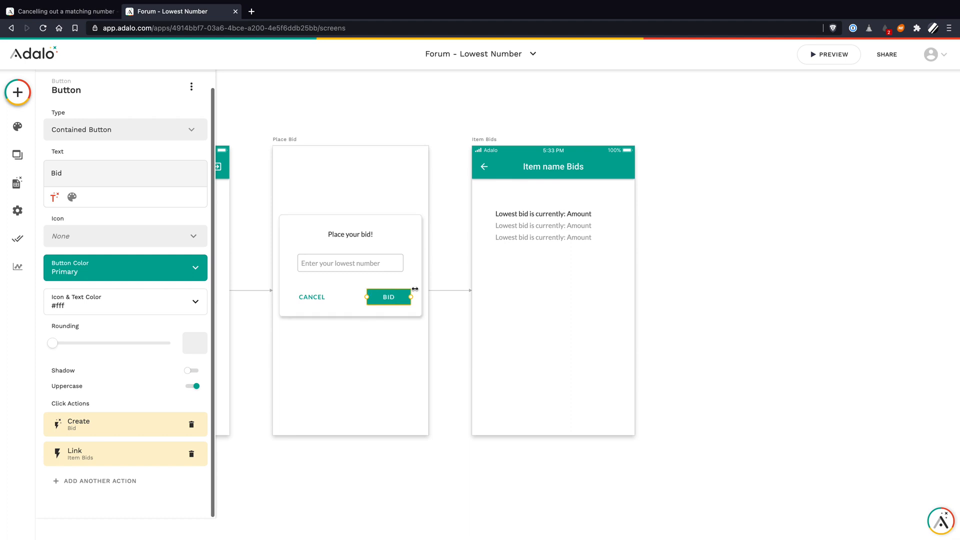
{"action": "mouse_move", "coordinate": [396, 299]}
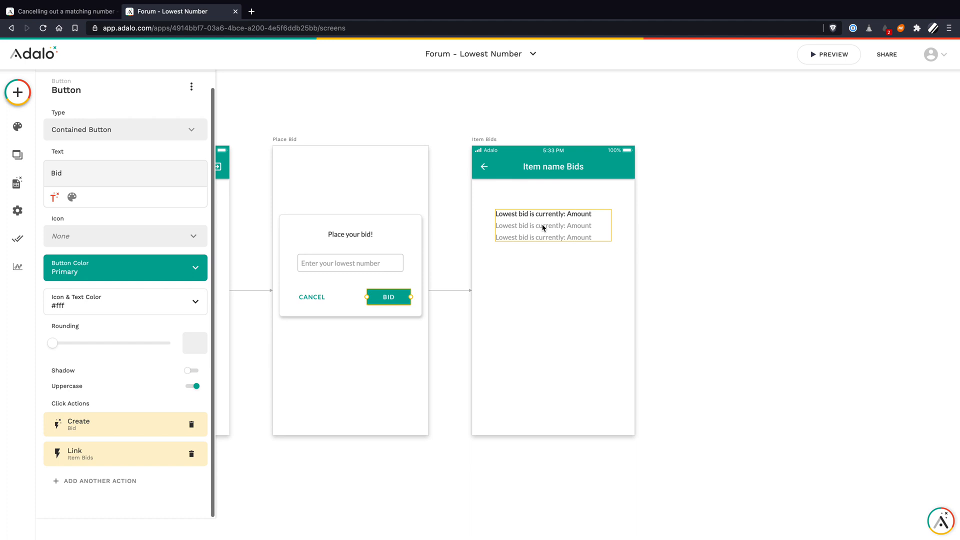
Deselect the Bid button and select the Item Bids screen's App Bar.
{"action": "left_click", "coordinate": [551, 226]}
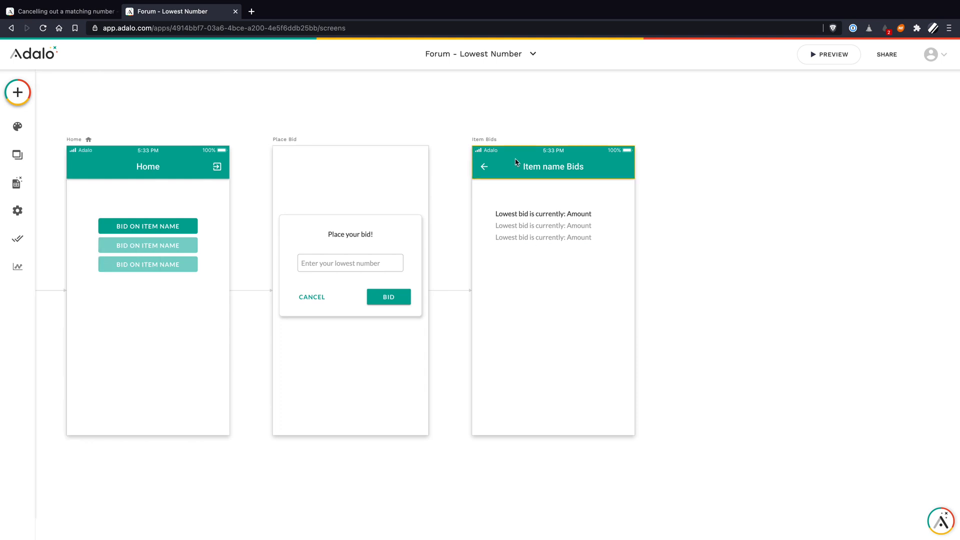
{"action": "left_click", "coordinate": [553, 162]}
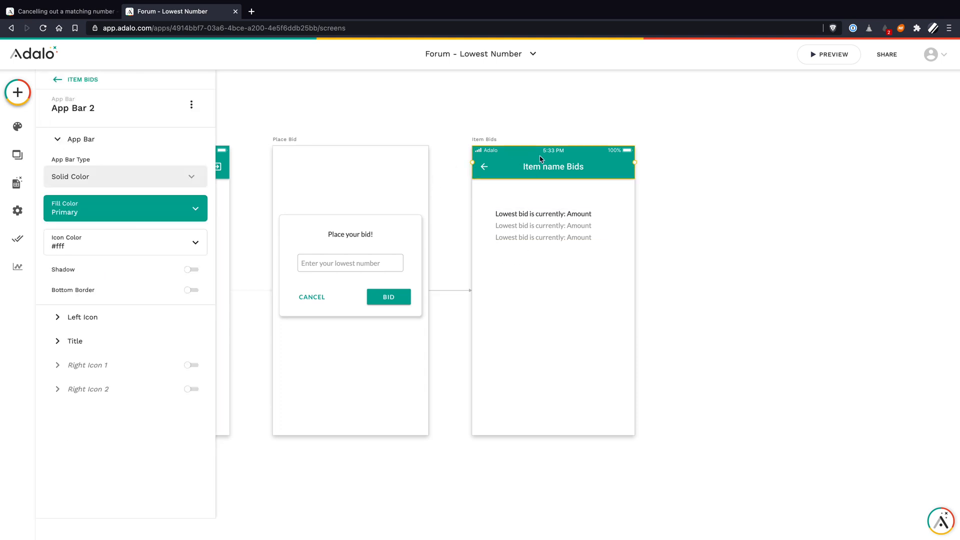
{"action": "mouse_move", "coordinate": [524, 158]}
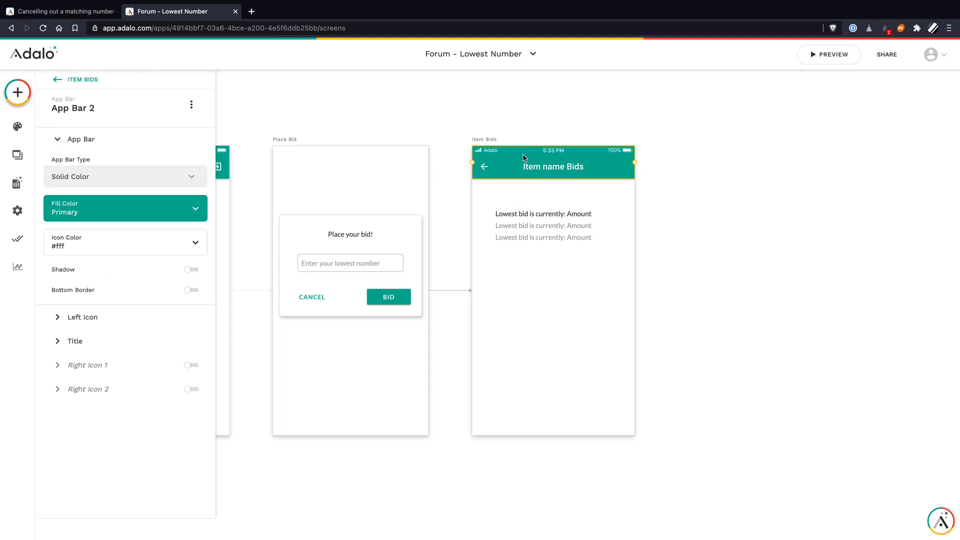
Link the Item Bids back arrow to the Home screen with a slide-right transition.
{"action": "left_click", "coordinate": [57, 139]}
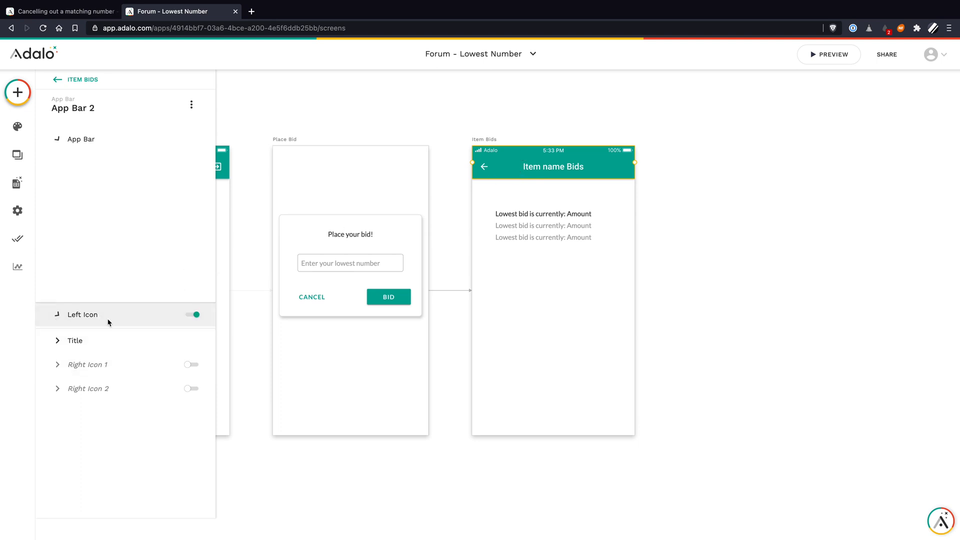
{"action": "left_click", "coordinate": [81, 314]}
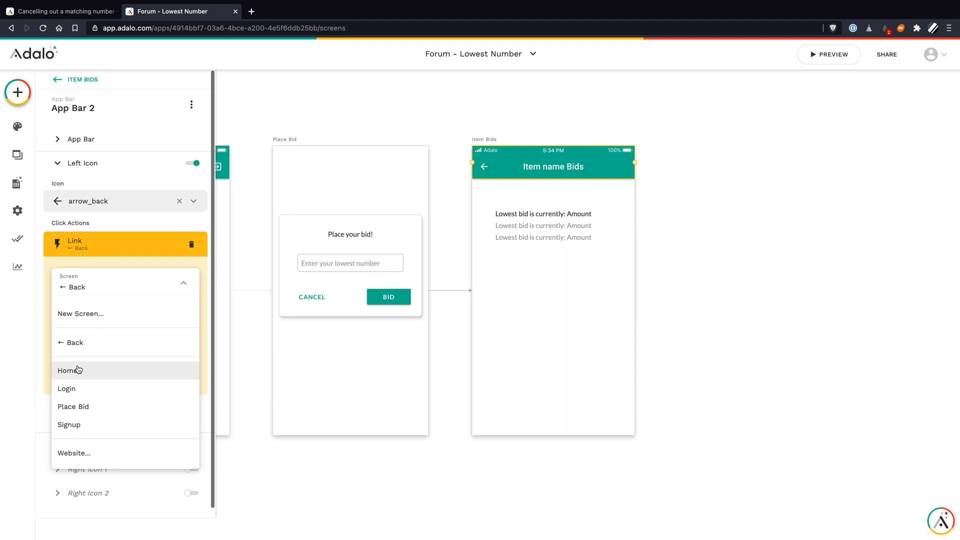
{"action": "left_click", "coordinate": [69, 370]}
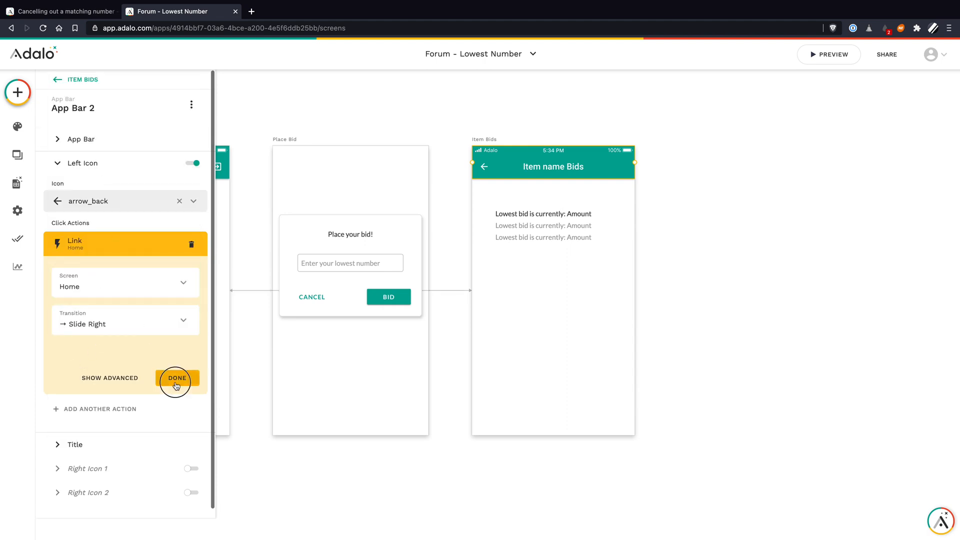
{"action": "left_click", "coordinate": [176, 378]}
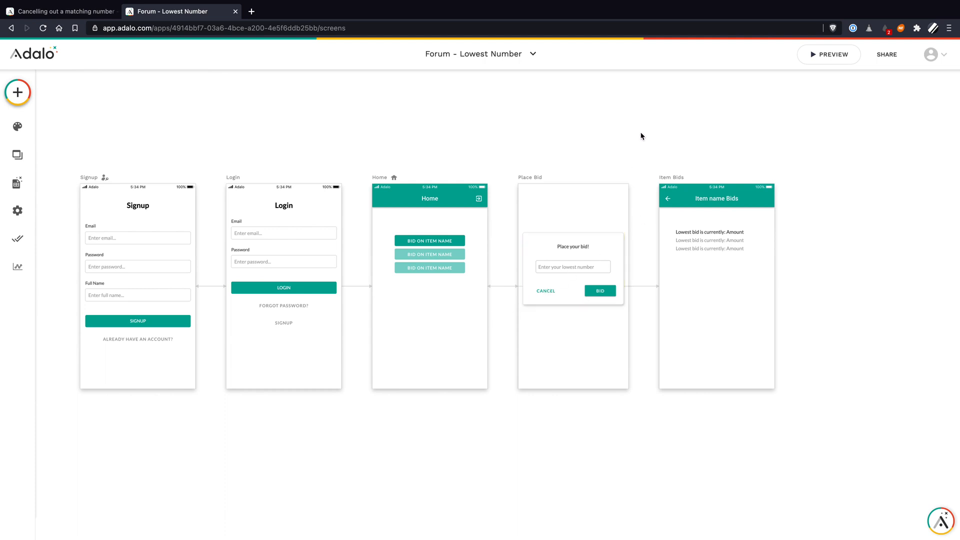
{"action": "mouse_move", "coordinate": [824, 66]}
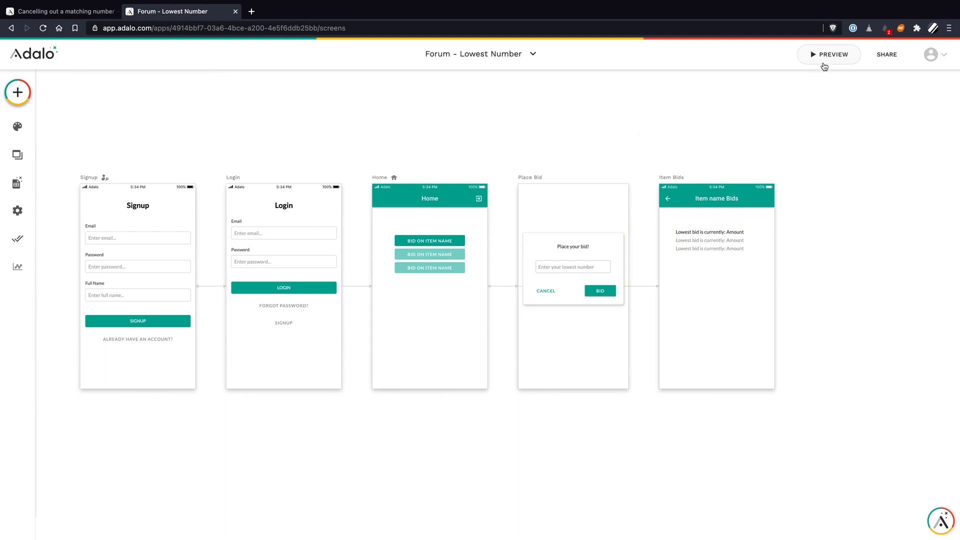
Launch the app preview and sign up a test user.
{"action": "left_click", "coordinate": [828, 54]}
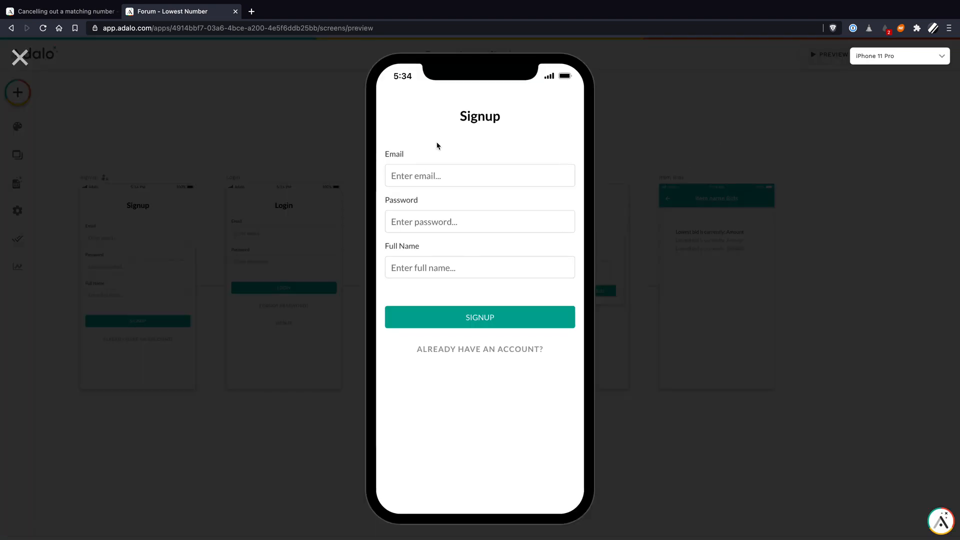
{"action": "left_click", "coordinate": [479, 317]}
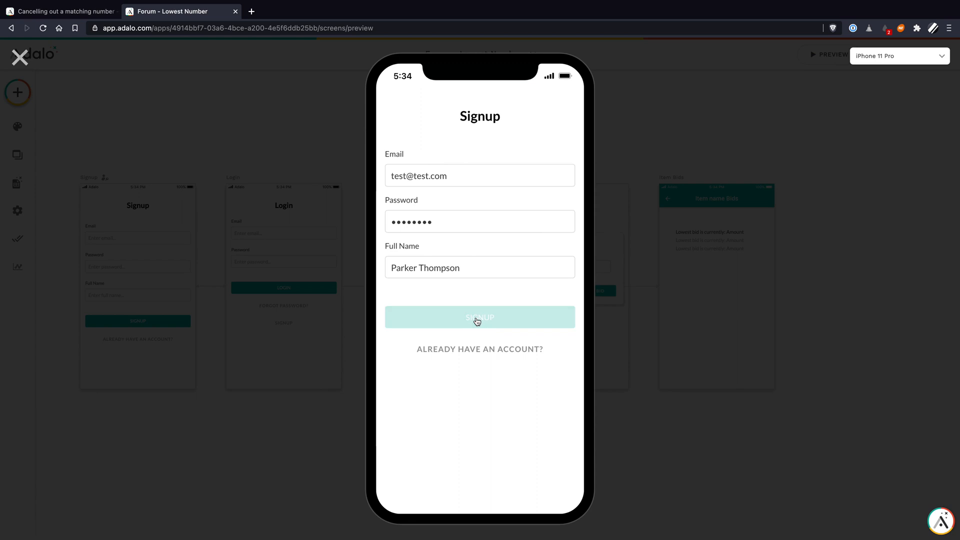
{"action": "left_click", "coordinate": [480, 317]}
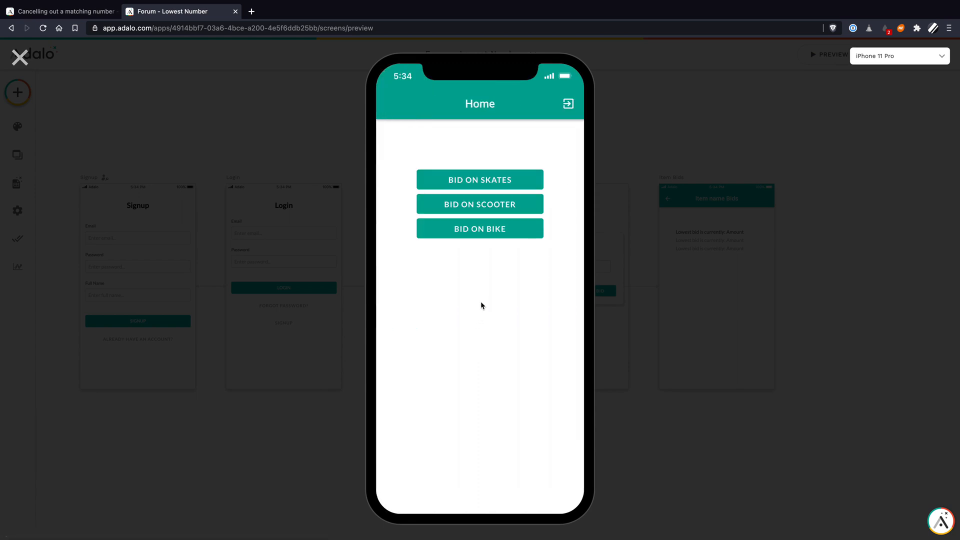
{"action": "mouse_move", "coordinate": [472, 248]}
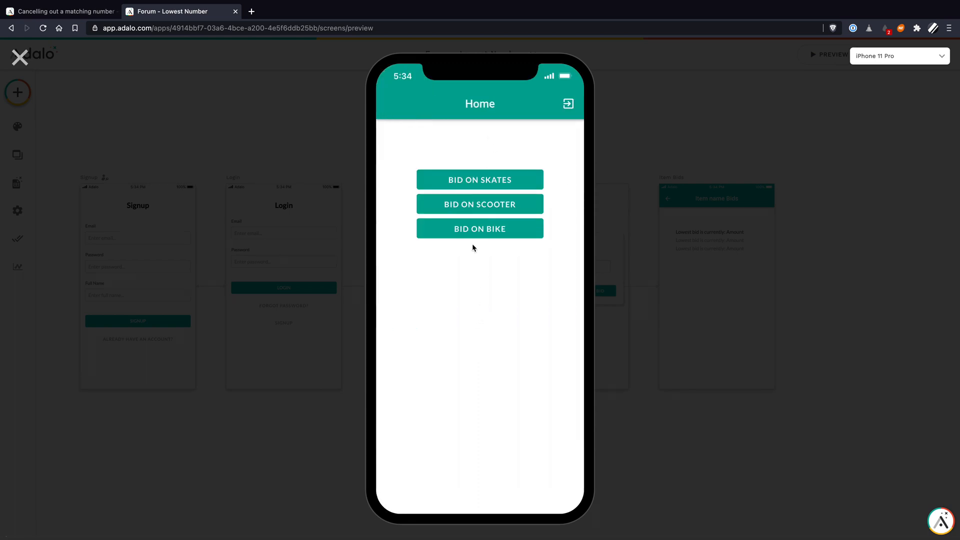
Place a bid of 10 on Skates in the preview.
{"action": "left_click", "coordinate": [479, 229]}
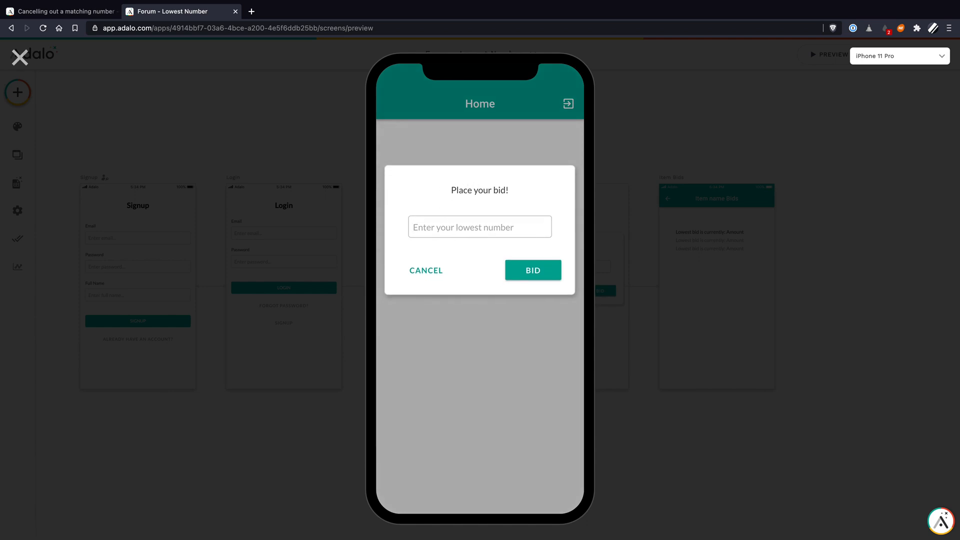
{"action": "left_click", "coordinate": [531, 270]}
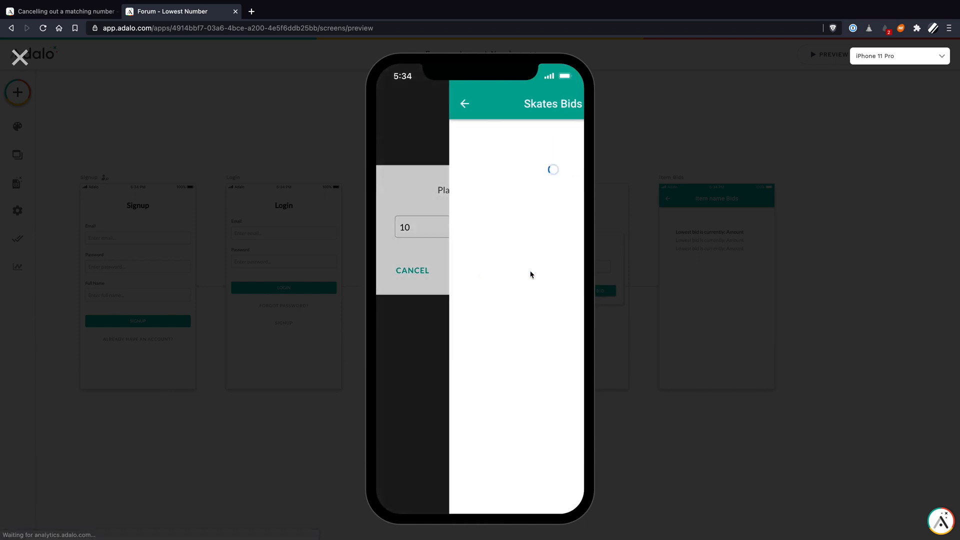
{"action": "left_click", "coordinate": [412, 270]}
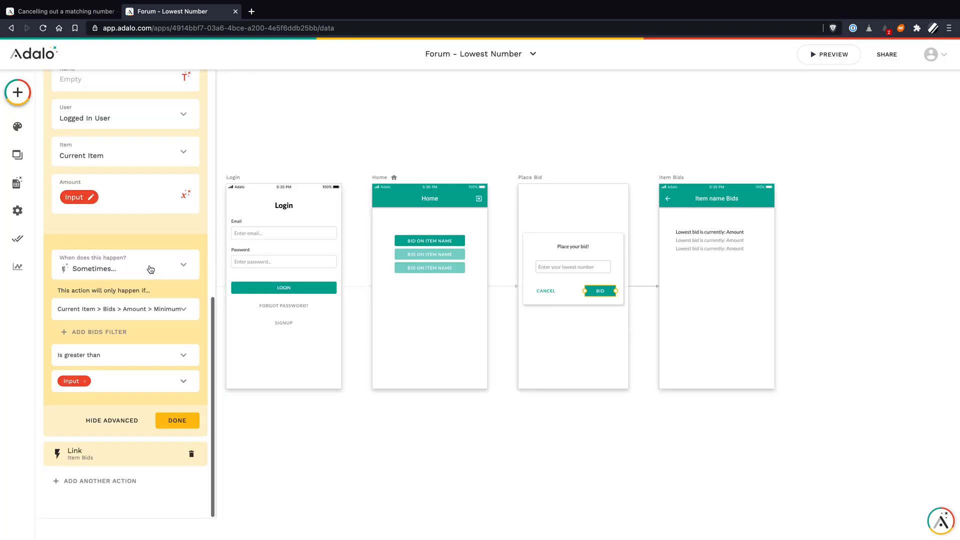
{"action": "mouse_move", "coordinate": [116, 324]}
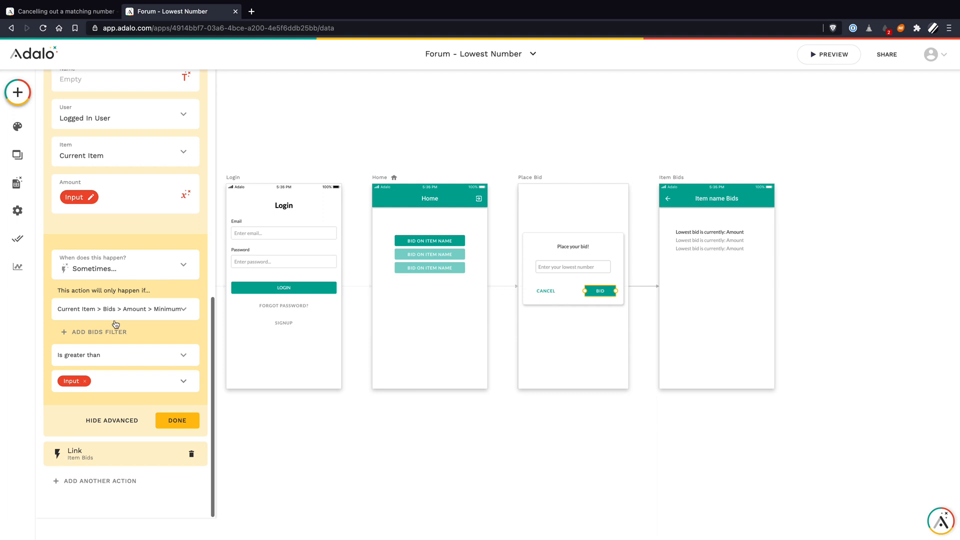
{"action": "mouse_move", "coordinate": [151, 322]}
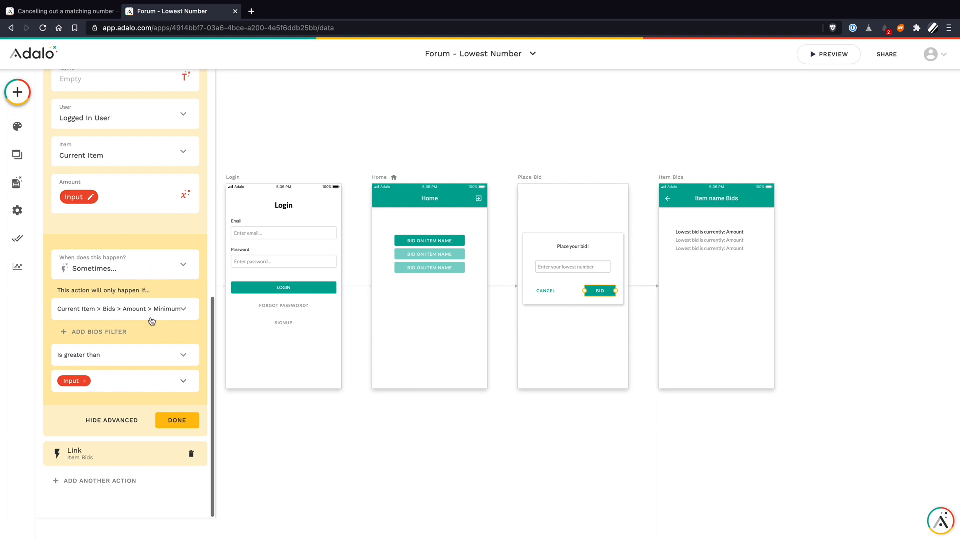
{"action": "mouse_move", "coordinate": [116, 356]}
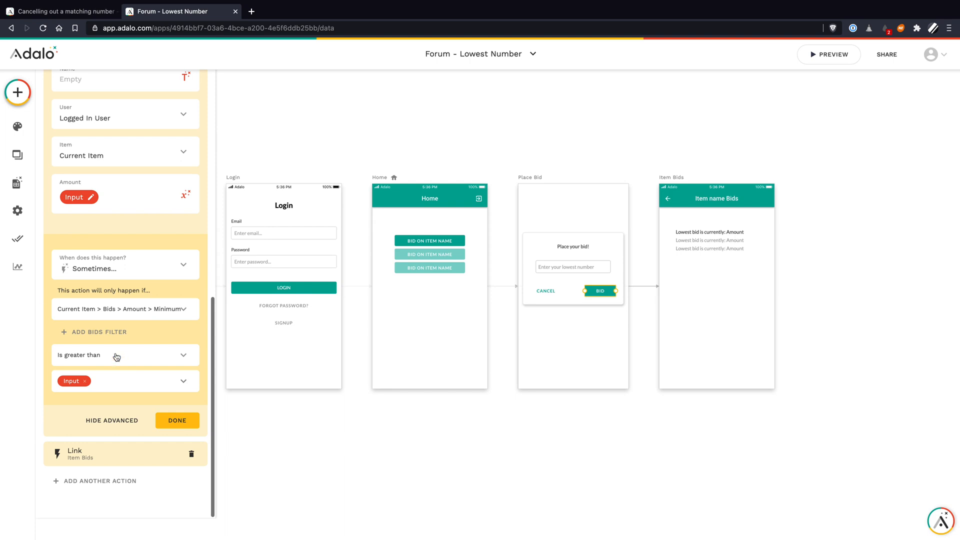
{"action": "mouse_move", "coordinate": [149, 313]}
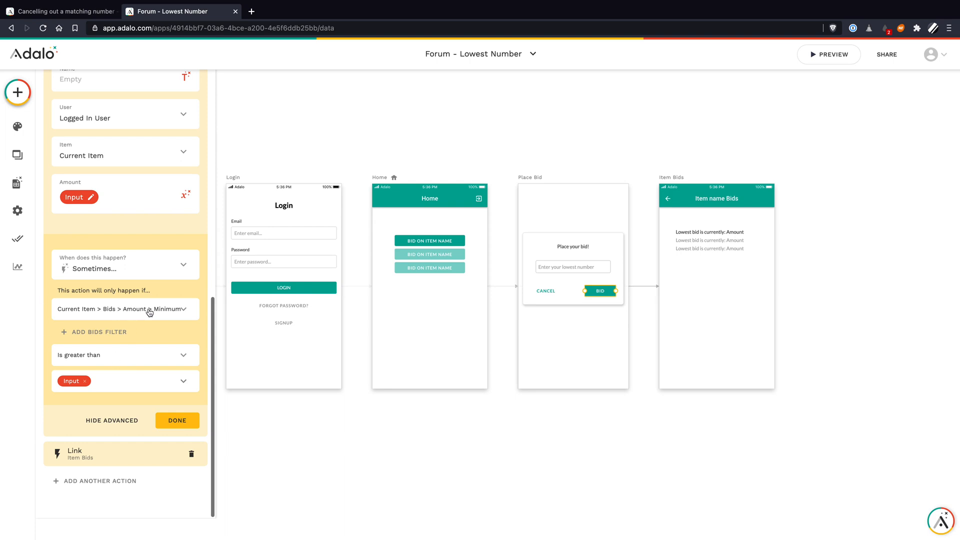
{"action": "mouse_move", "coordinate": [488, 261]}
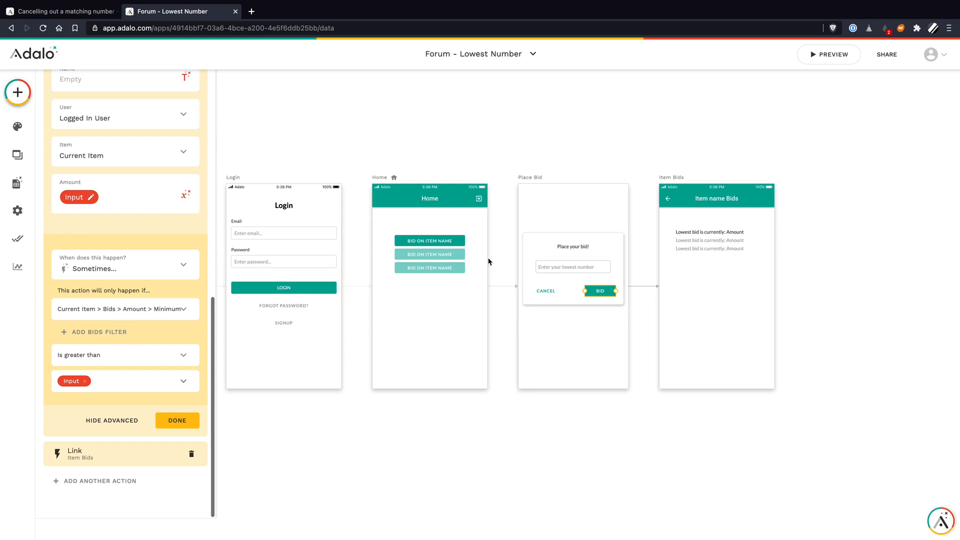
{"action": "mouse_move", "coordinate": [394, 366]}
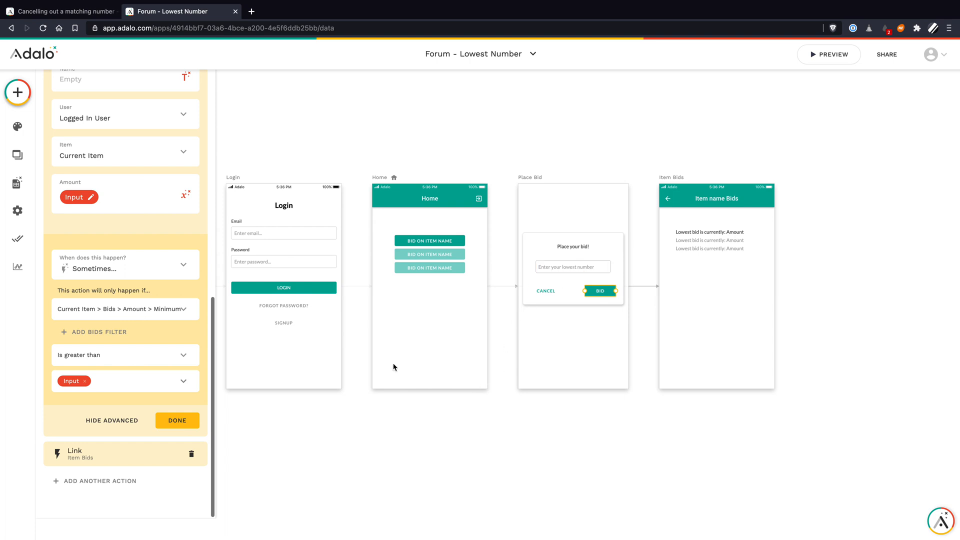
Close the Create Bid action settings, leaving its 'Sometimes' condition unchanged.
{"action": "left_click", "coordinate": [715, 240]}
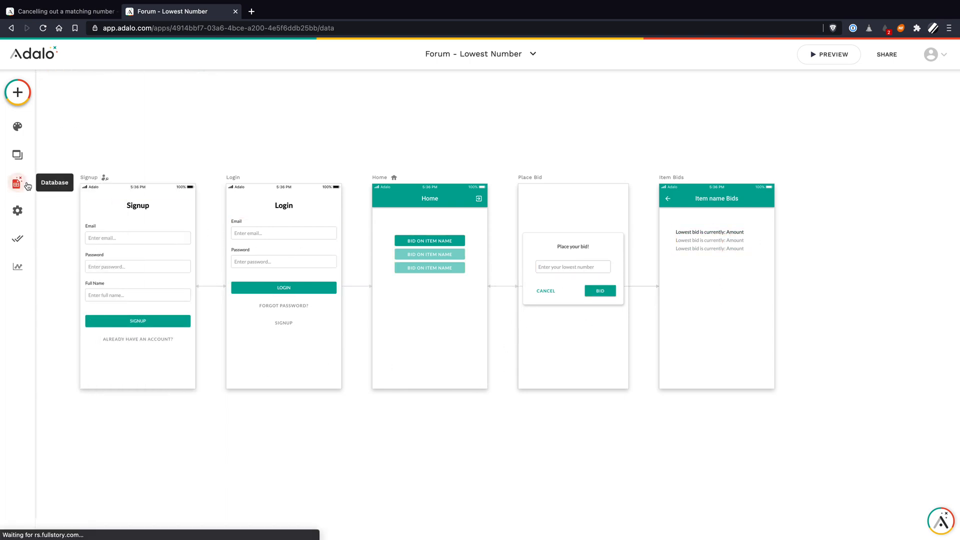
Add a Bids record named 'starter' for Skates with amount 999999.
{"action": "left_click", "coordinate": [18, 182]}
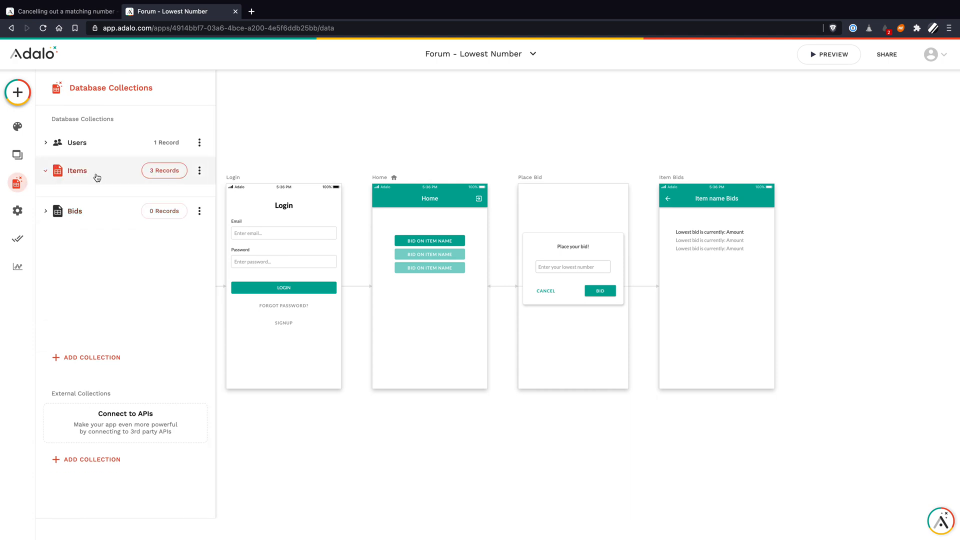
{"action": "left_click", "coordinate": [163, 170]}
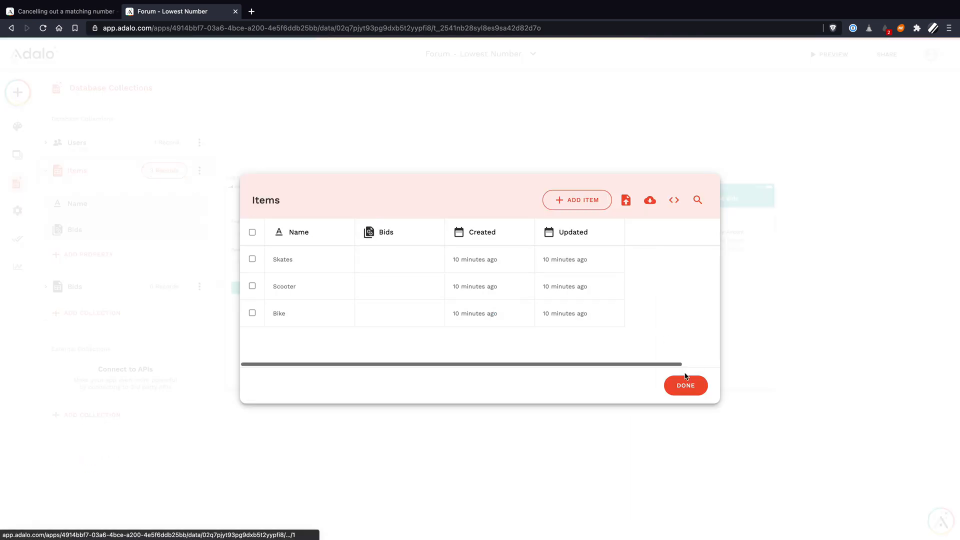
{"action": "left_click", "coordinate": [685, 385]}
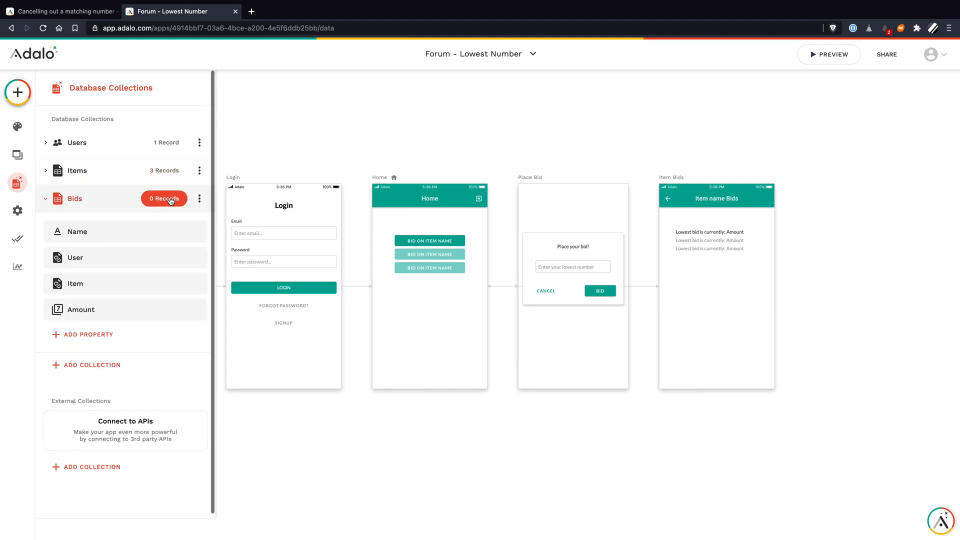
{"action": "left_click", "coordinate": [164, 198]}
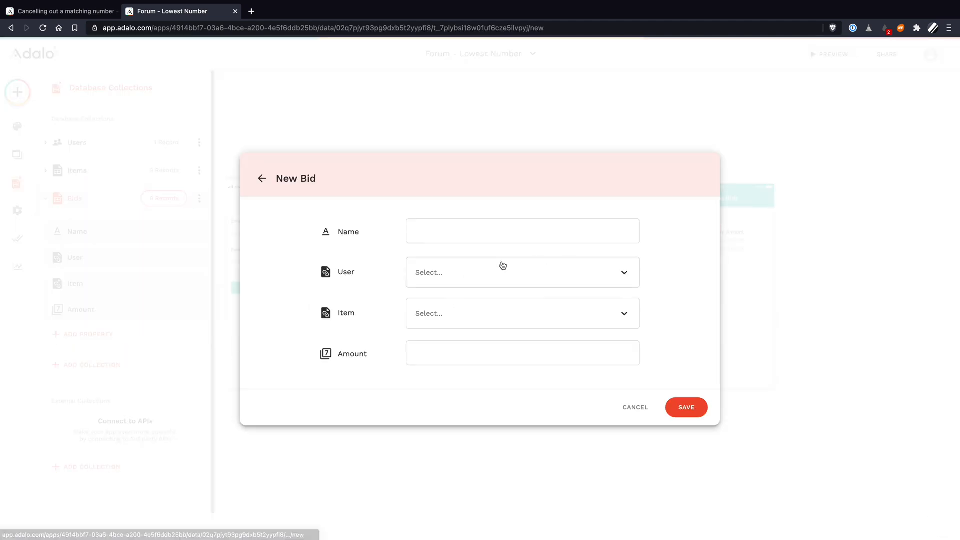
{"action": "left_click", "coordinate": [522, 231]}
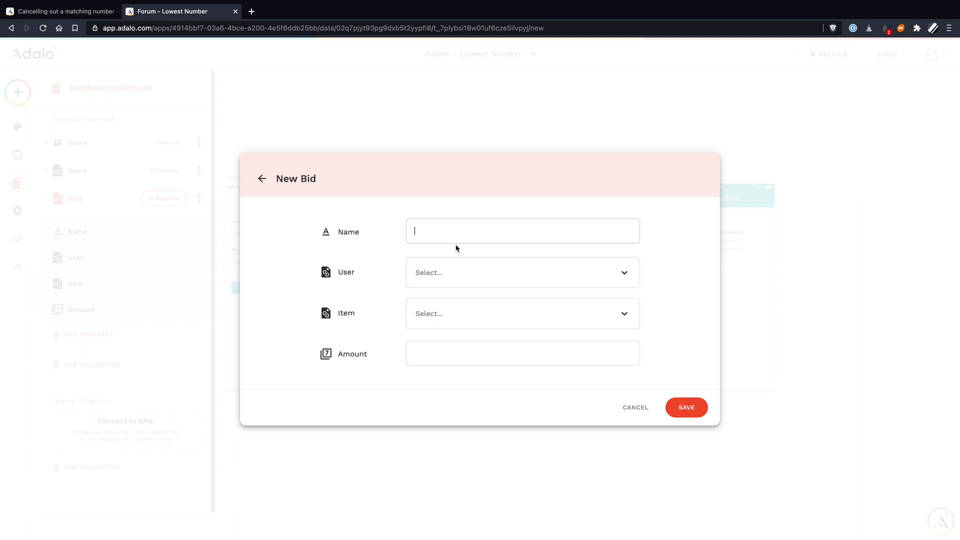
{"action": "type", "text": "star"}
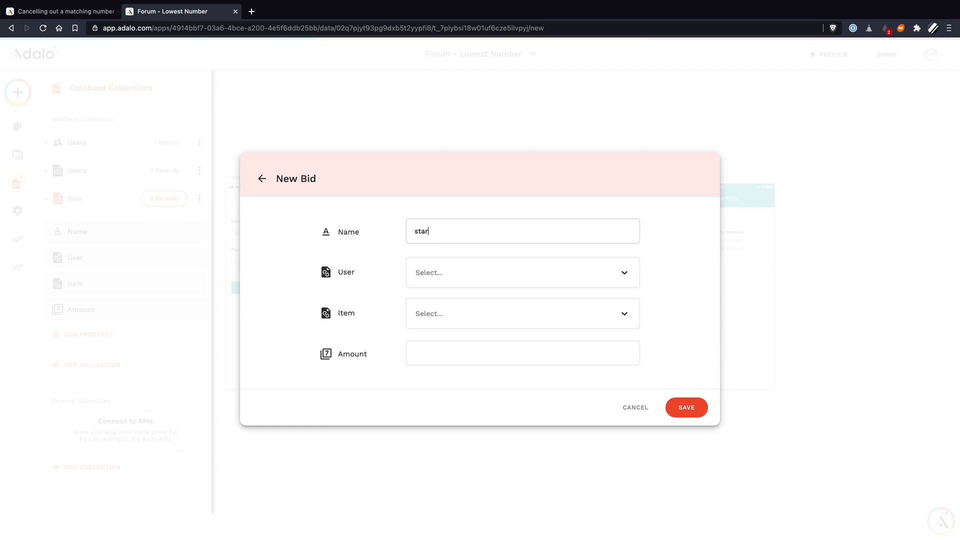
{"action": "type", "text": "ter"}
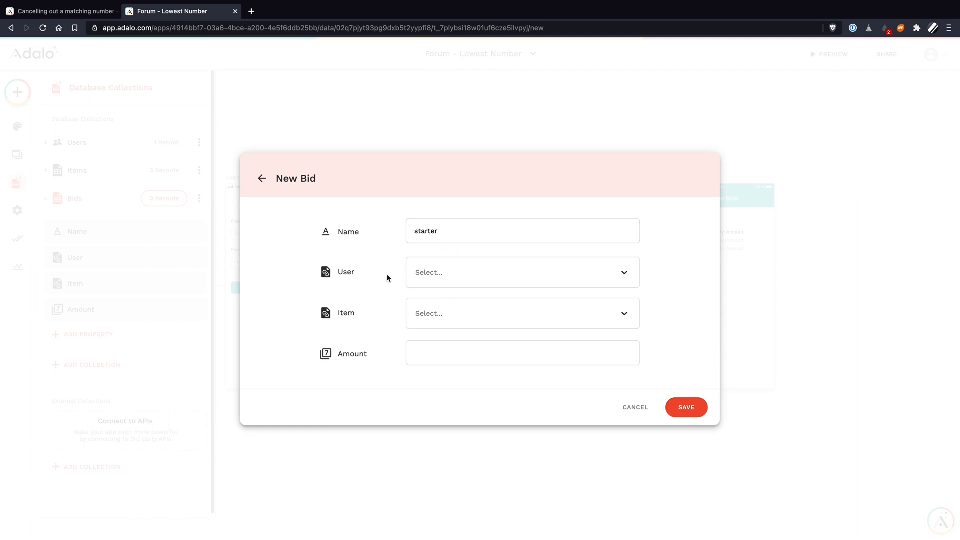
{"action": "left_click", "coordinate": [522, 313]}
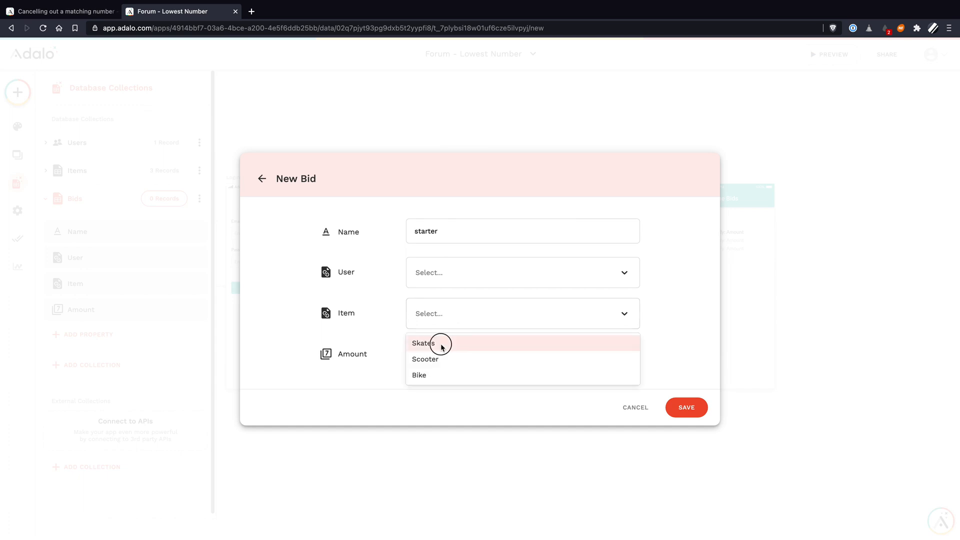
{"action": "left_click", "coordinate": [423, 343]}
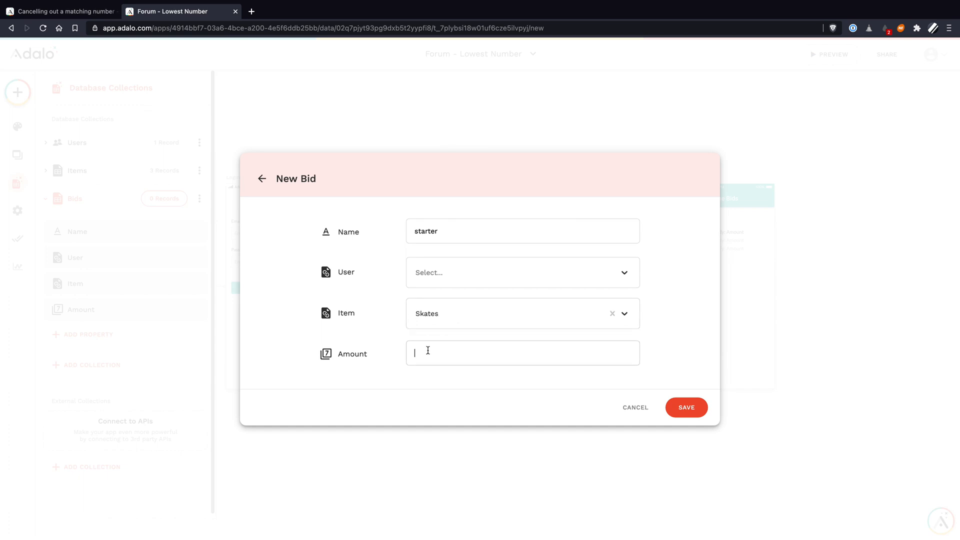
{"action": "type", "text": "999999"}
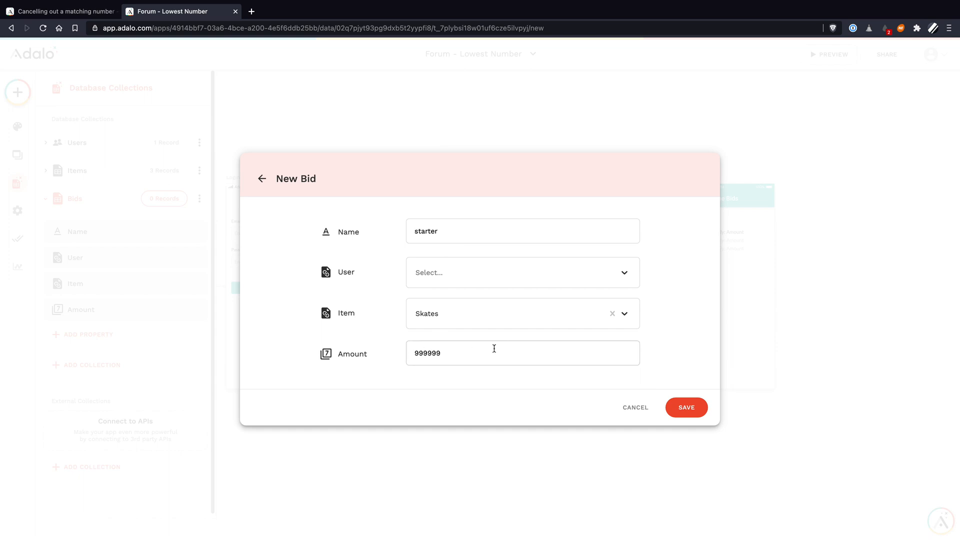
{"action": "mouse_move", "coordinate": [713, 382]}
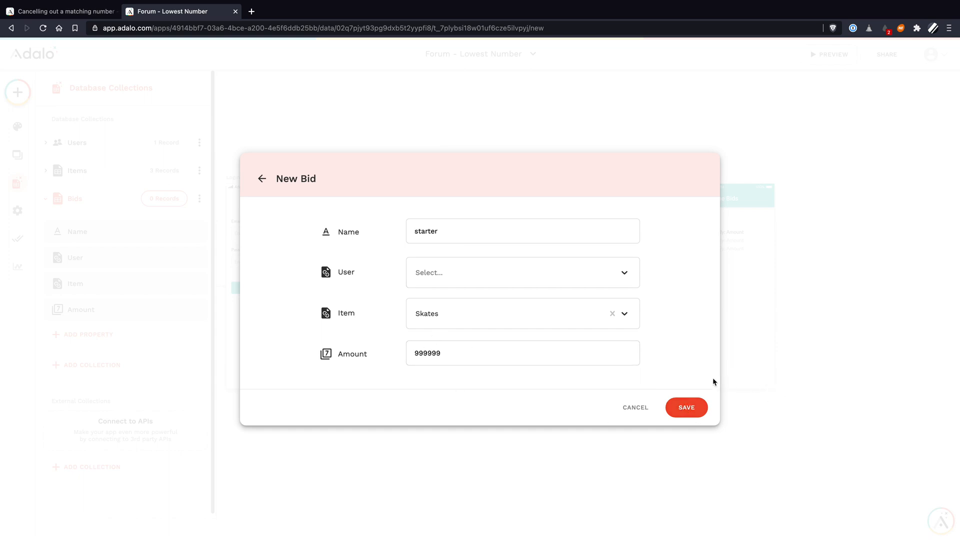
{"action": "left_click", "coordinate": [635, 407]}
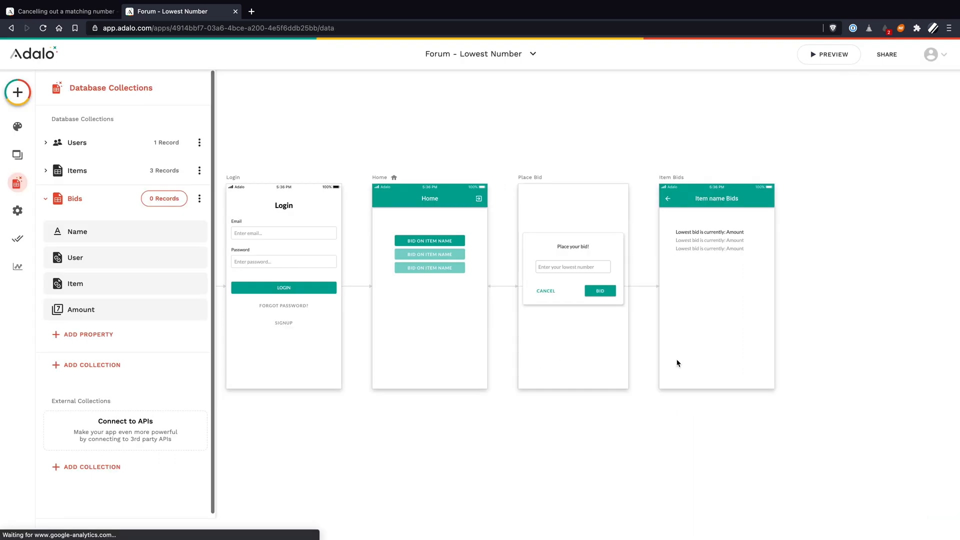
Preview the app and bid 10 on Skates.
{"action": "left_click", "coordinate": [829, 54]}
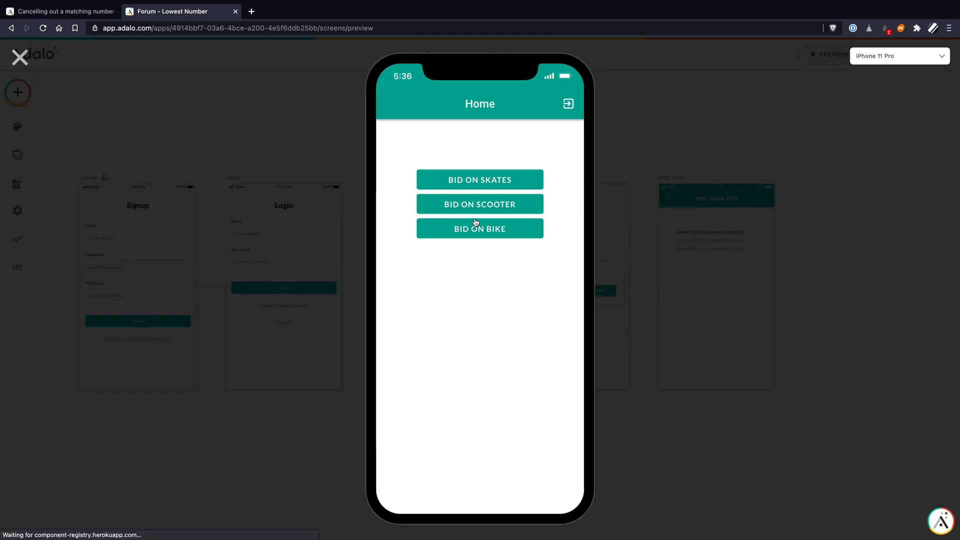
{"action": "left_click", "coordinate": [480, 229]}
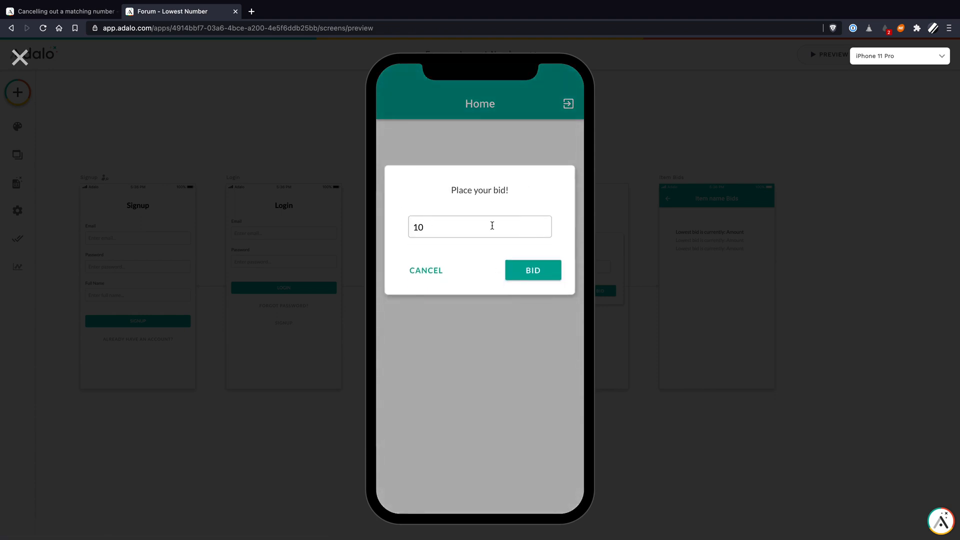
{"action": "left_click", "coordinate": [532, 270]}
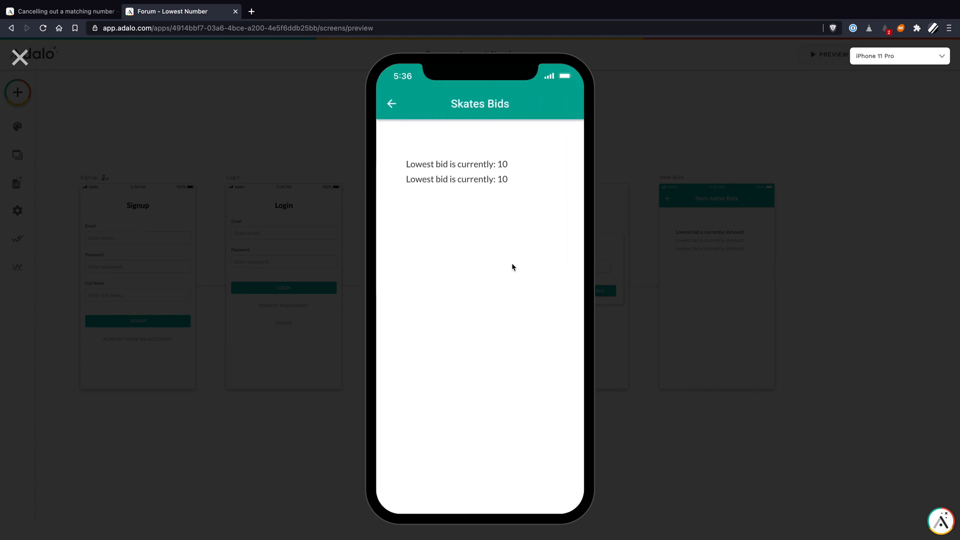
Close the preview and check that Bids holds two Skates bids.
{"action": "left_click", "coordinate": [17, 183]}
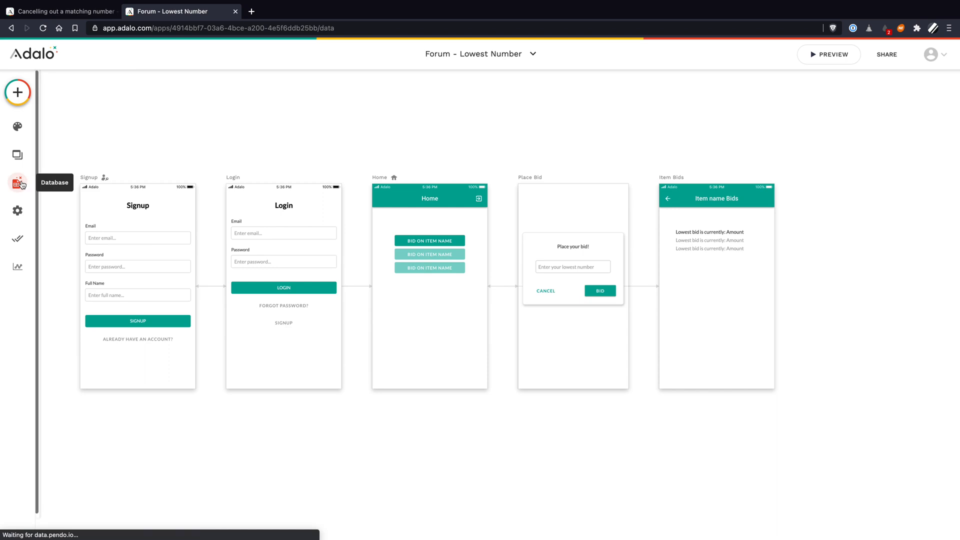
{"action": "left_click", "coordinate": [18, 183]}
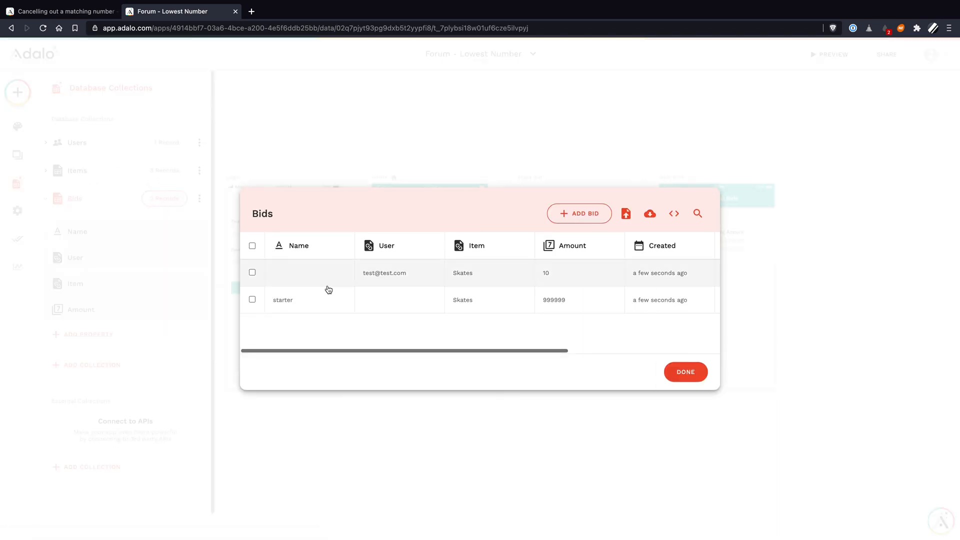
{"action": "left_click", "coordinate": [685, 372]}
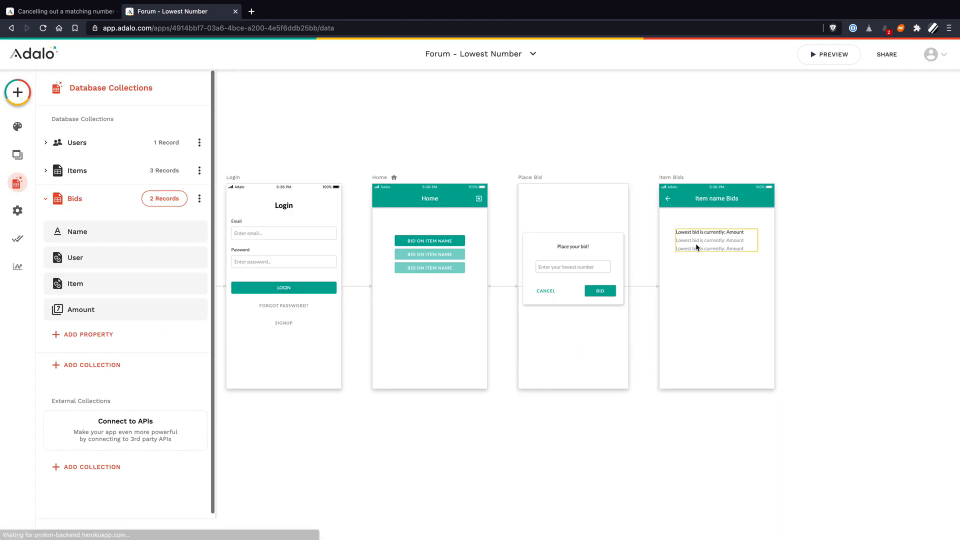
Select the Item Bids list and review its filter and low-to-high sorting.
{"action": "left_click", "coordinate": [715, 239]}
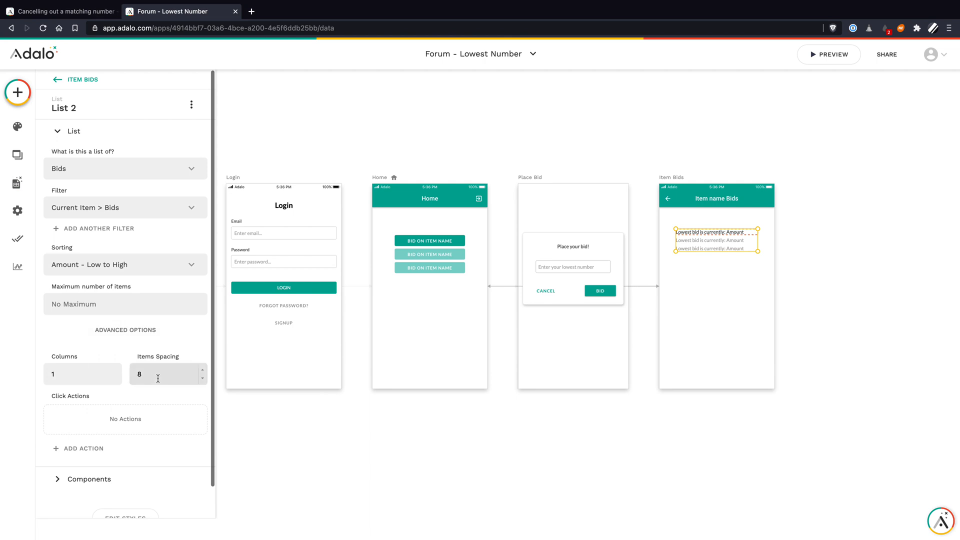
{"action": "left_click", "coordinate": [125, 207]}
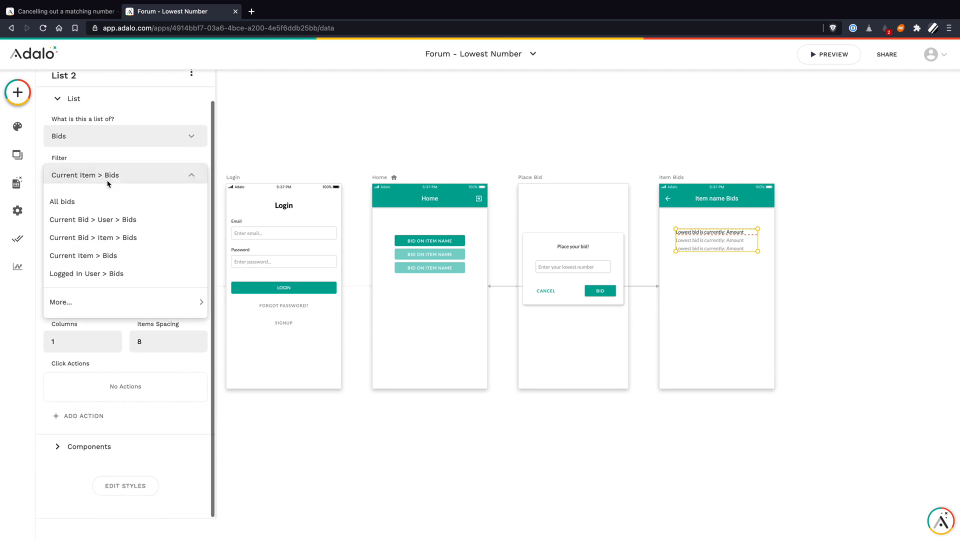
{"action": "left_click", "coordinate": [84, 255]}
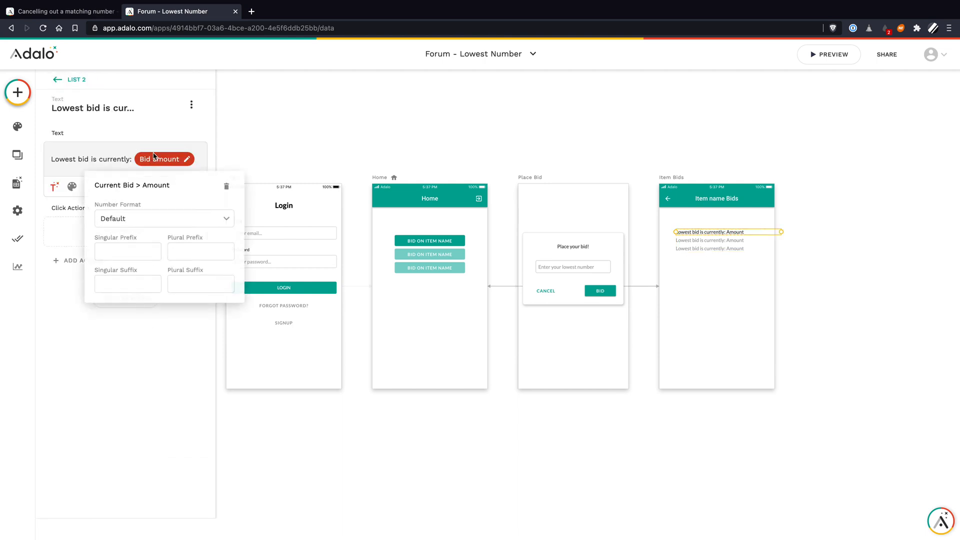
{"action": "left_click", "coordinate": [738, 308]}
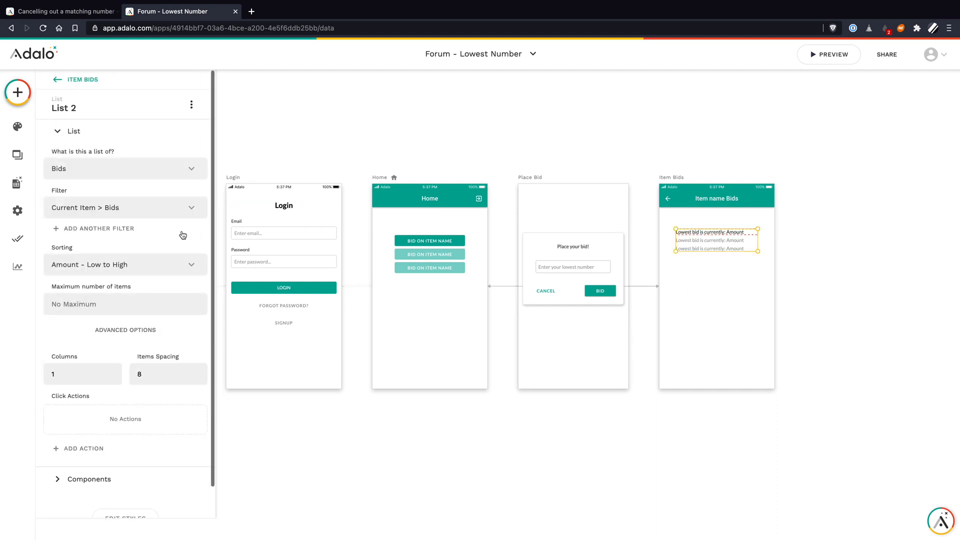
{"action": "mouse_move", "coordinate": [98, 284]}
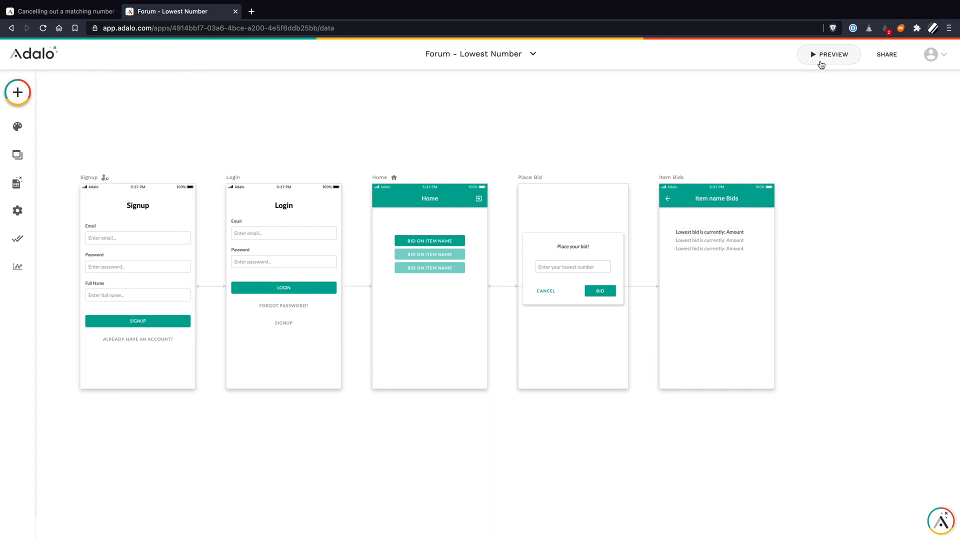
Bid 15 on Skates in a fresh app preview.
{"action": "left_click", "coordinate": [829, 54]}
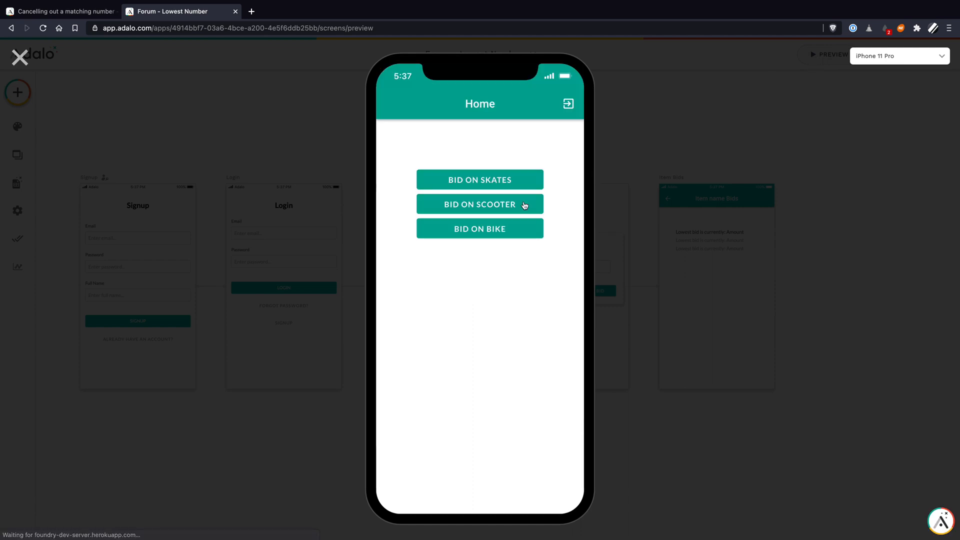
{"action": "left_click", "coordinate": [480, 204]}
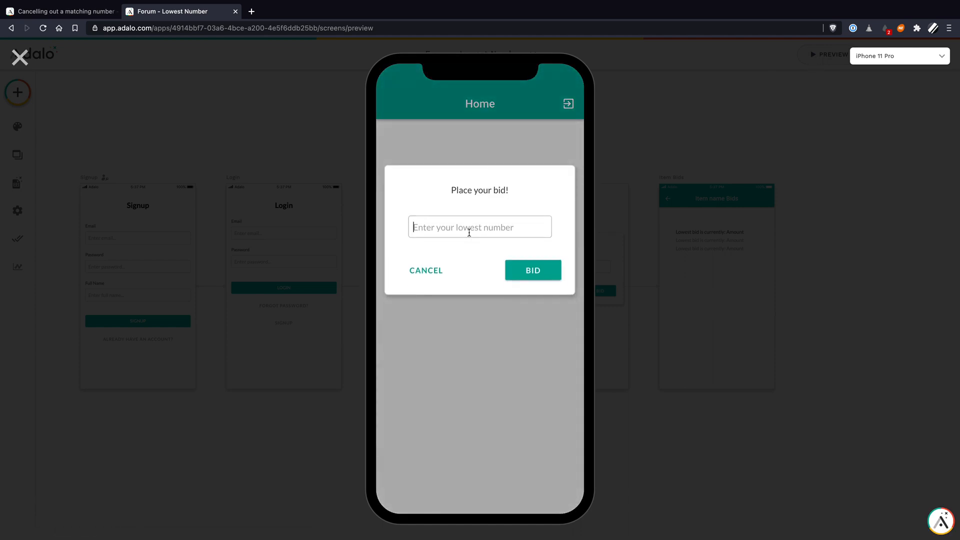
{"action": "type", "text": "15"}
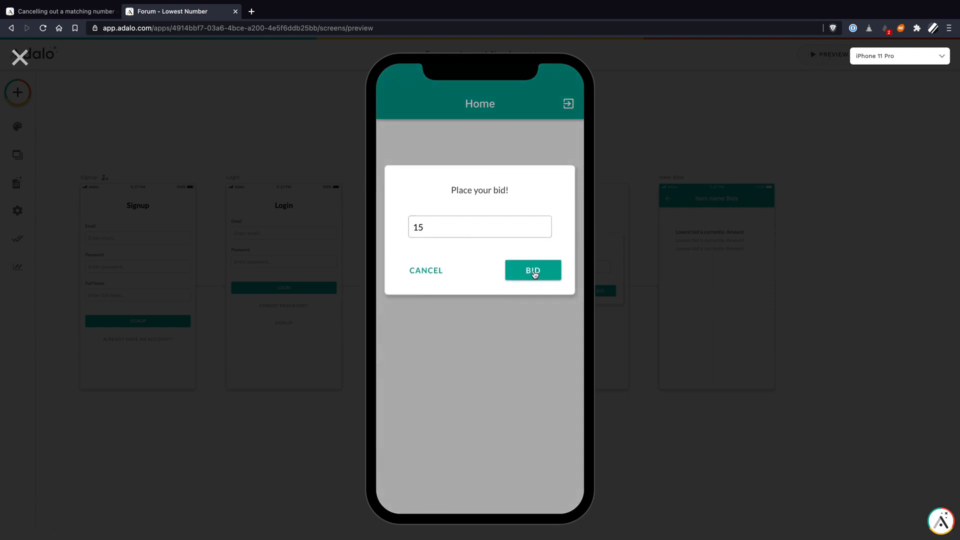
{"action": "left_click", "coordinate": [532, 270]}
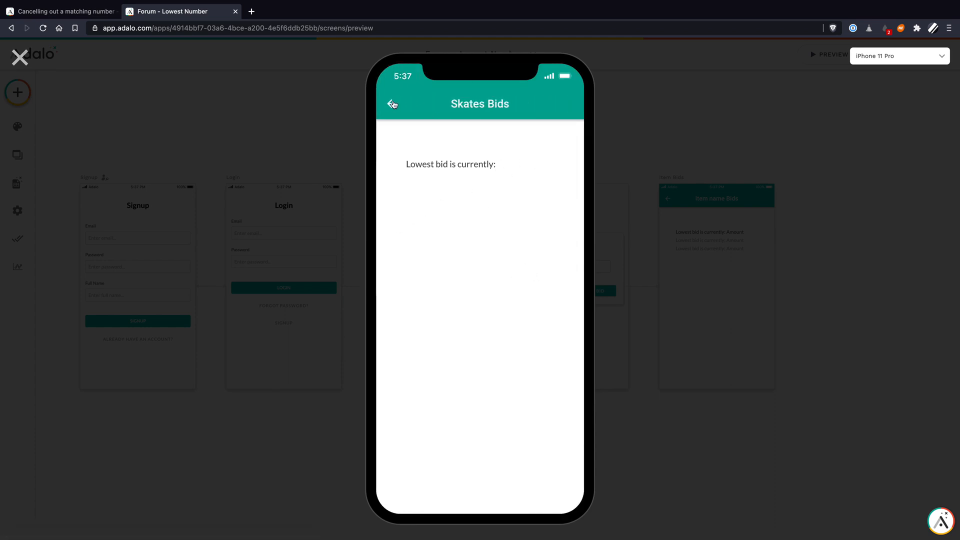
Close the preview and select List 2's 'Lowest bid is currently:' text.
{"action": "left_click", "coordinate": [19, 56]}
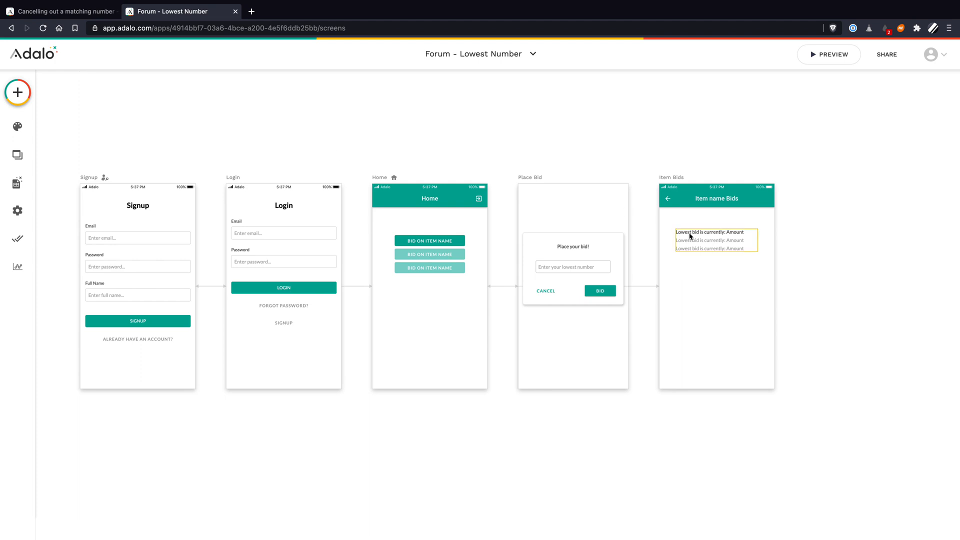
{"action": "left_click", "coordinate": [710, 232]}
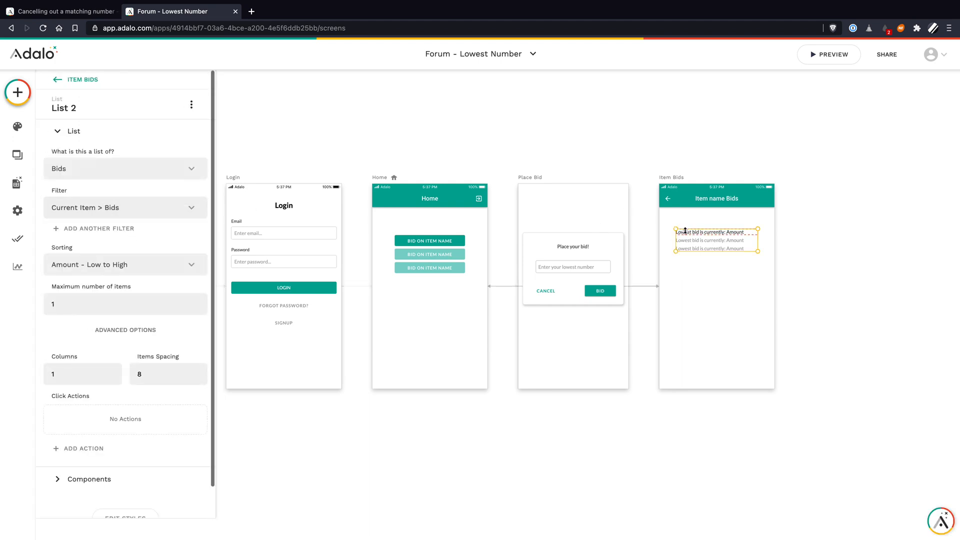
{"action": "left_click", "coordinate": [710, 232]}
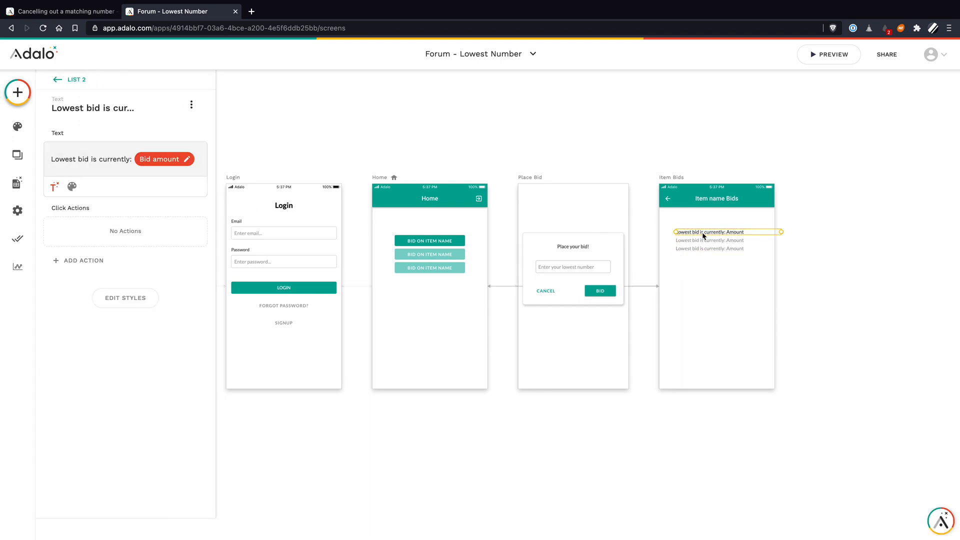
{"action": "left_click", "coordinate": [163, 158]}
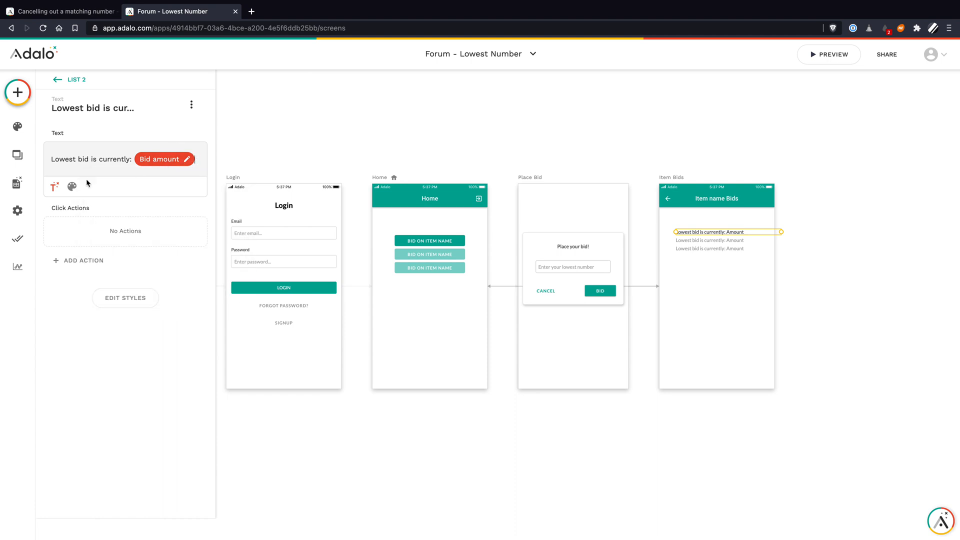
Review the Bids records, still only the 10 and 999999 Skates bids, then close them.
{"action": "left_click", "coordinate": [17, 183]}
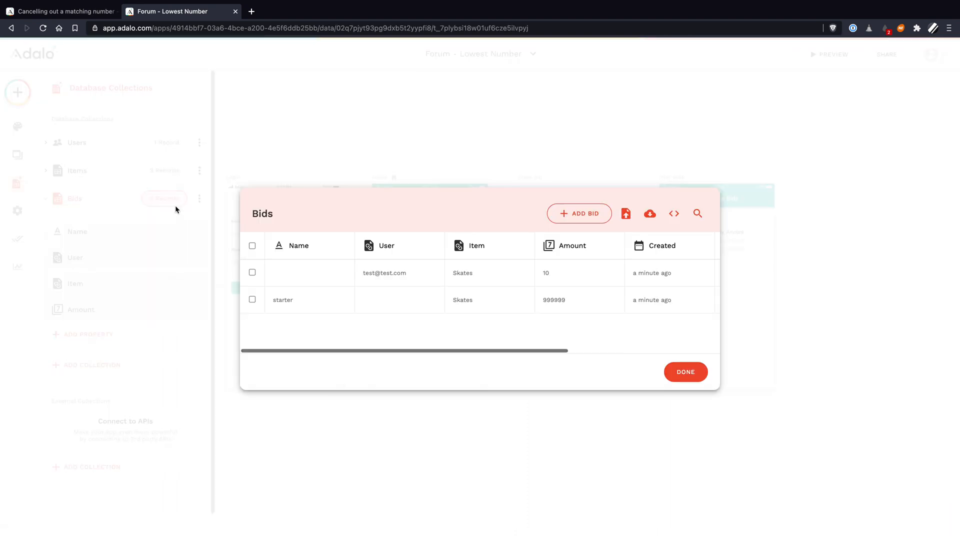
{"action": "mouse_move", "coordinate": [685, 372]}
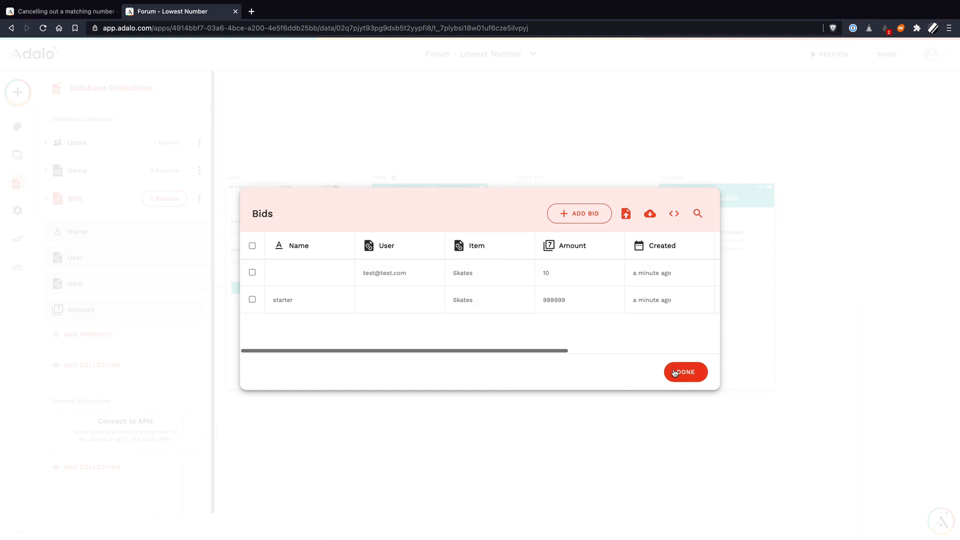
{"action": "left_click", "coordinate": [685, 371]}
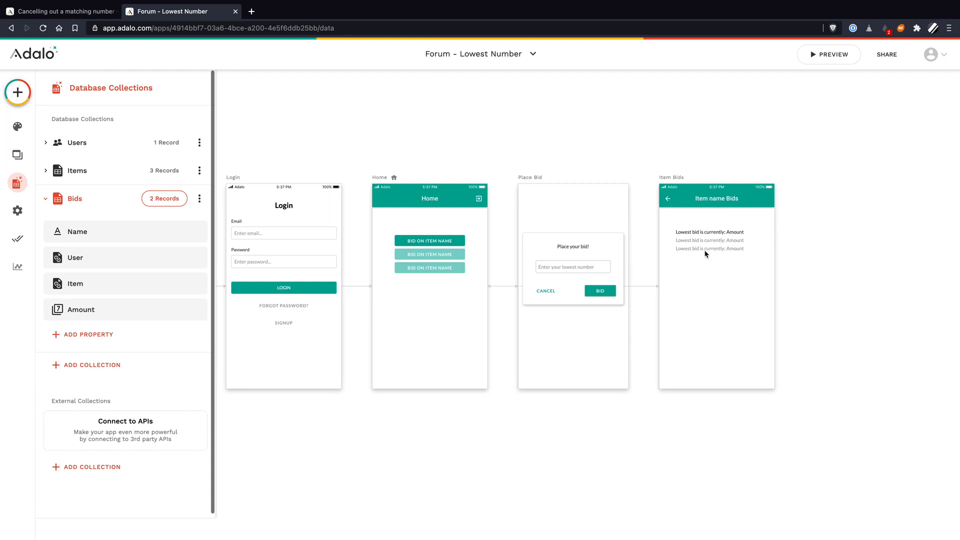
Select the bids list and the lowest bid text inside it on Item Bids.
{"action": "left_click", "coordinate": [710, 240]}
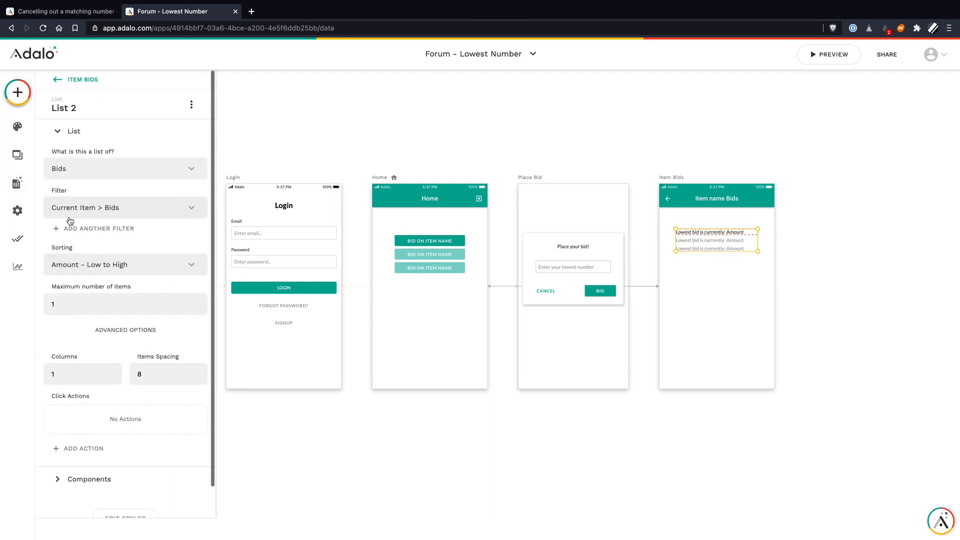
{"action": "mouse_move", "coordinate": [89, 265]}
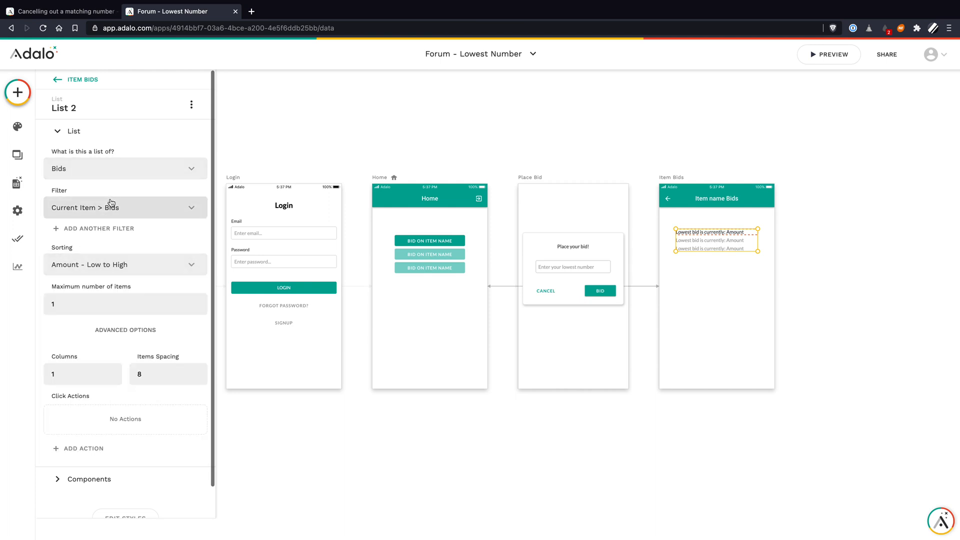
{"action": "mouse_move", "coordinate": [215, 350]}
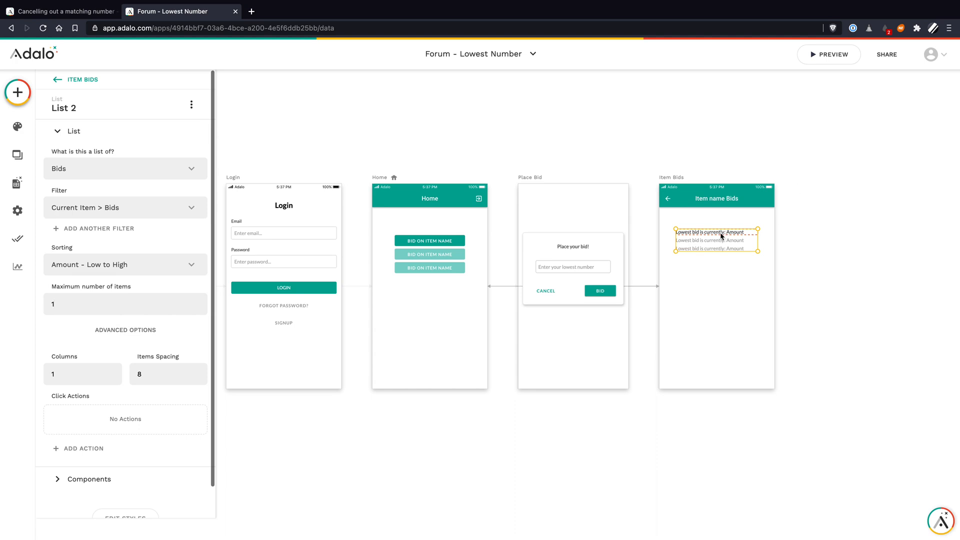
{"action": "left_click", "coordinate": [710, 232]}
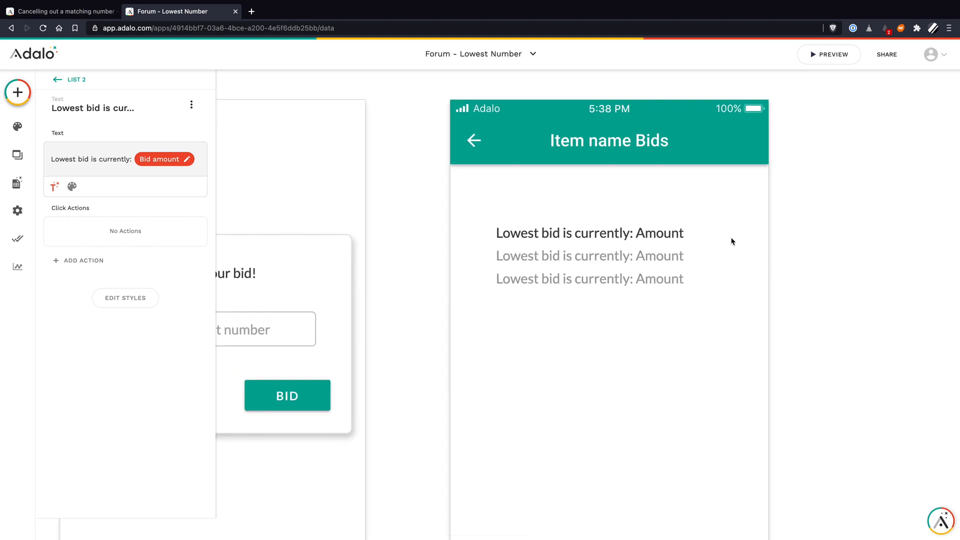
{"action": "left_click", "coordinate": [588, 233]}
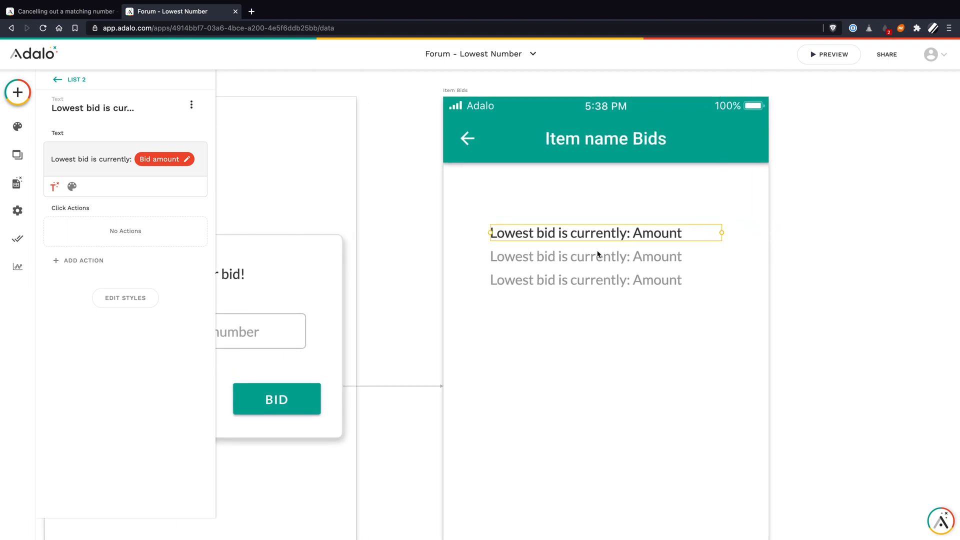
Preview the Skates bids, see the lowest bid shows no amount, and close.
{"action": "left_click", "coordinate": [829, 54]}
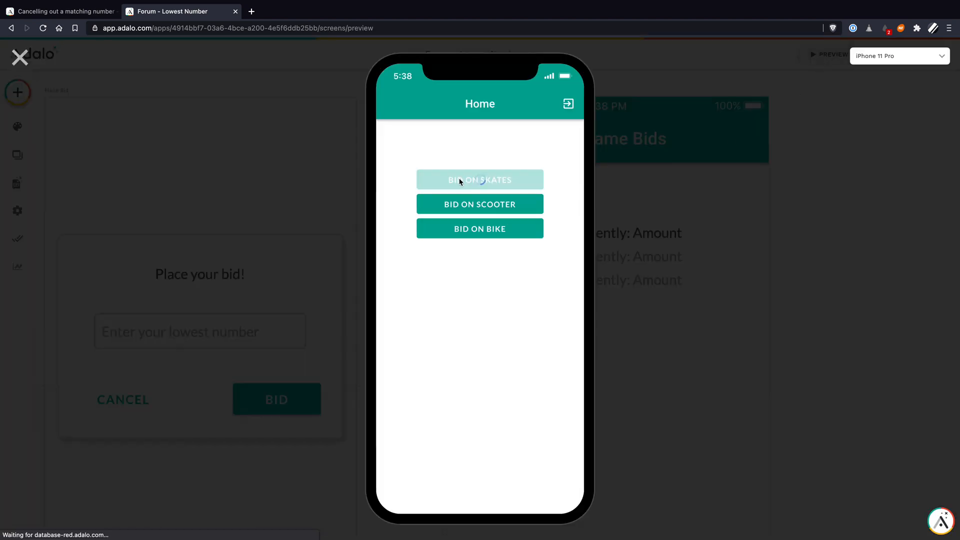
{"action": "left_click", "coordinate": [480, 180]}
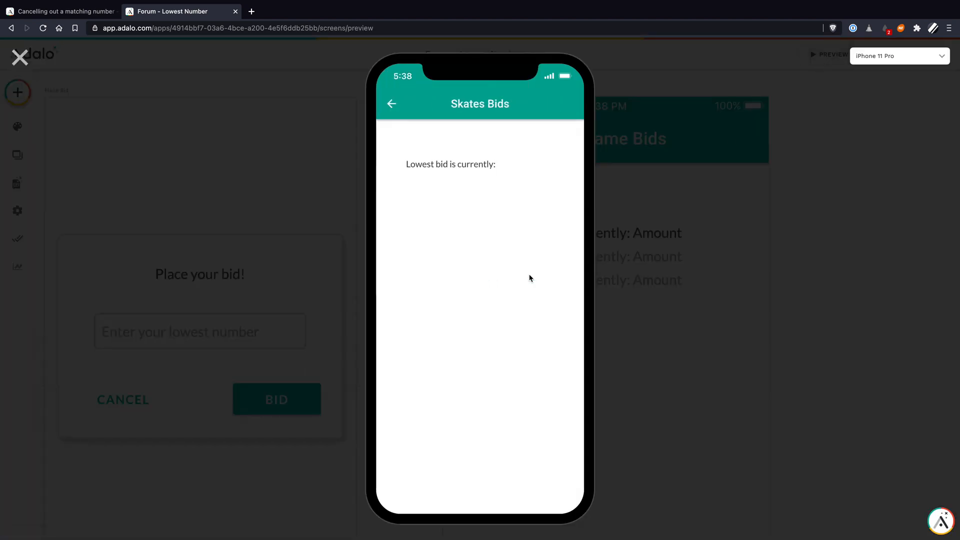
{"action": "left_click", "coordinate": [20, 56]}
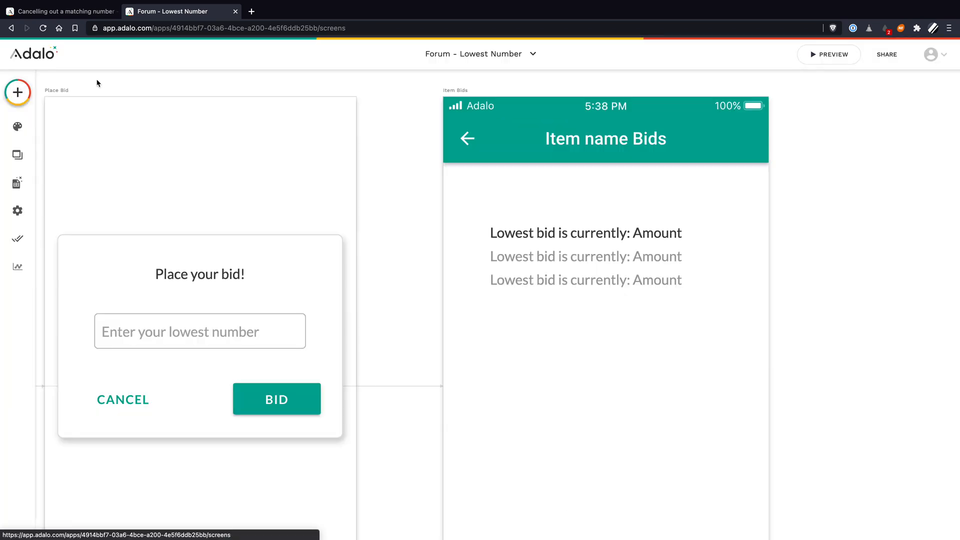
Replace the lowest-bid text's amount chip with Current Bid > Amount, then select the BID button.
{"action": "left_click", "coordinate": [585, 232]}
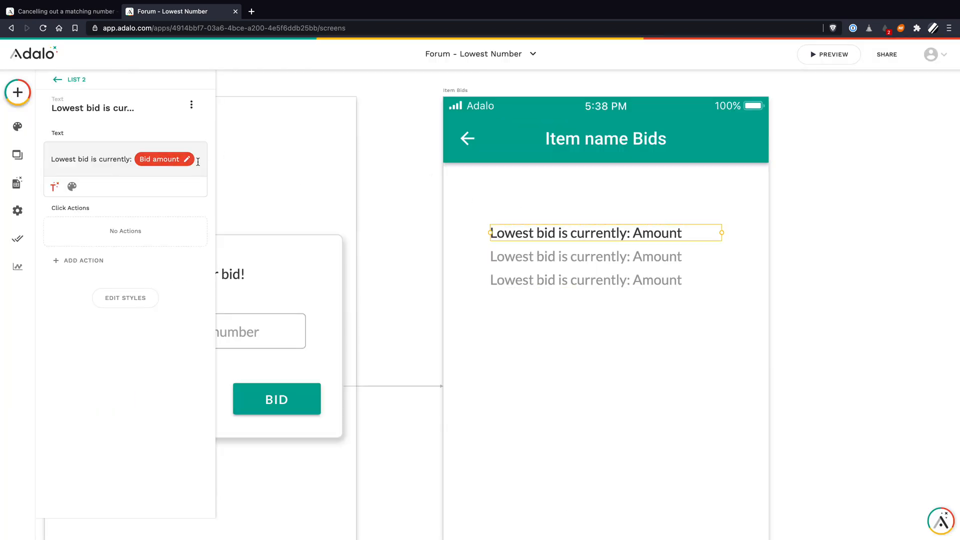
{"action": "left_click", "coordinate": [186, 159]}
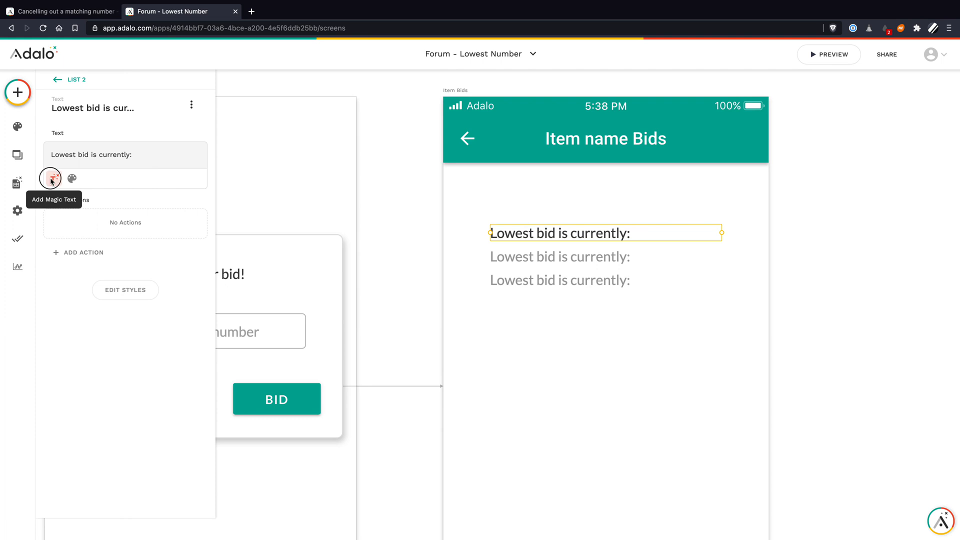
{"action": "left_click", "coordinate": [51, 178]}
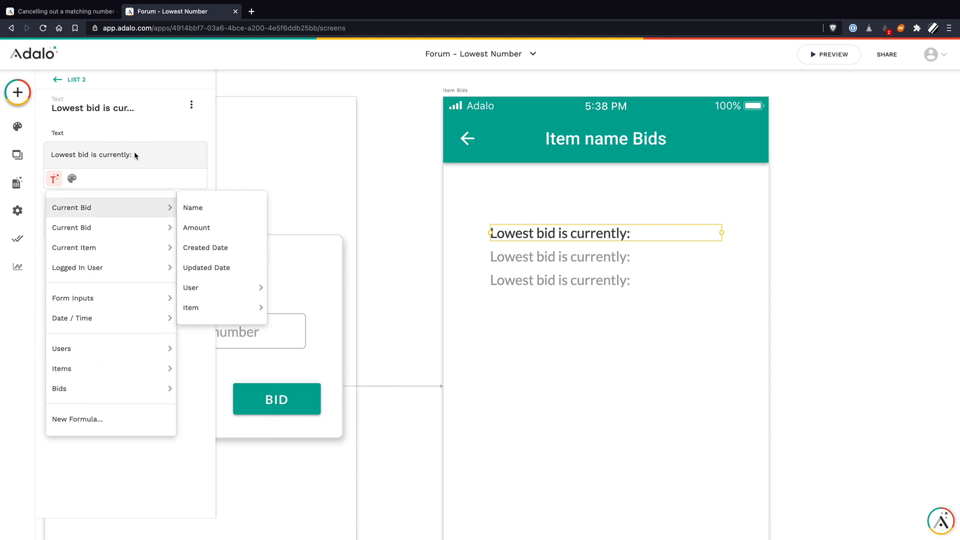
{"action": "mouse_move", "coordinate": [198, 216]}
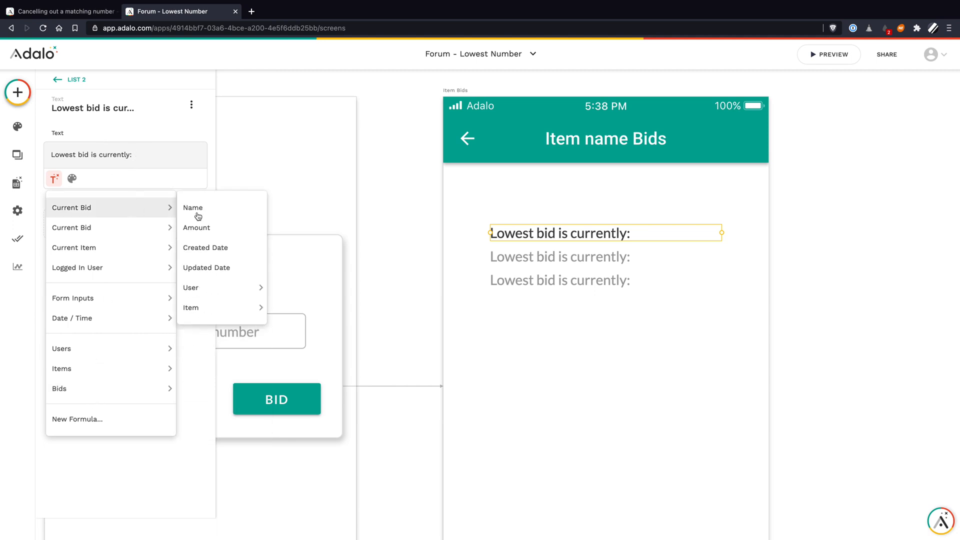
{"action": "left_click", "coordinate": [196, 227]}
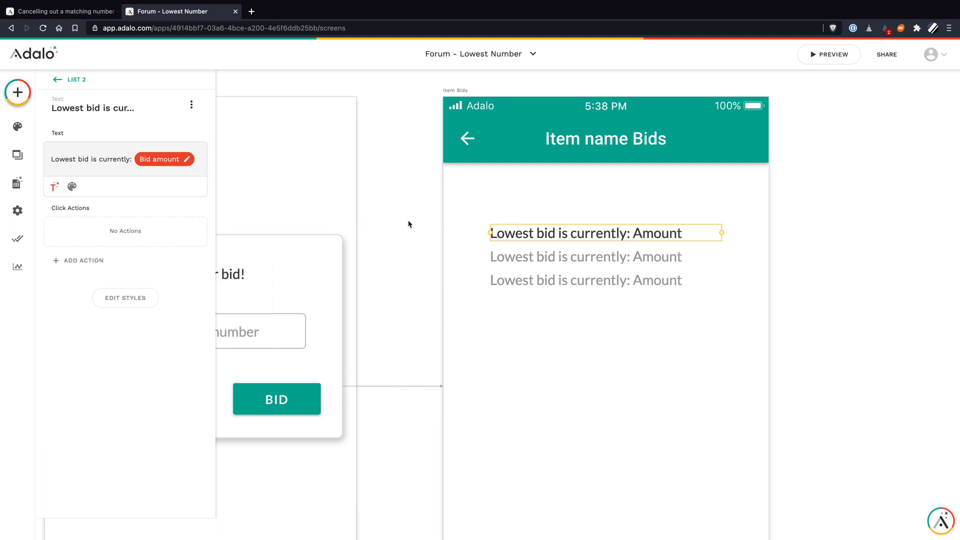
{"action": "left_click", "coordinate": [374, 232]}
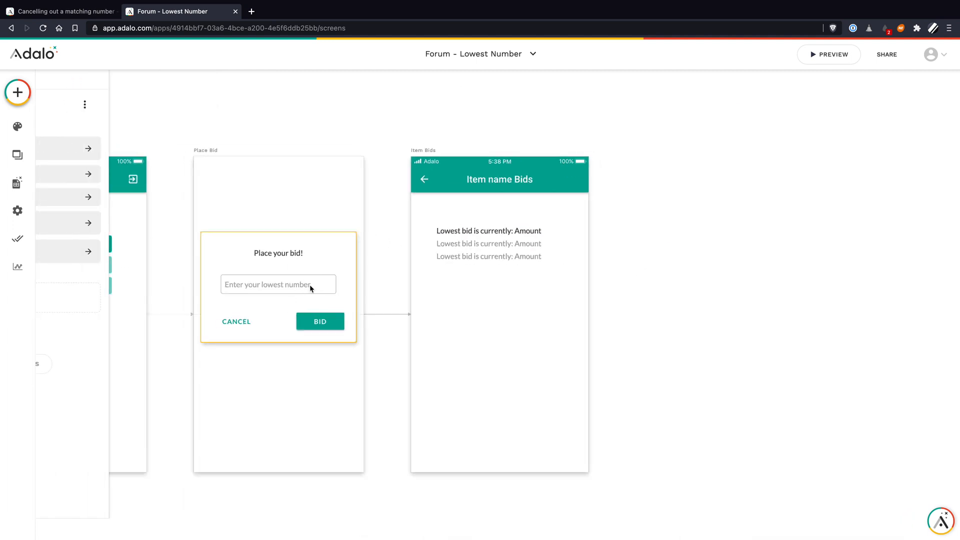
{"action": "left_click", "coordinate": [319, 321]}
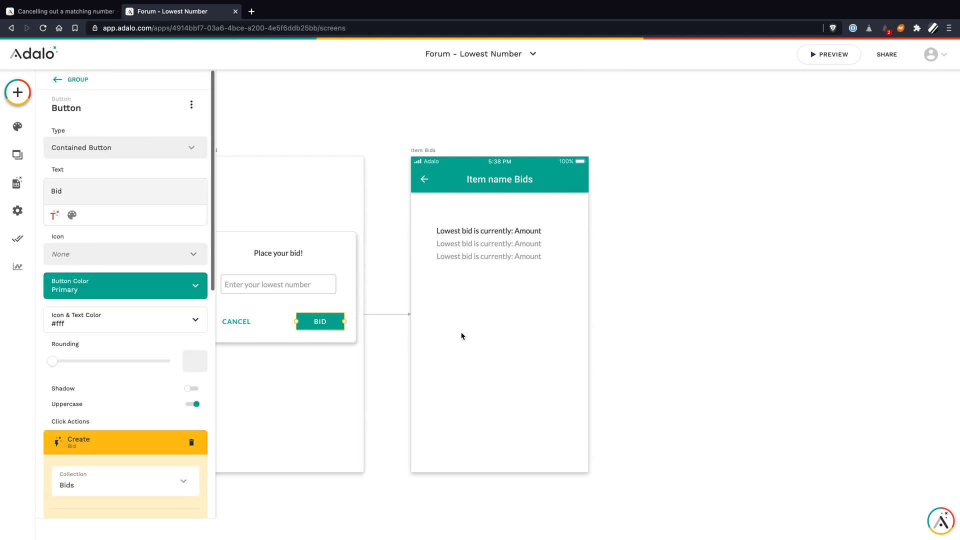
{"action": "left_click", "coordinate": [828, 54]}
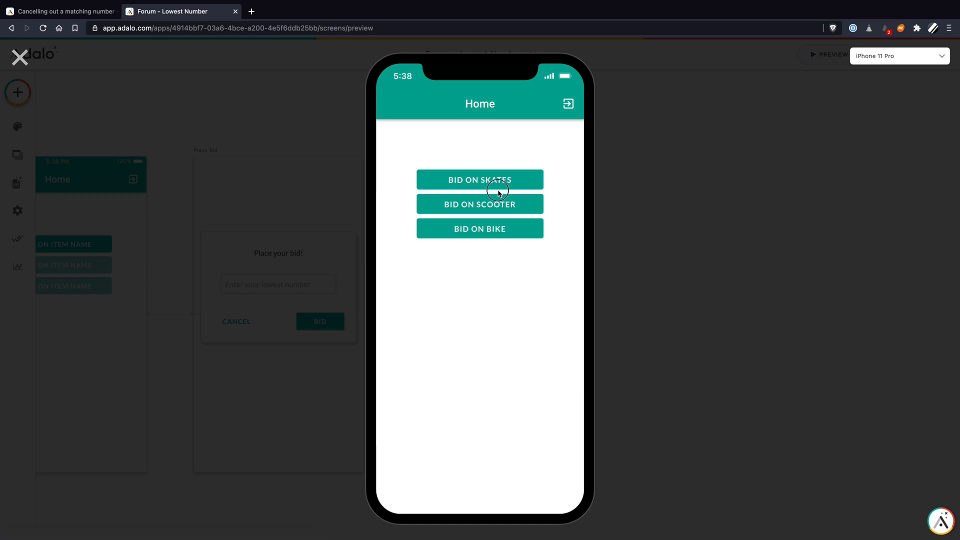
Bid 15 on Skates in preview and confirm the lowest bid reads 10.
{"action": "left_click", "coordinate": [479, 179]}
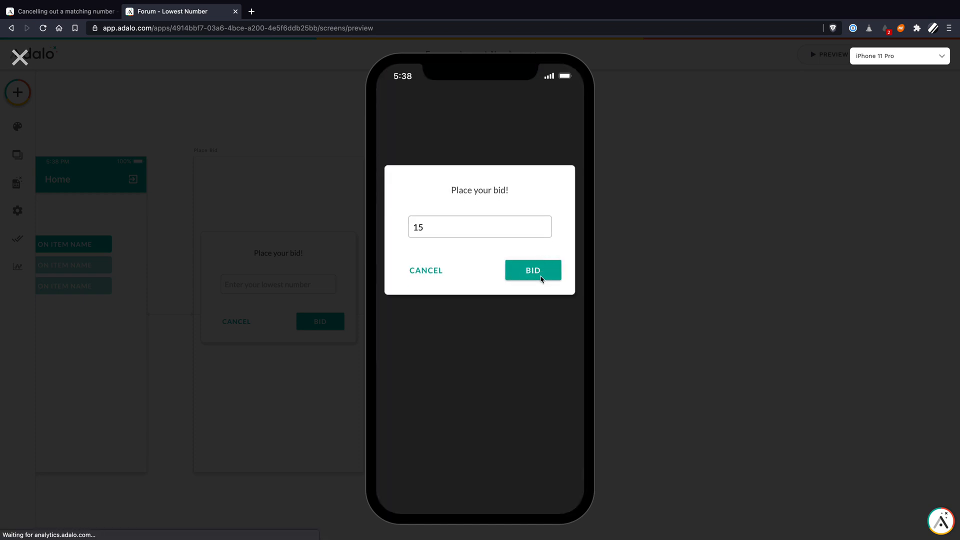
{"action": "left_click", "coordinate": [532, 270]}
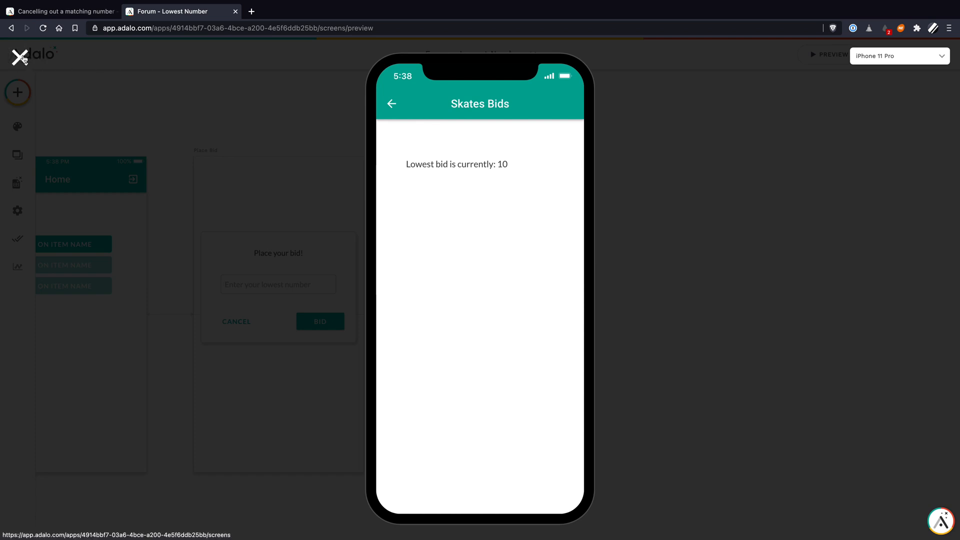
{"action": "left_click", "coordinate": [19, 57]}
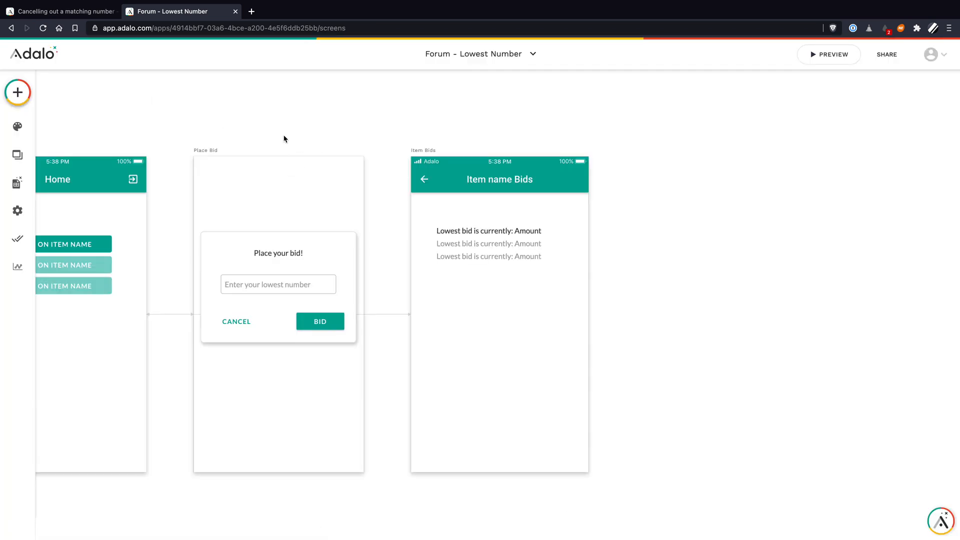
Select the Place your bid popup and its BID button, then preview again.
{"action": "left_click", "coordinate": [278, 287]}
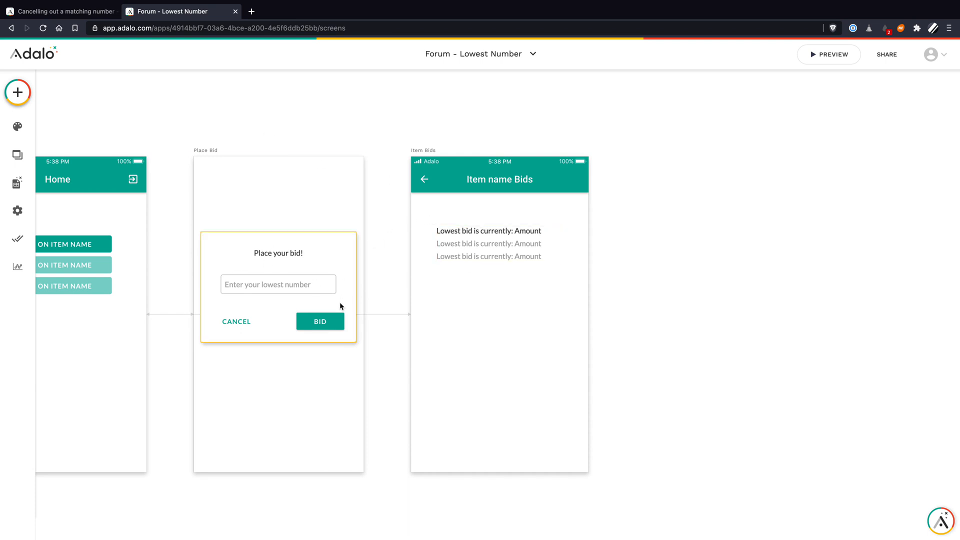
{"action": "left_click", "coordinate": [320, 322]}
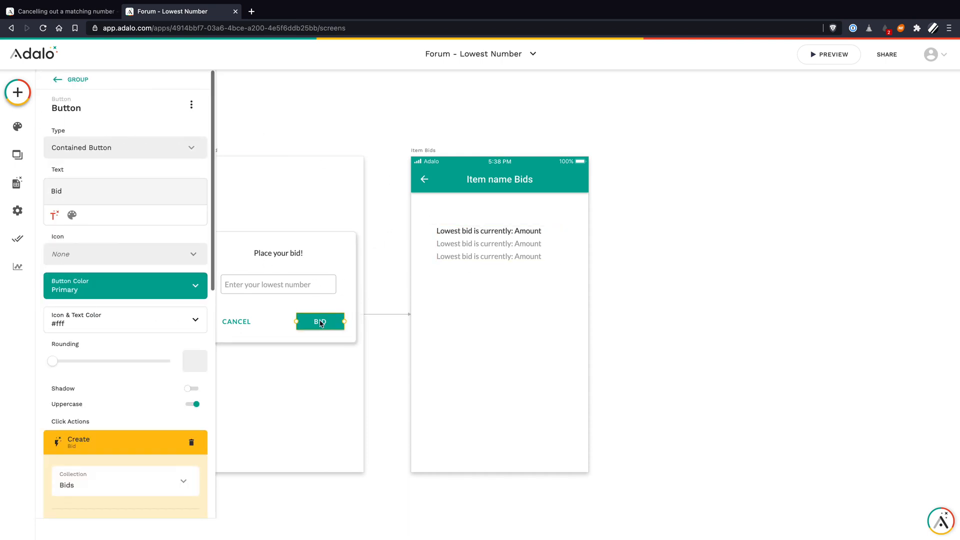
{"action": "left_click", "coordinate": [828, 54]}
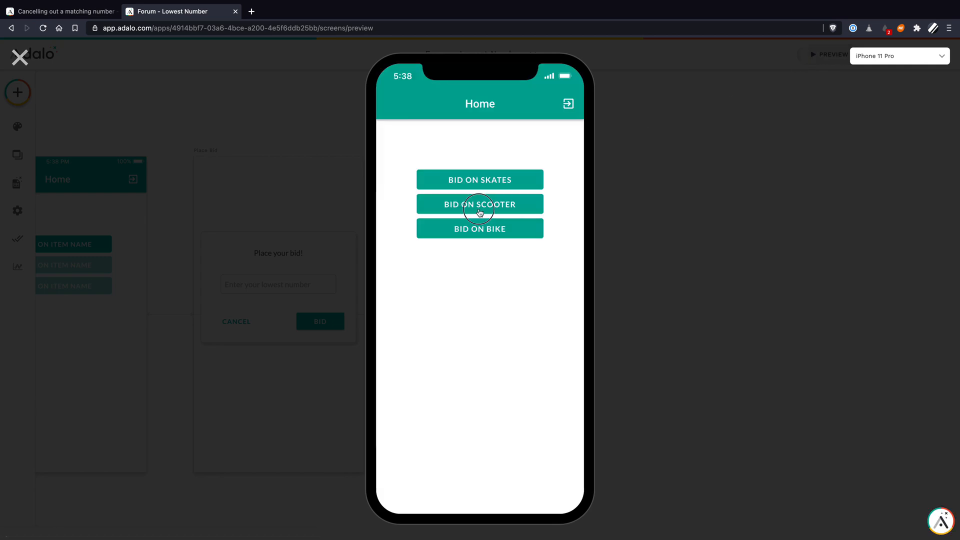
Submit a bid of 10 on the Scooter through the preview bid form.
{"action": "left_click", "coordinate": [480, 204]}
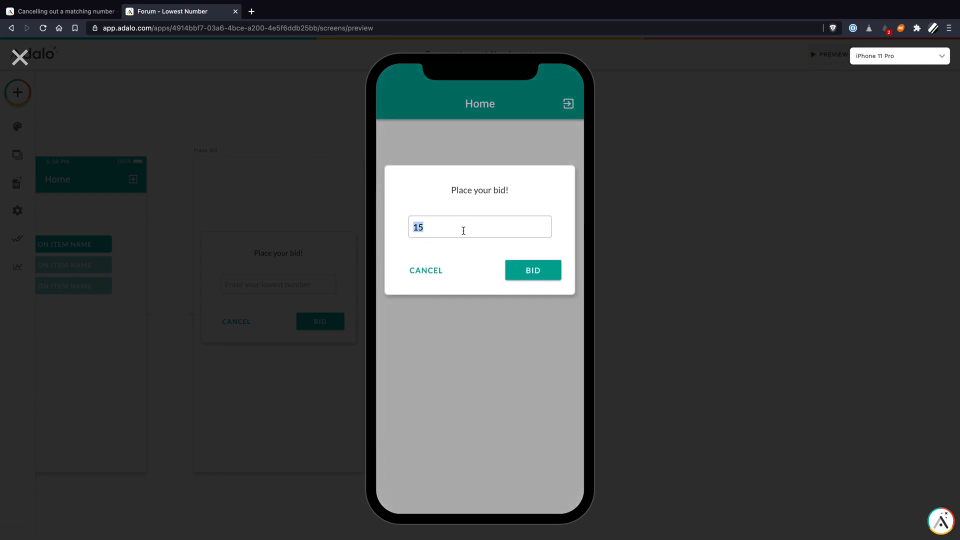
{"action": "left_click", "coordinate": [532, 270]}
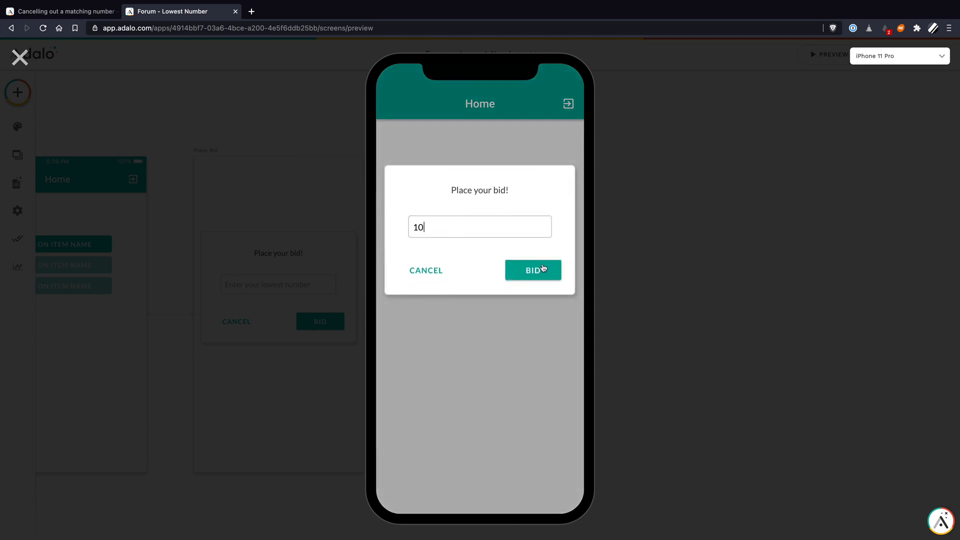
{"action": "left_click", "coordinate": [532, 270]}
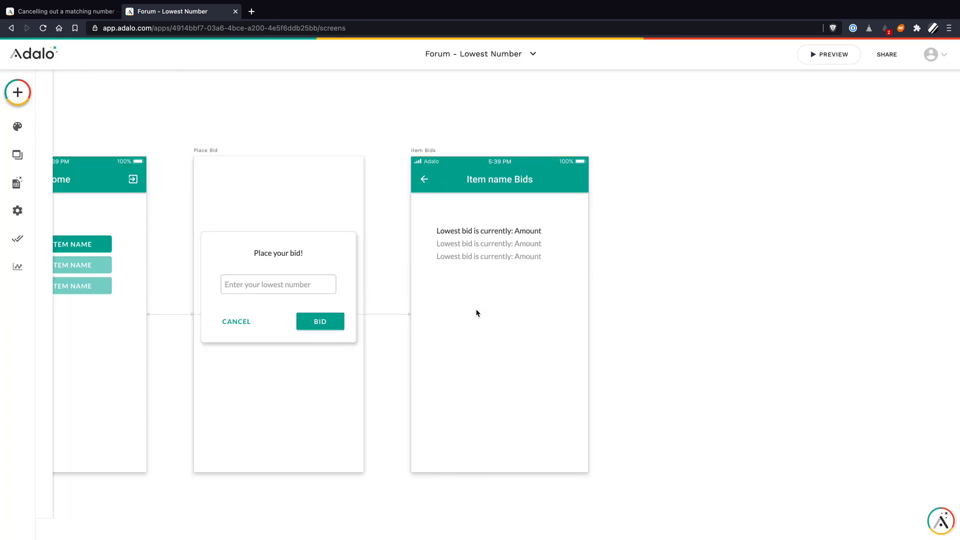
Inspect the Bids collection's Name, User, Item and Amount properties and 2 records.
{"action": "left_click", "coordinate": [17, 183]}
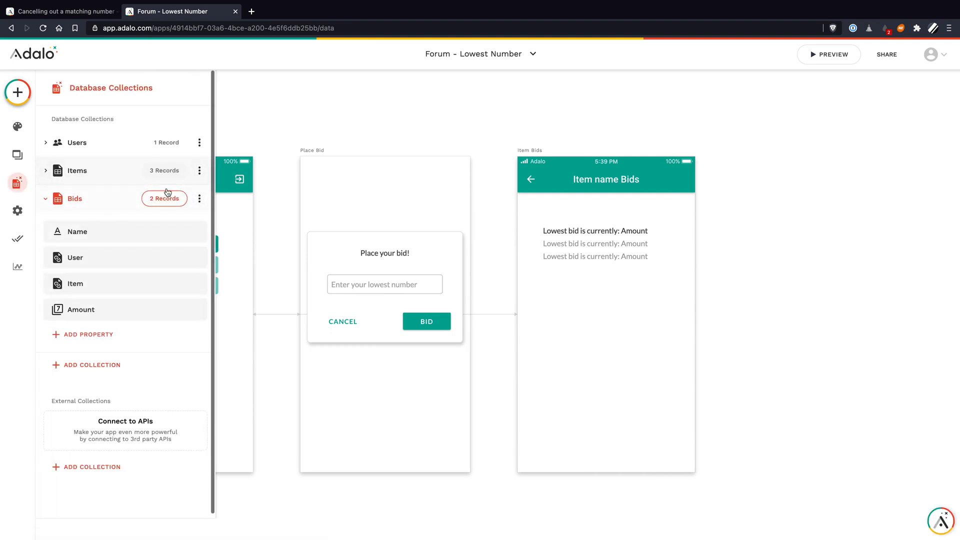
{"action": "left_click", "coordinate": [74, 199]}
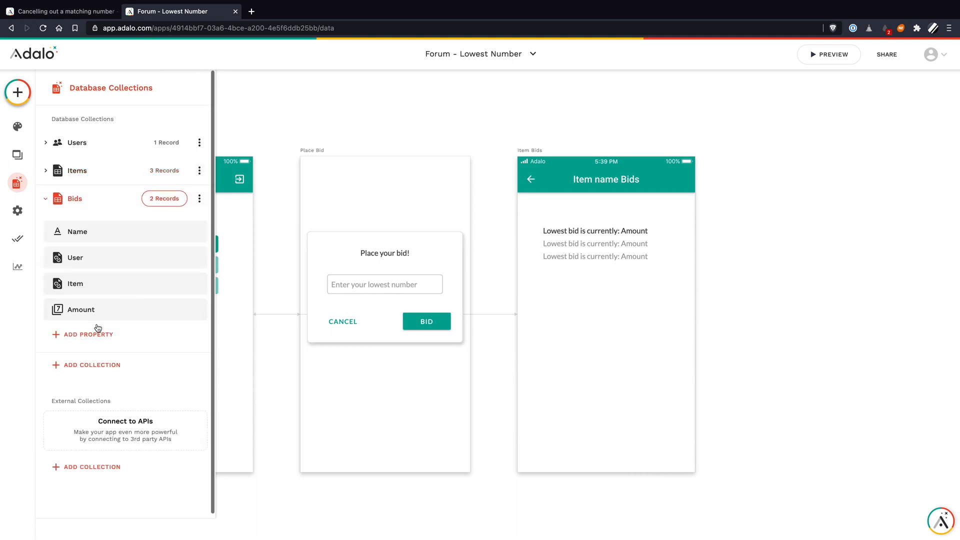
{"action": "mouse_move", "coordinate": [96, 256]}
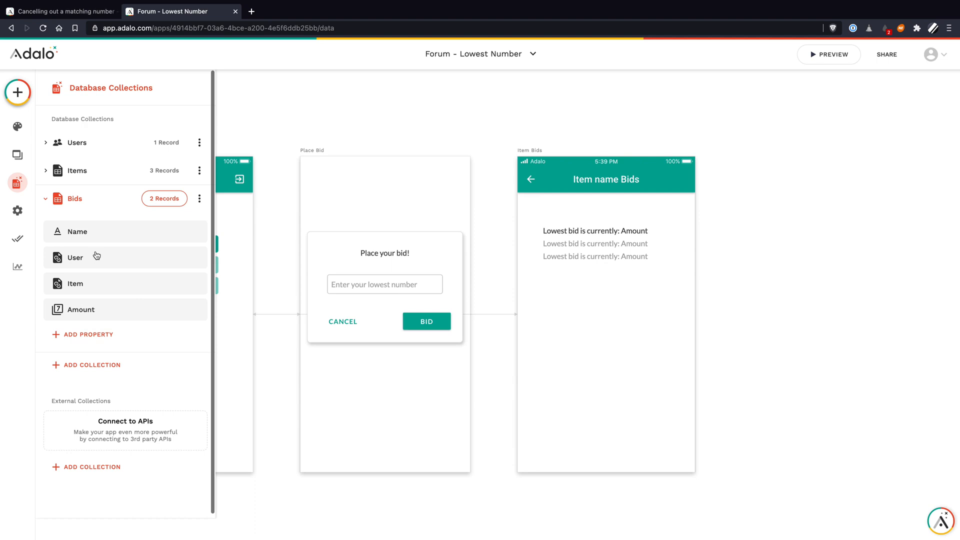
{"action": "mouse_move", "coordinate": [126, 251]}
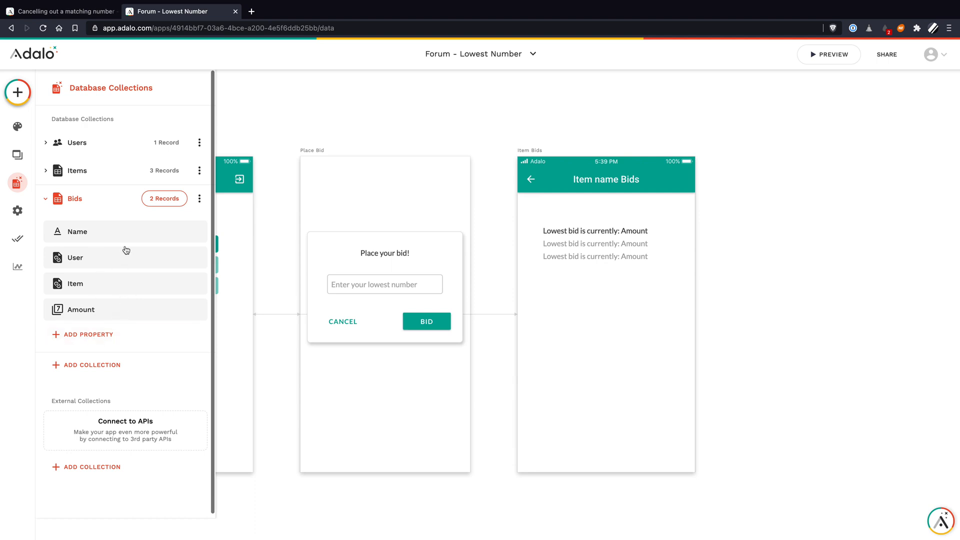
{"action": "left_click", "coordinate": [829, 54]}
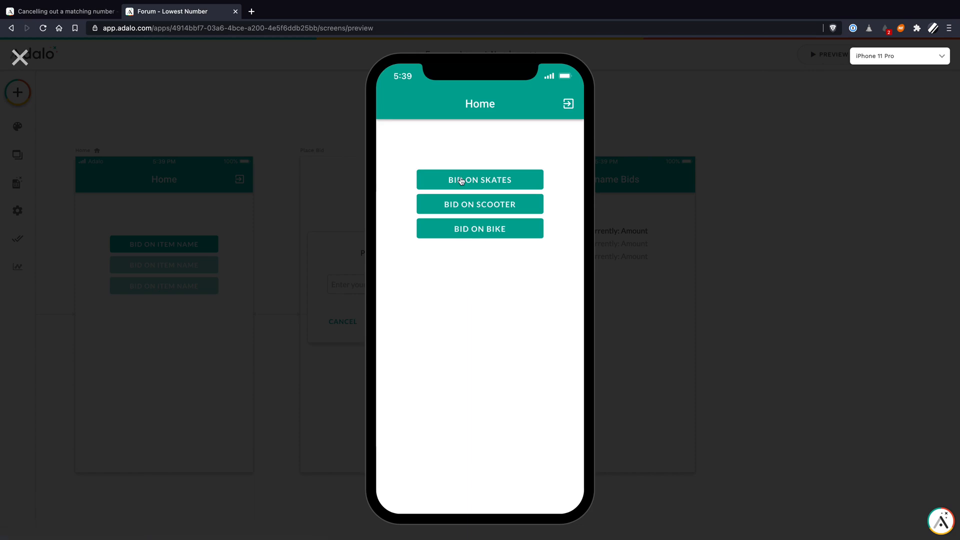
Bid 8 on Skates in preview so Skates Bids shows lowest bid 8.
{"action": "left_click", "coordinate": [480, 179]}
{"action": "type", "text": "8"}
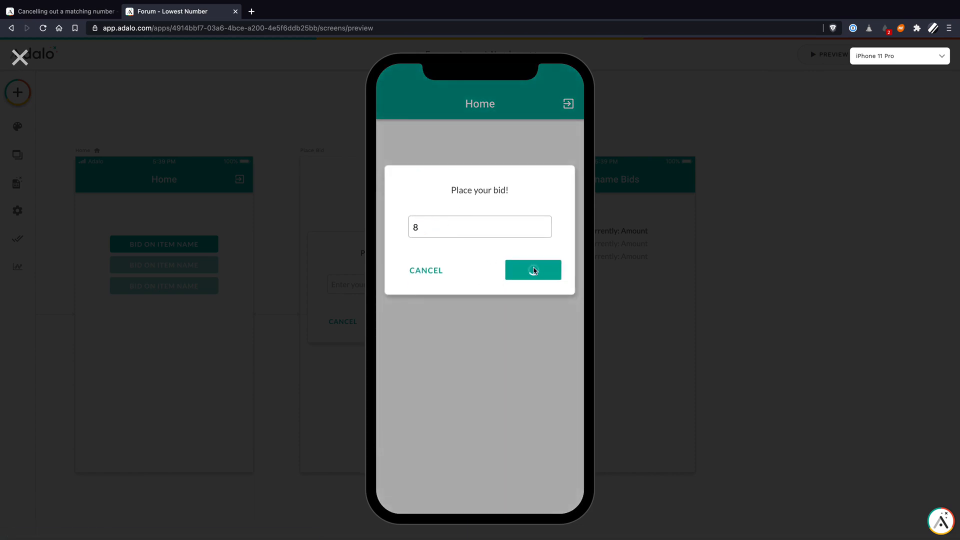
{"action": "left_click", "coordinate": [532, 270]}
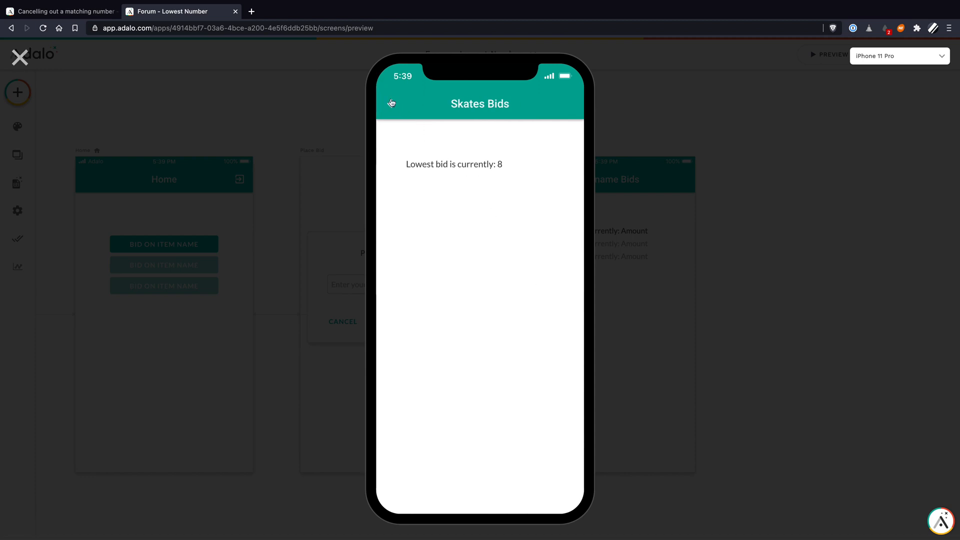